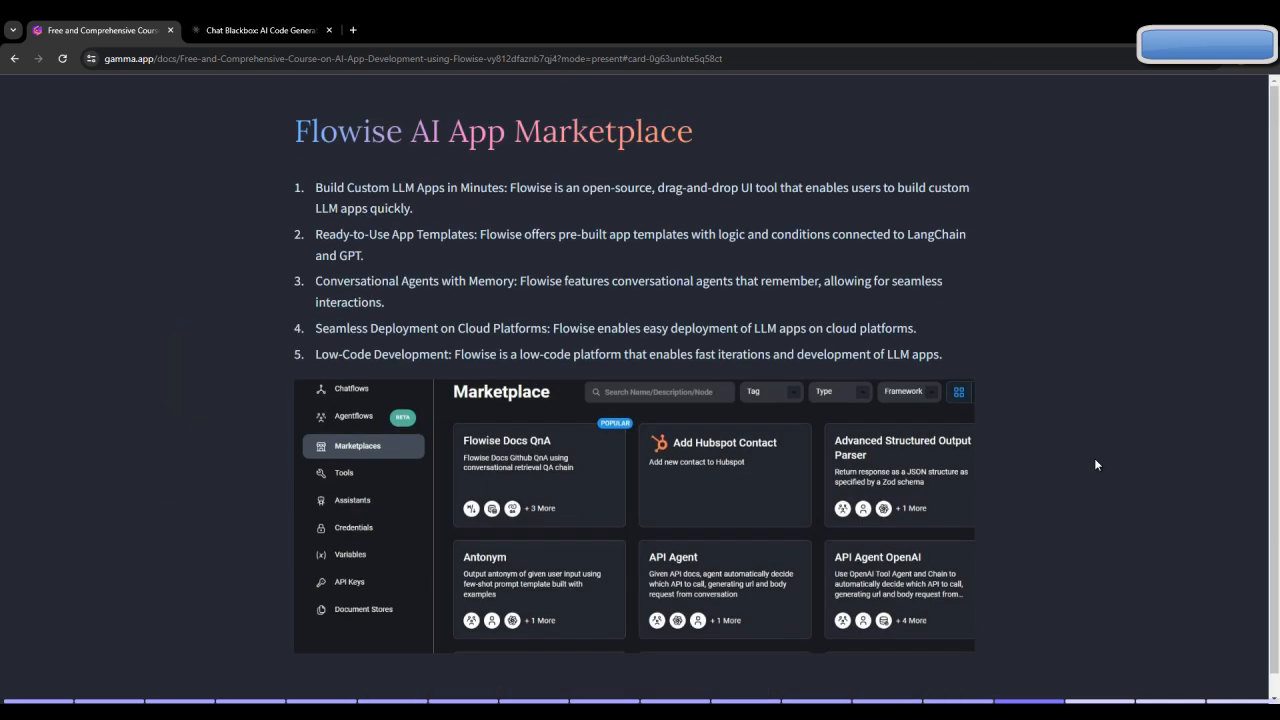
# Step: Scroll the Gamma slides past the Marketplace slide to the Hugging Face integration guide
pyautogui.scroll(-3)
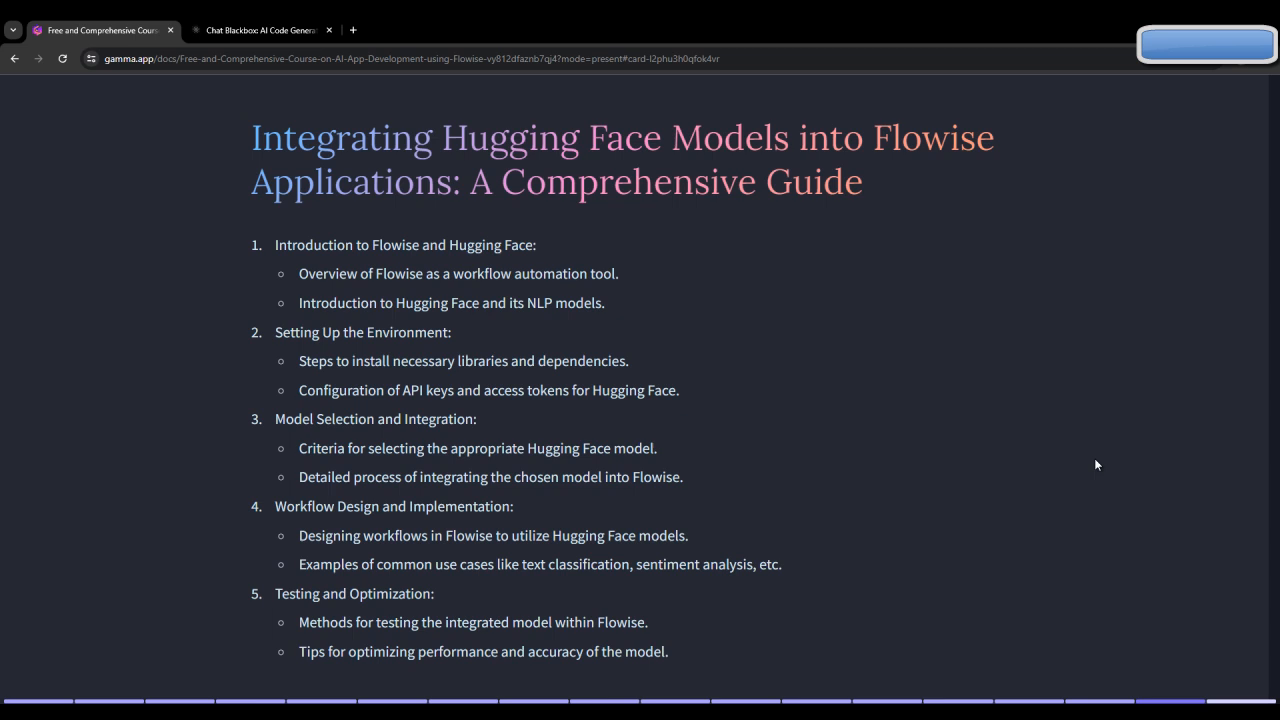
pyautogui.moveTo(957, 619)
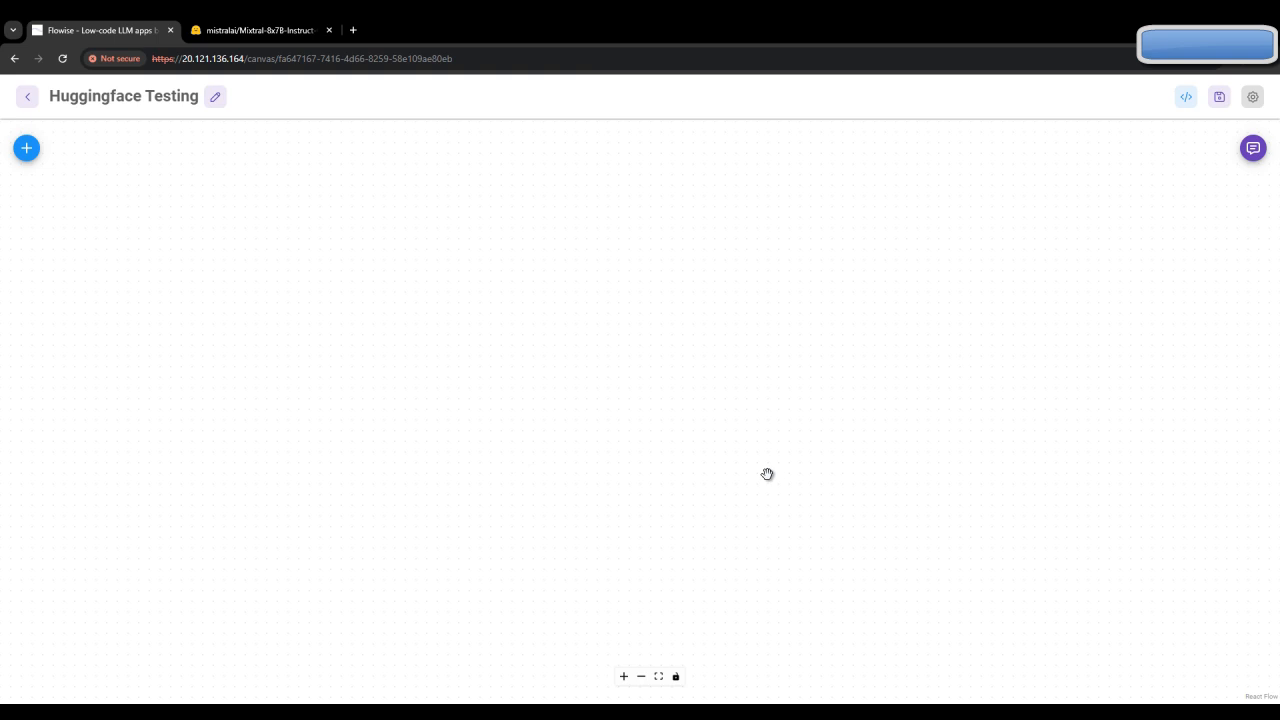
# Step: Search the node panel for 'LLM' and add an LLM Chain node
pyautogui.click(26, 148)
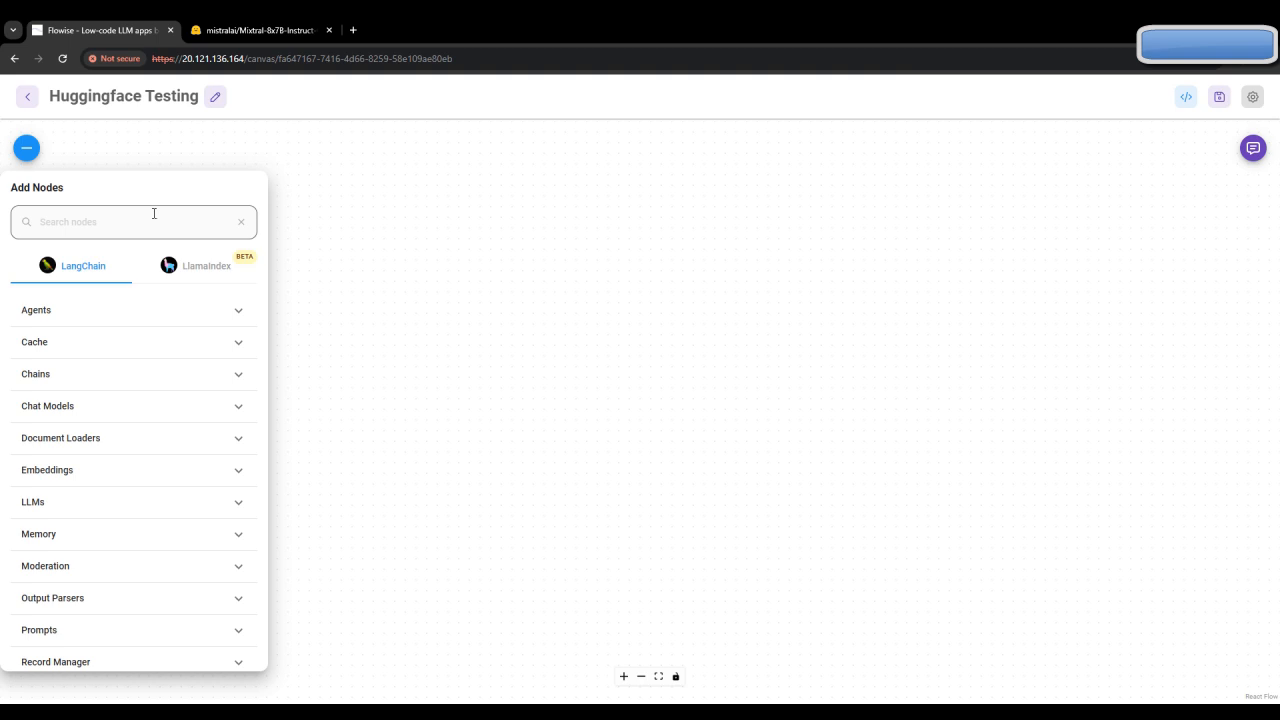
pyautogui.click(134, 221)
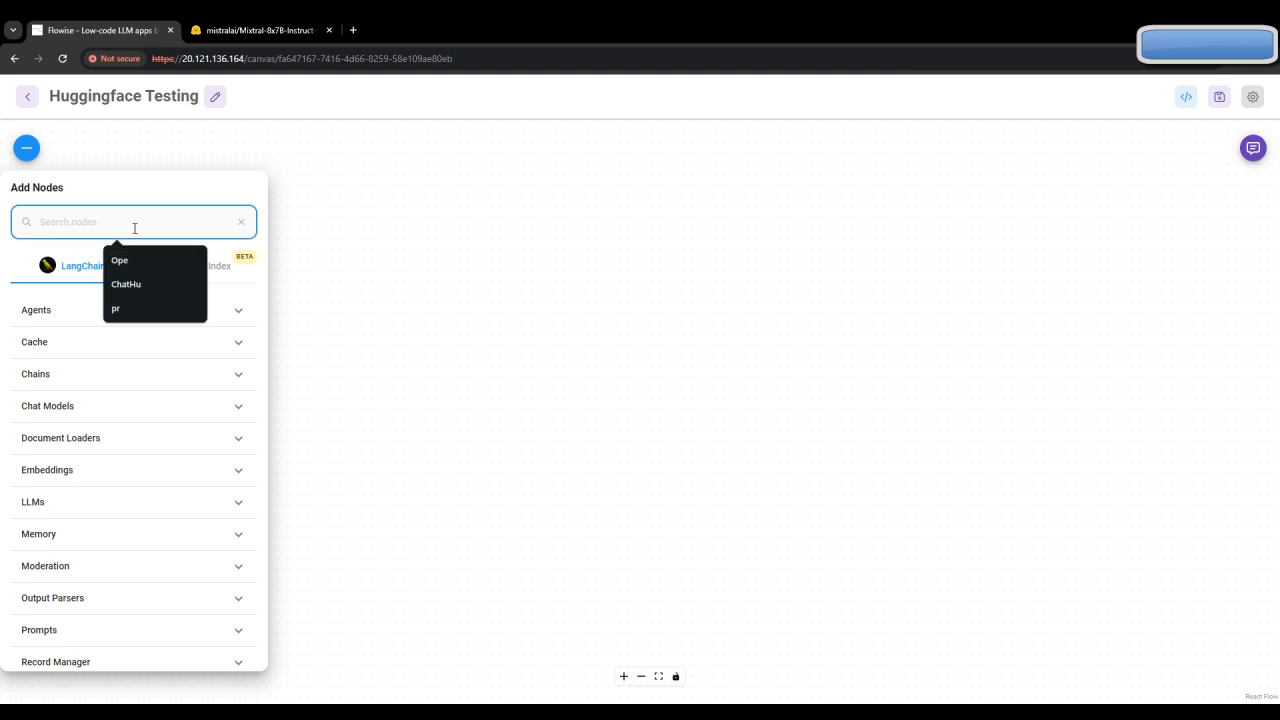
pyautogui.write('LLM')
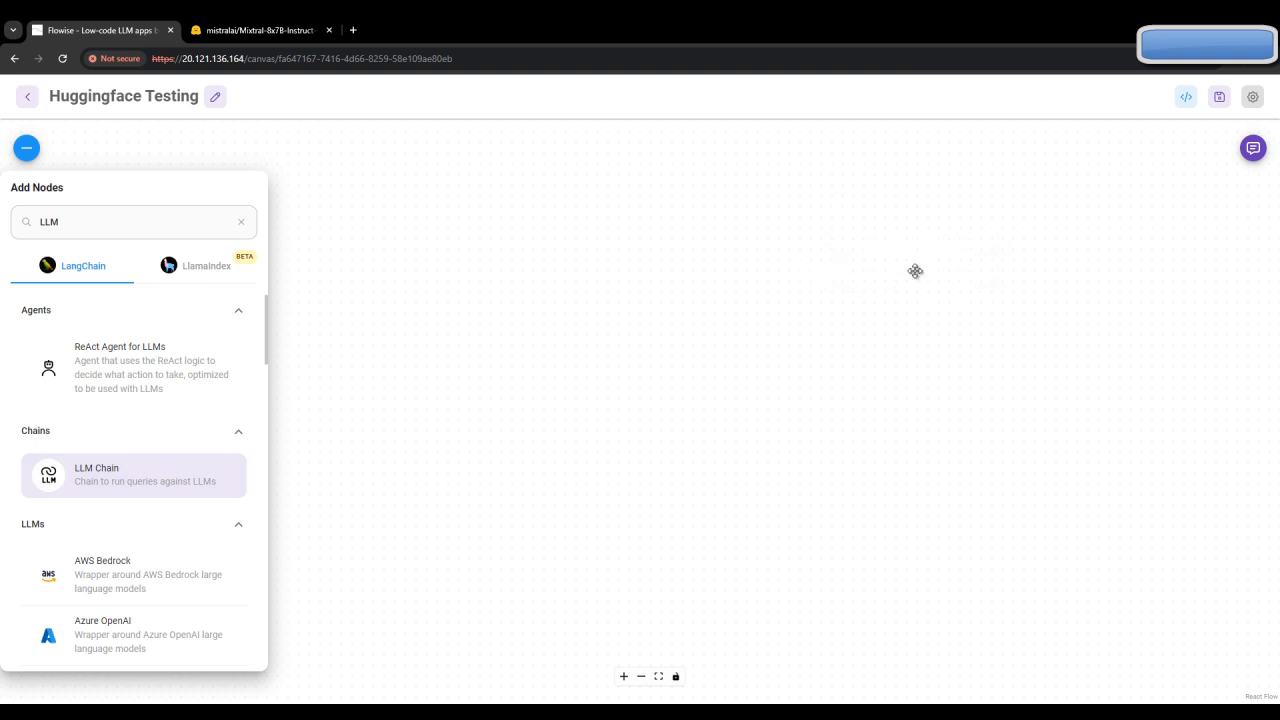
pyautogui.click(133, 474)
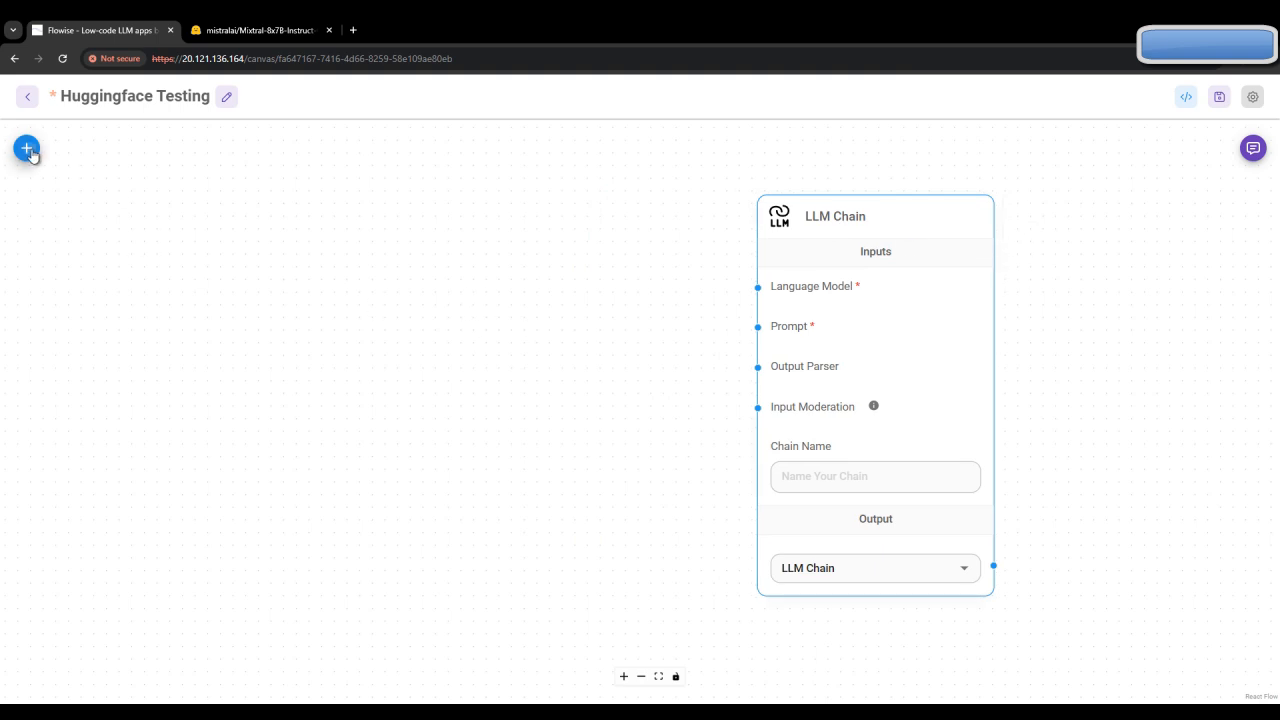
# Step: Search for 'hugg' and drag a ChatHuggingFace node left of the LLM Chain
pyautogui.click(26, 148)
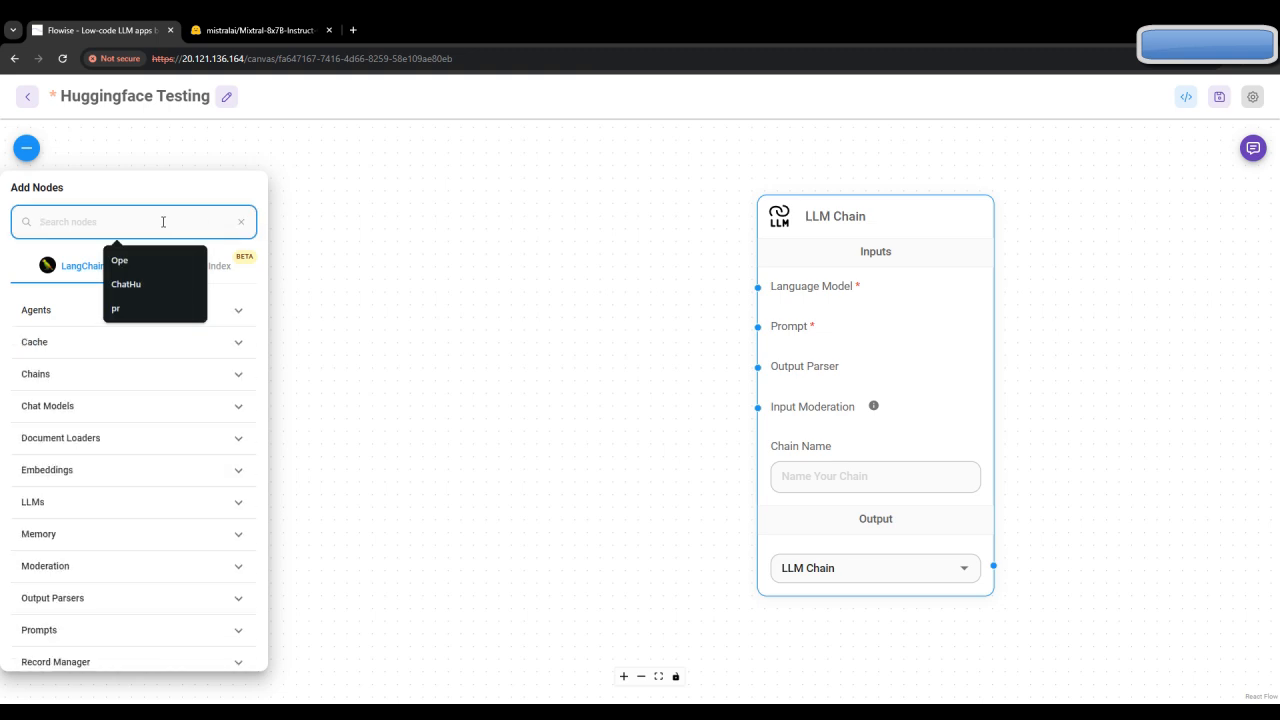
pyautogui.write('hugg')
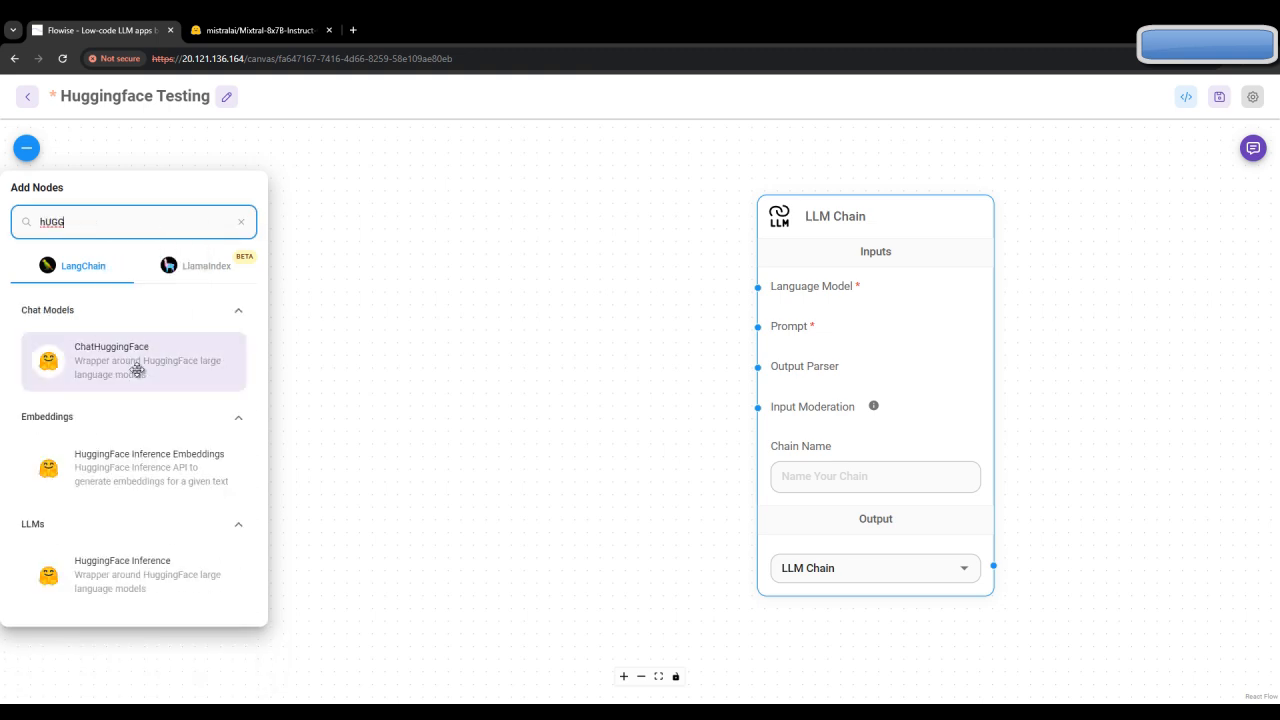
pyautogui.write('UGG')
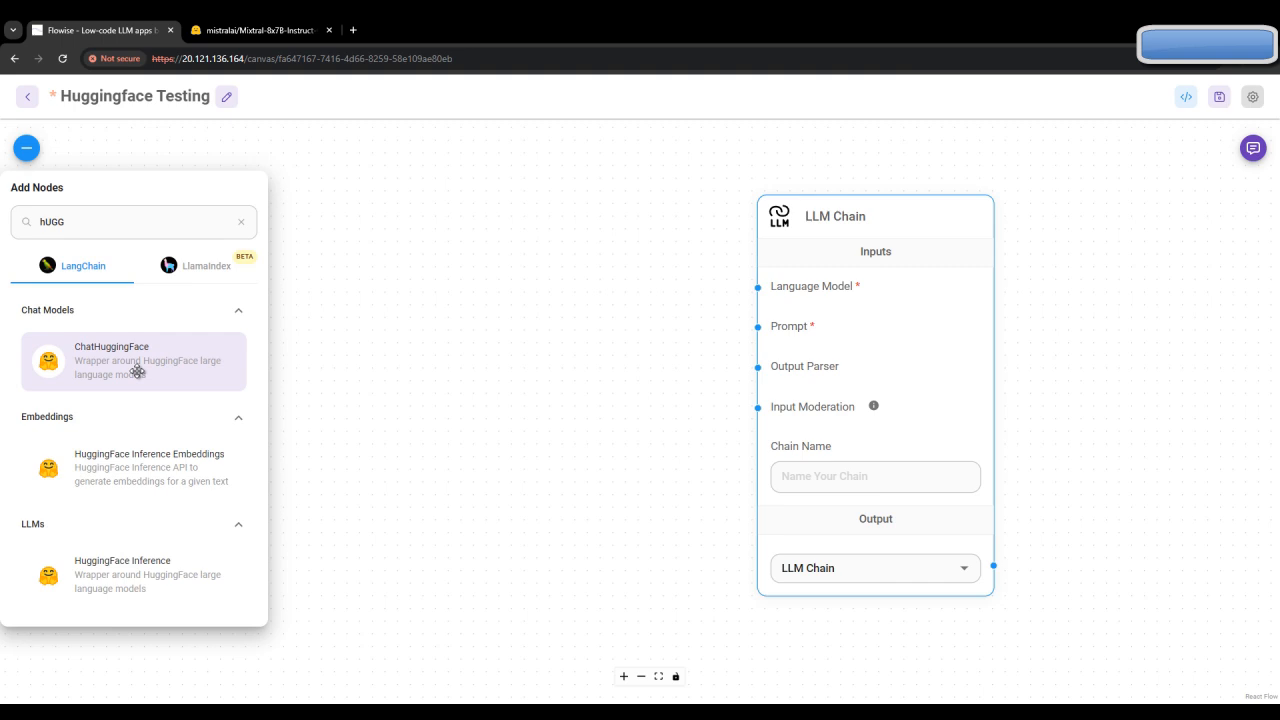
pyautogui.moveTo(137, 371)
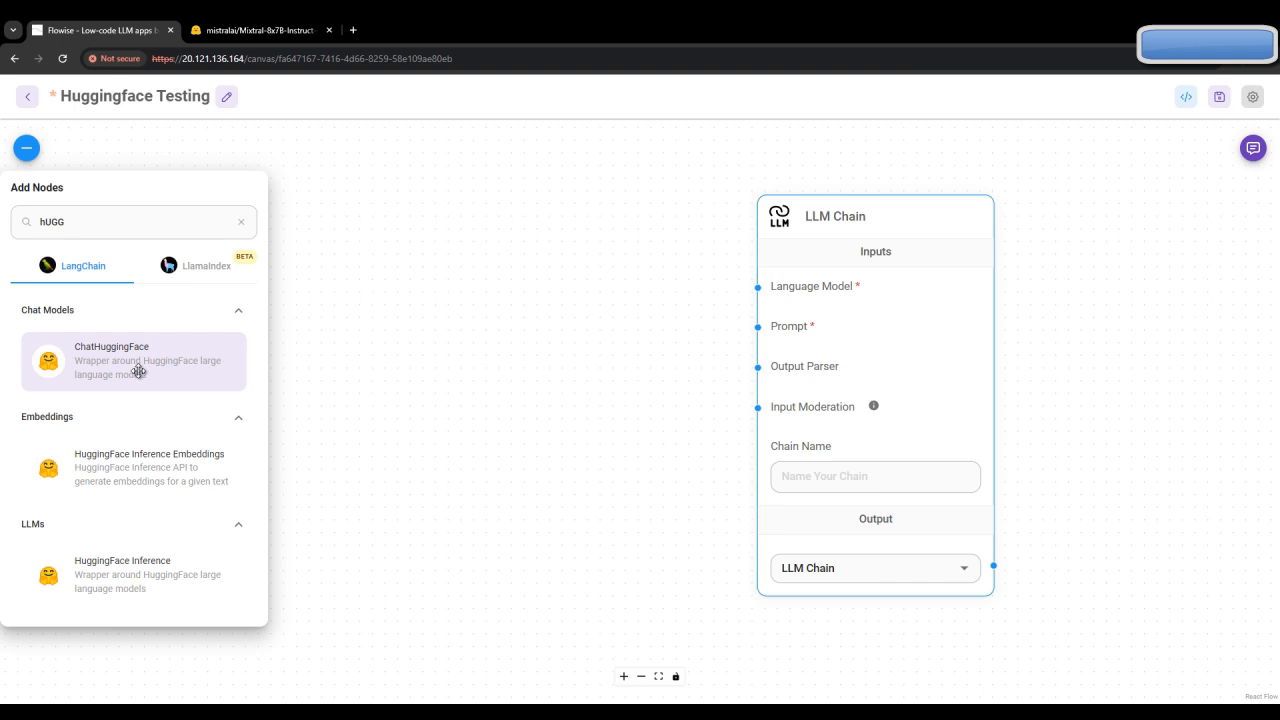
pyautogui.moveTo(133, 360); pyautogui.dragTo(485, 308)
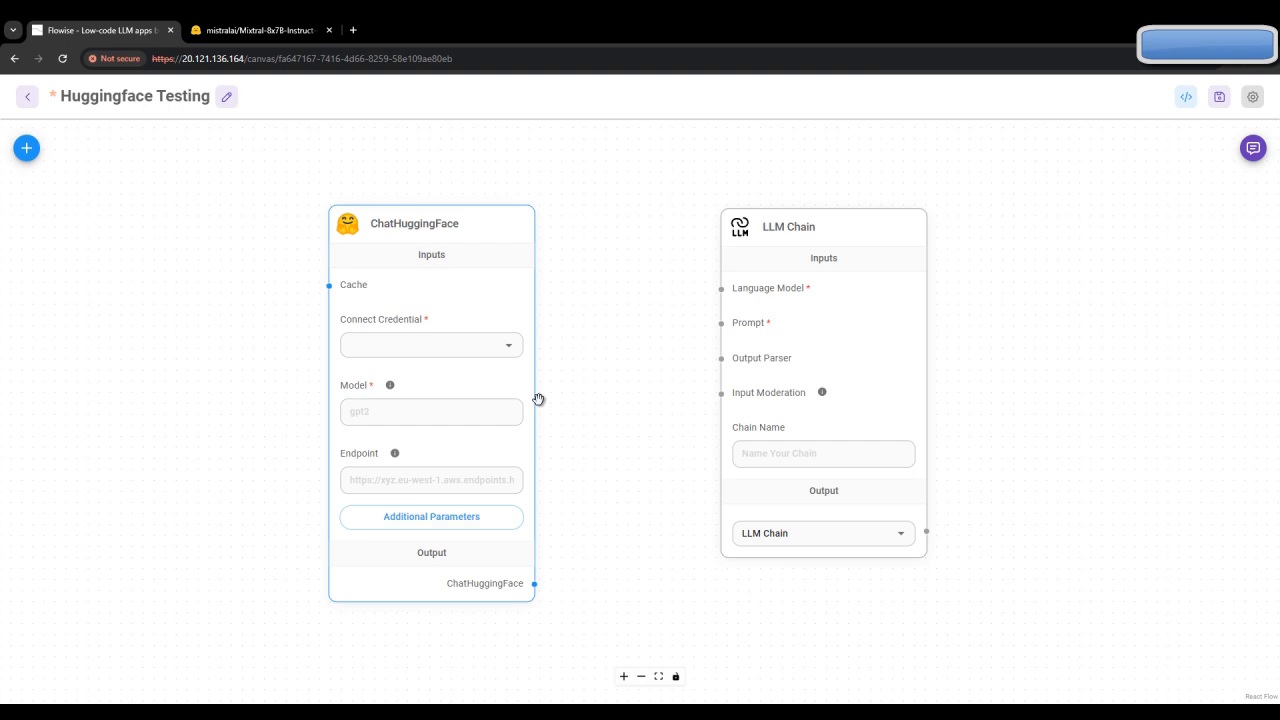
# Step: Clear the node search, look up 'prom', and add a Prompt Template node
pyautogui.click(26, 148)
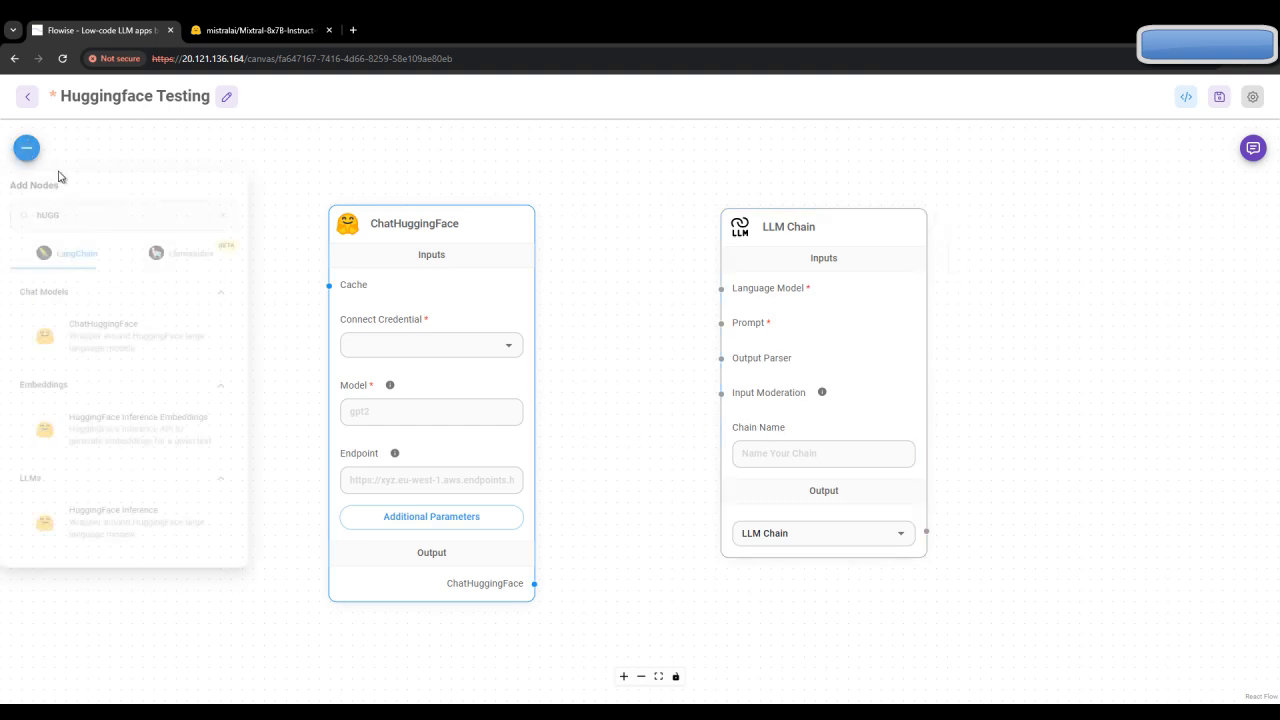
pyautogui.click(243, 222)
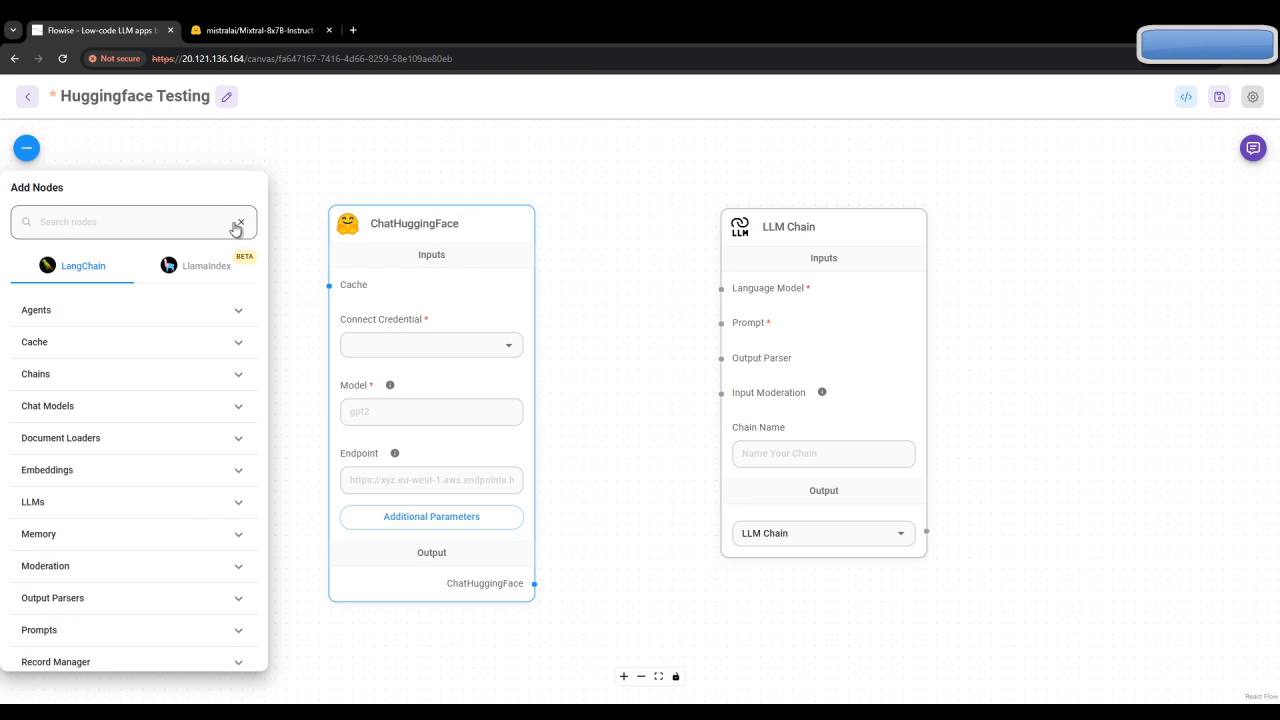
pyautogui.write('pROM')
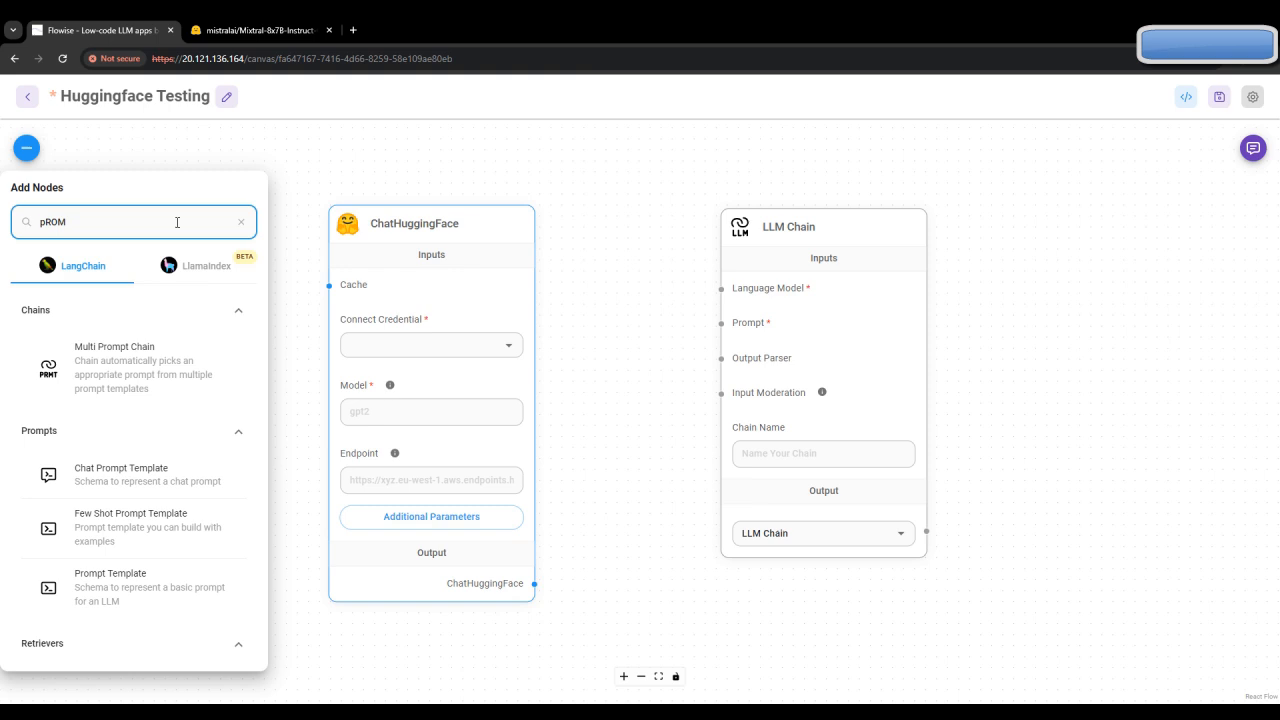
pyautogui.click(110, 587)
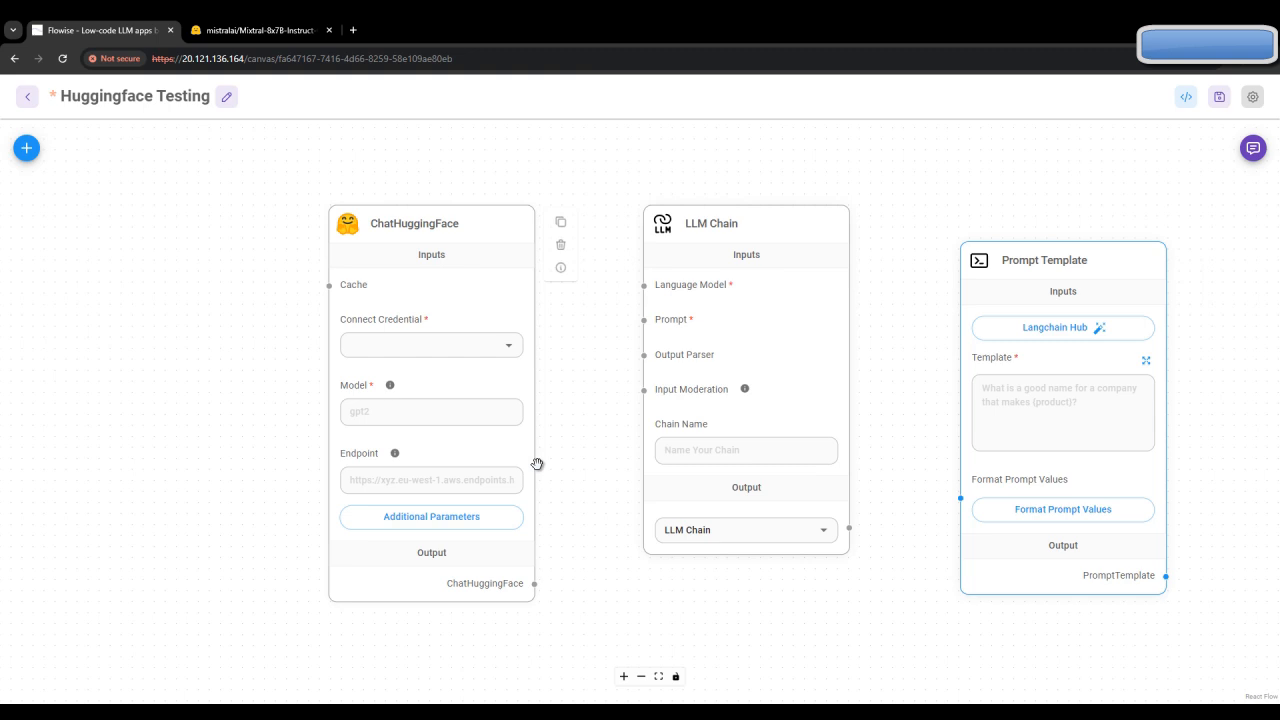
# Step: Wire ChatHuggingFace to LLM Chain's Language Model and Prompt Template to its Prompt
pyautogui.moveTo(537, 464); pyautogui.dragTo(433, 574)
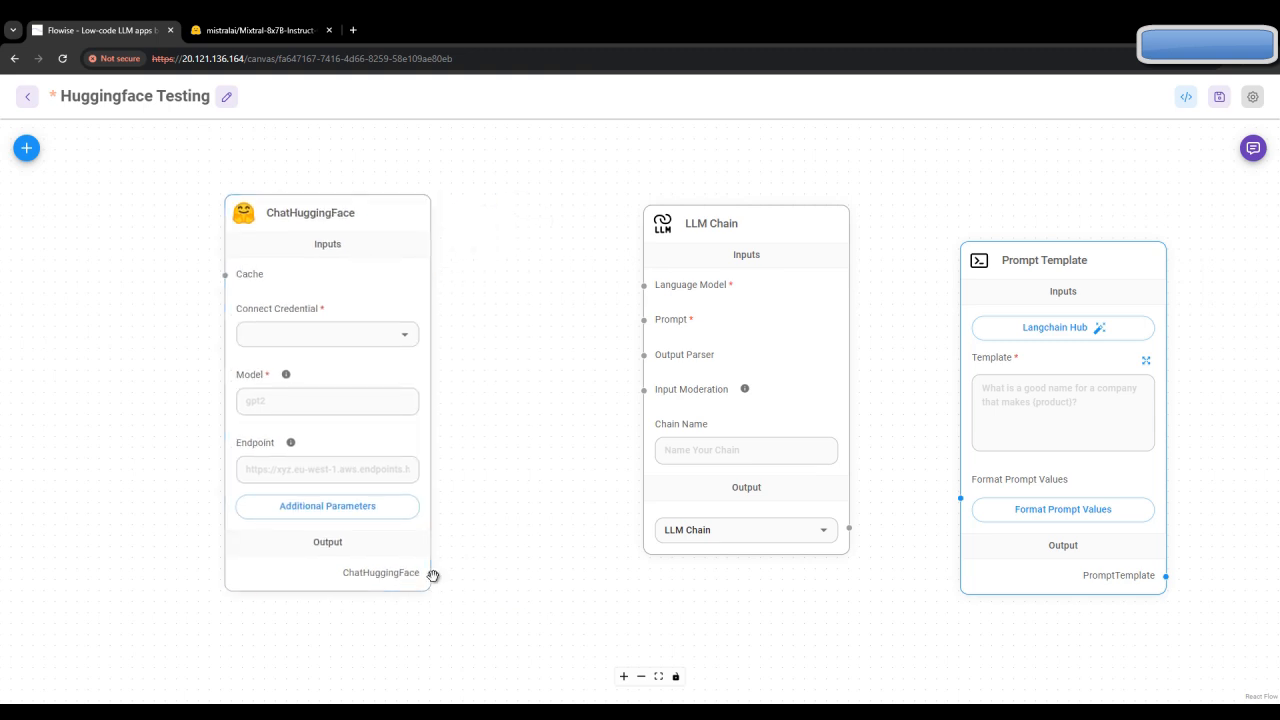
pyautogui.moveTo(430, 572); pyautogui.dragTo(492, 465)
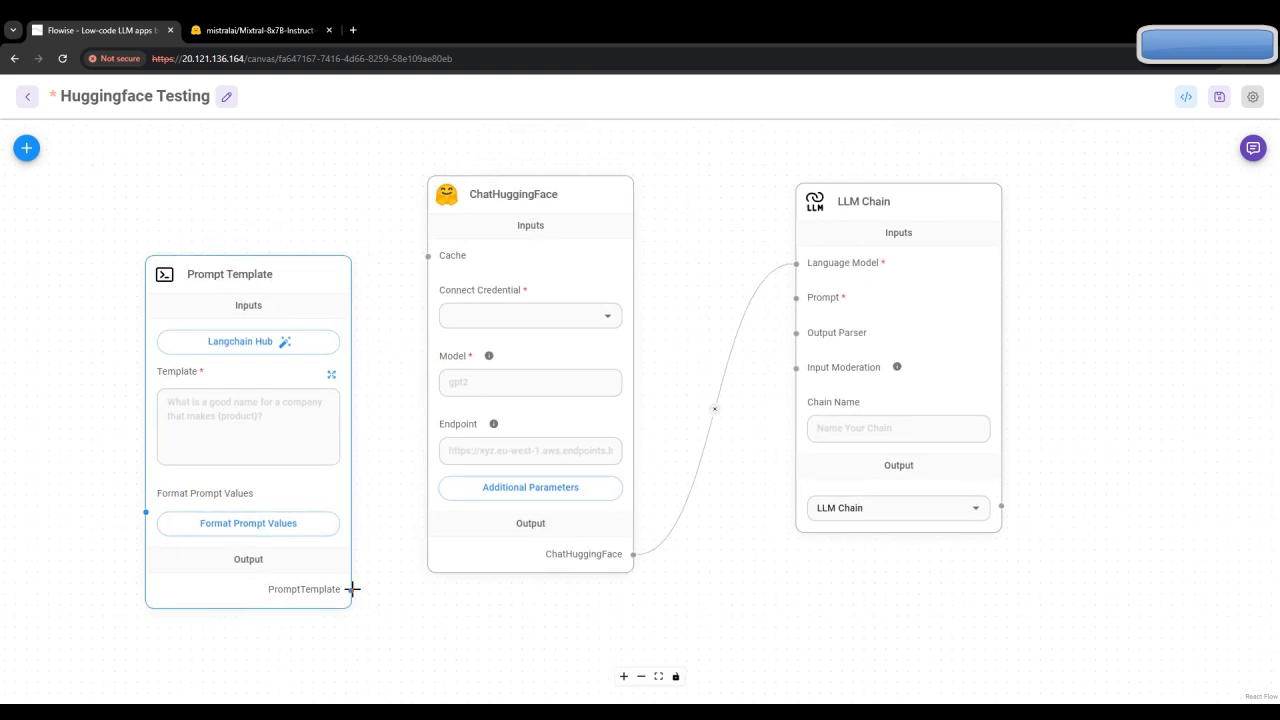
pyautogui.moveTo(349, 589); pyautogui.dragTo(790, 297)
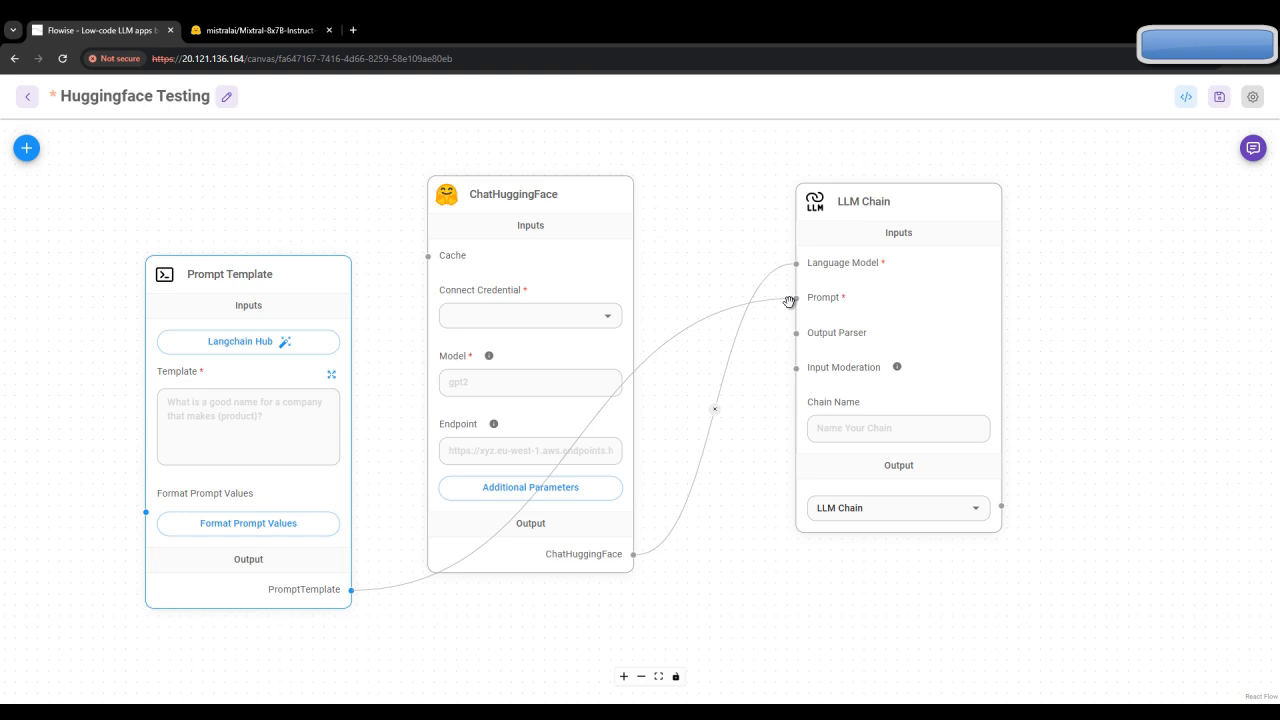
pyautogui.moveTo(1142, 529)
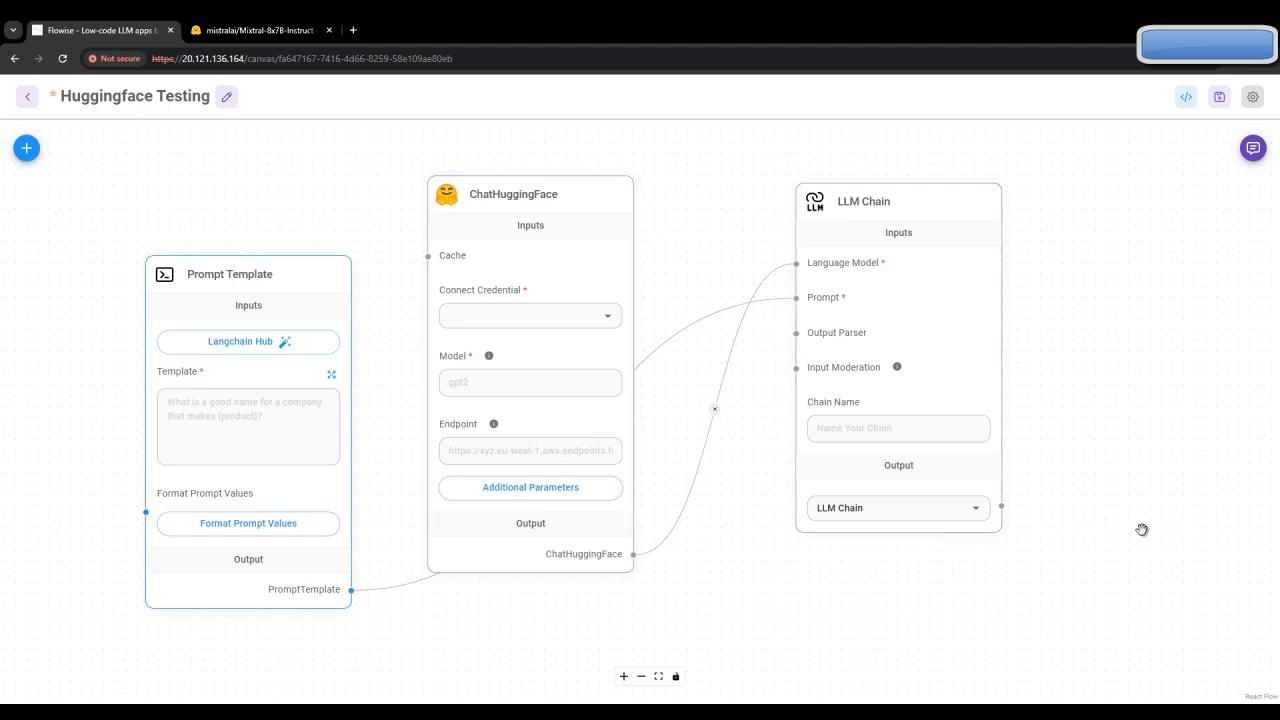
pyautogui.moveTo(248, 273); pyautogui.dragTo(662, 467)
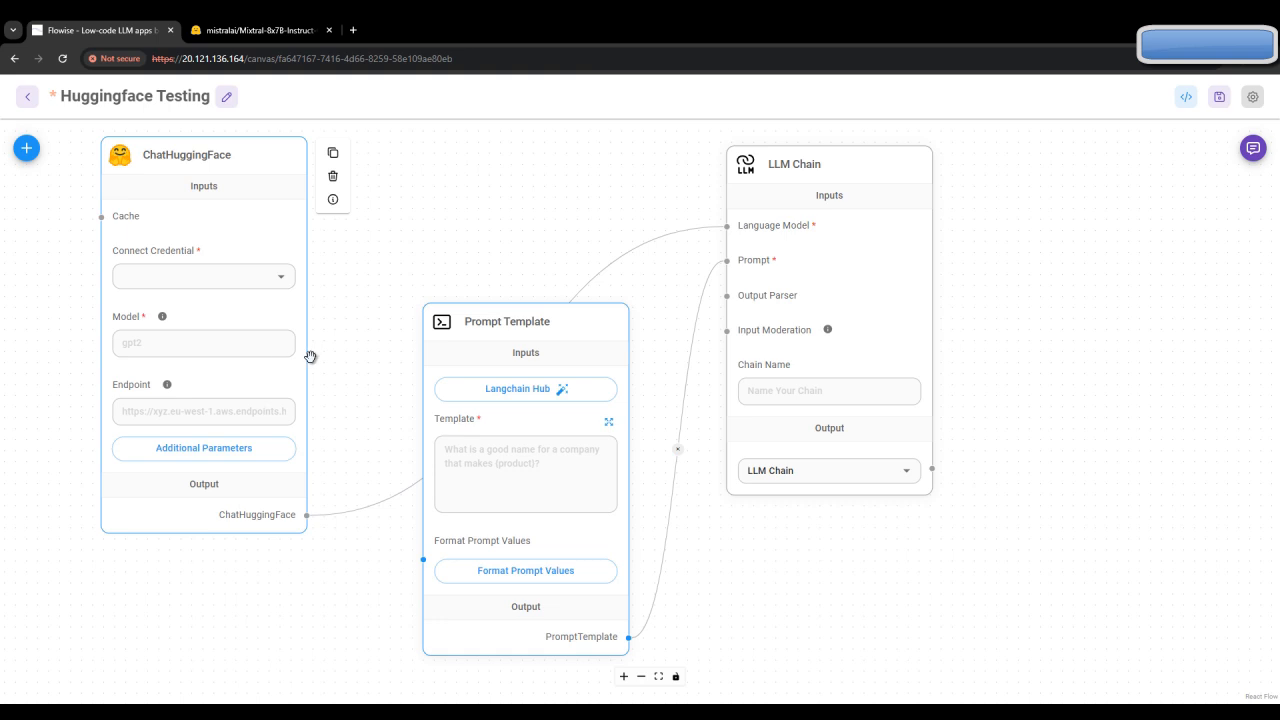
pyautogui.click(258, 30)
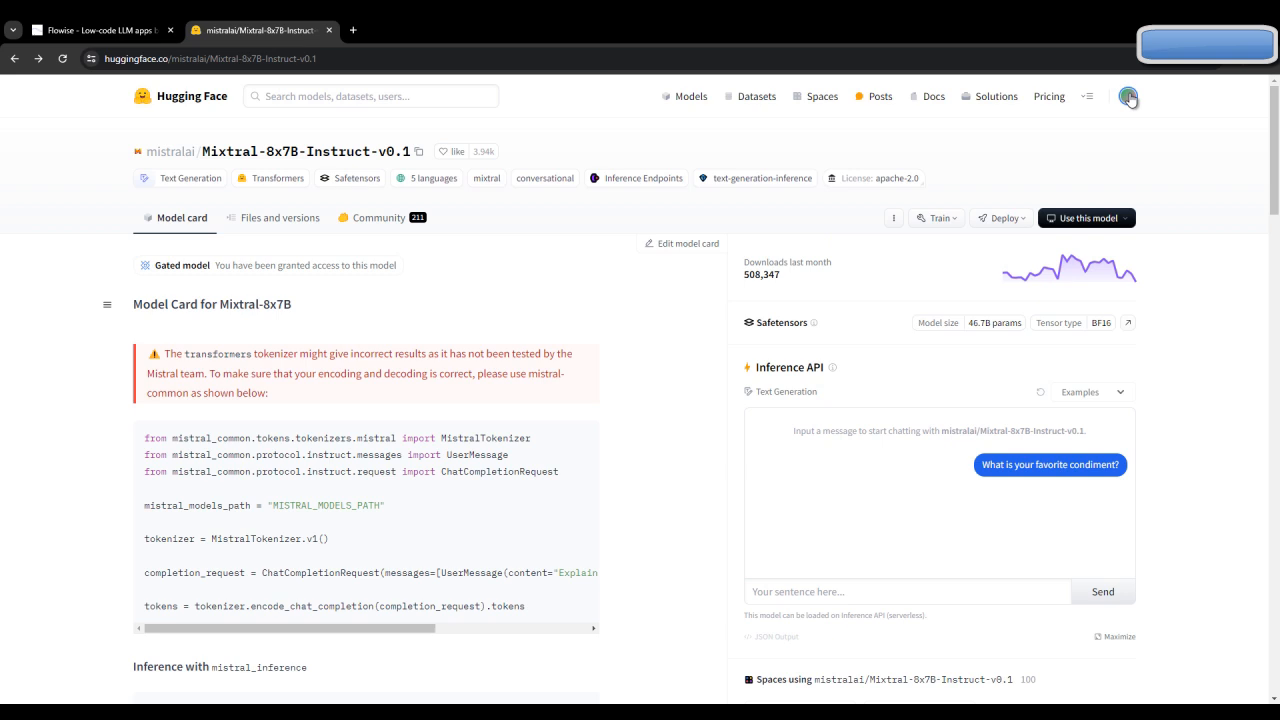
pyautogui.click(1128, 96)
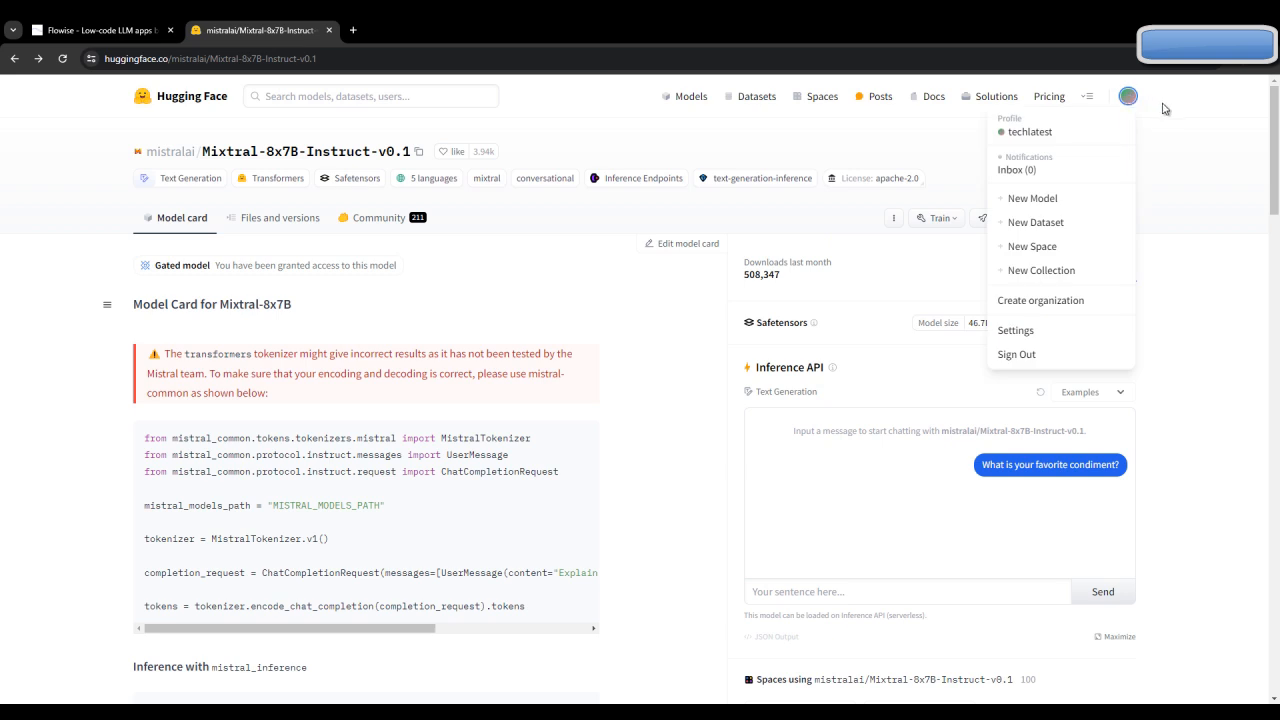
pyautogui.moveTo(1225, 180)
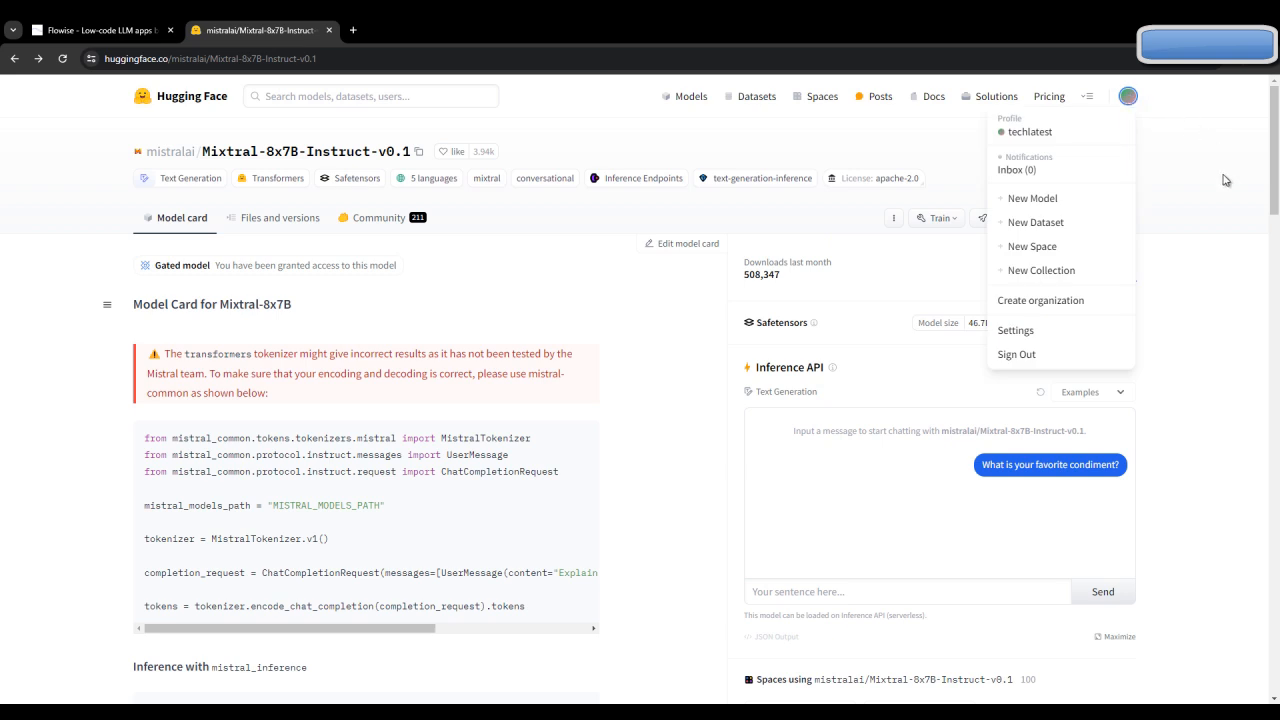
pyautogui.moveTo(193, 239)
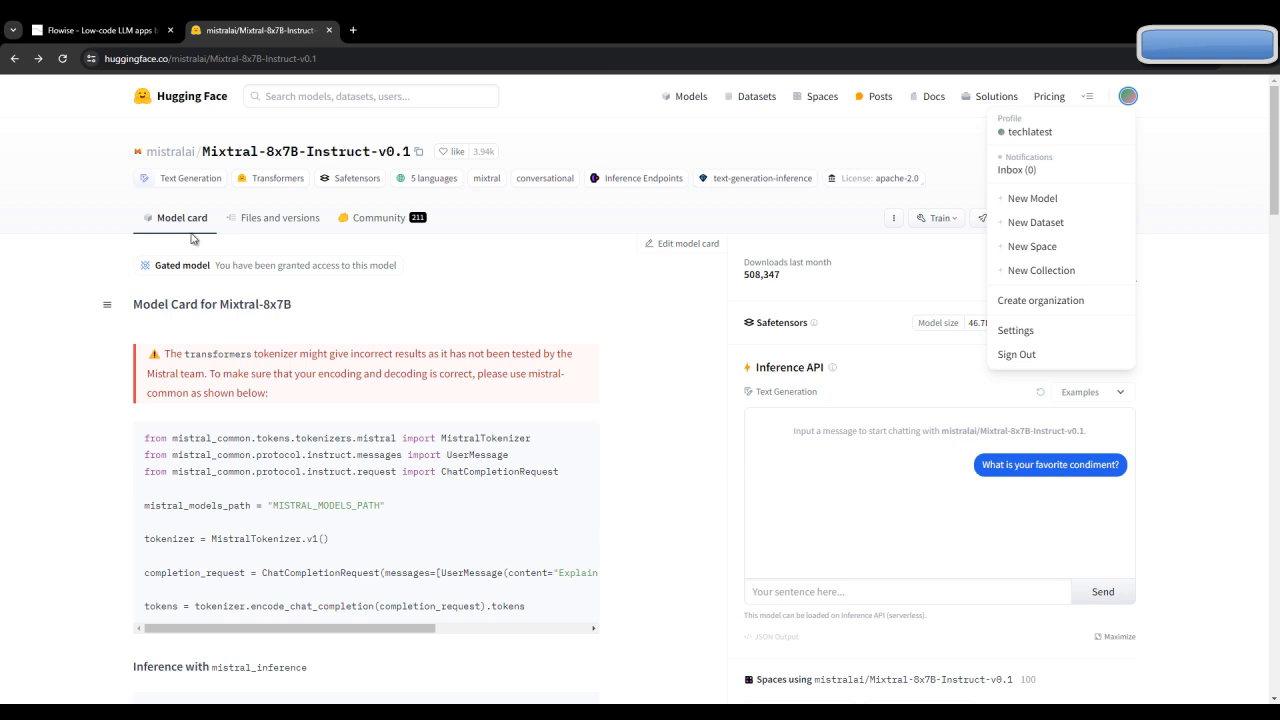
pyautogui.moveTo(286, 171)
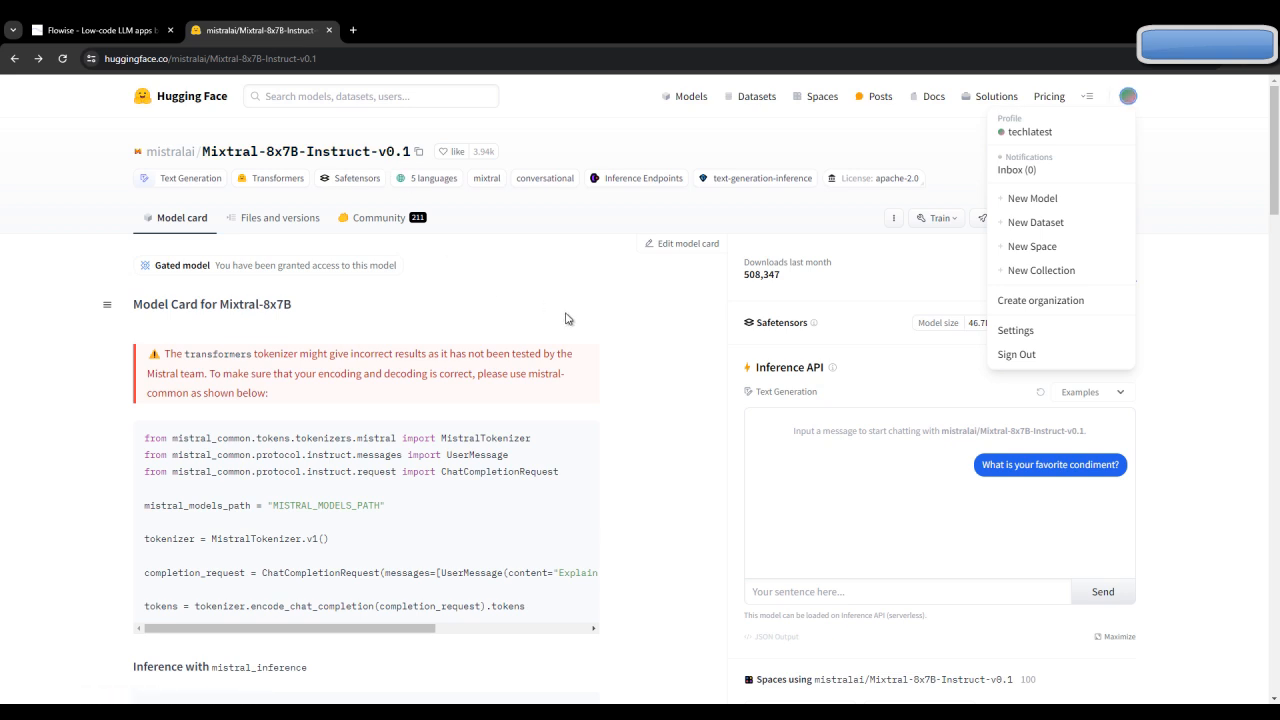
pyautogui.scroll(-3)
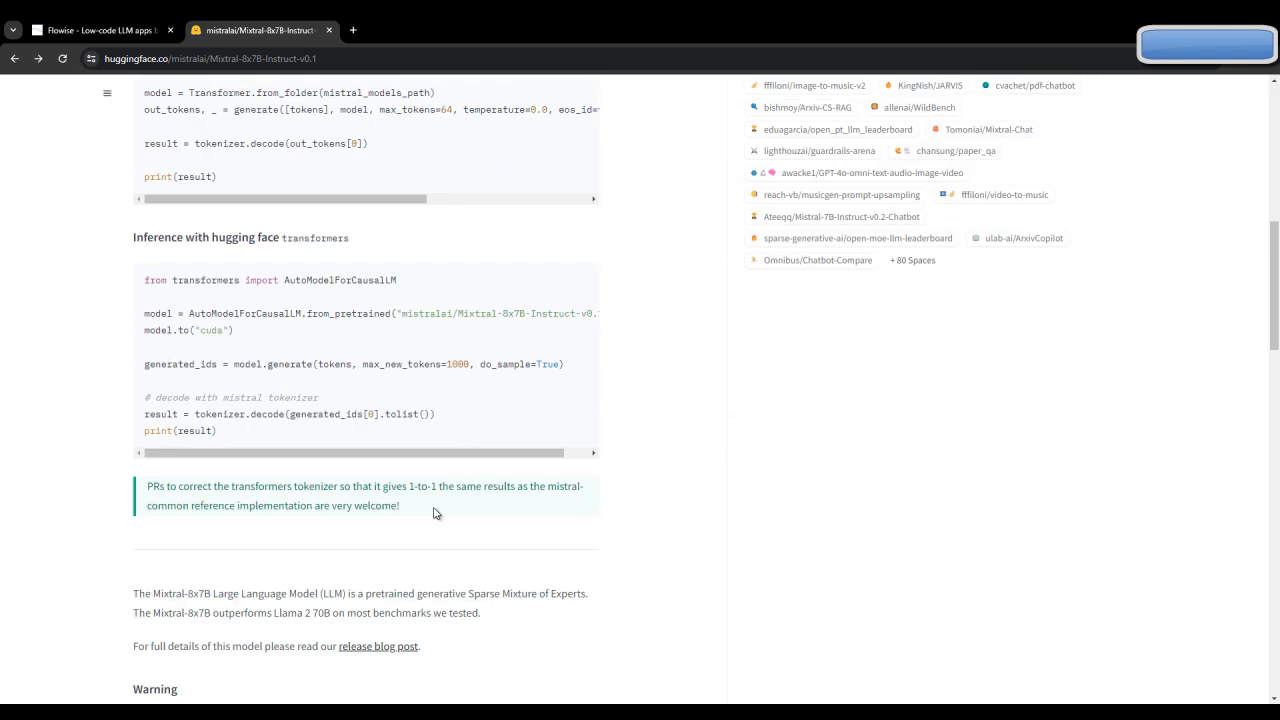
pyautogui.scroll(3)
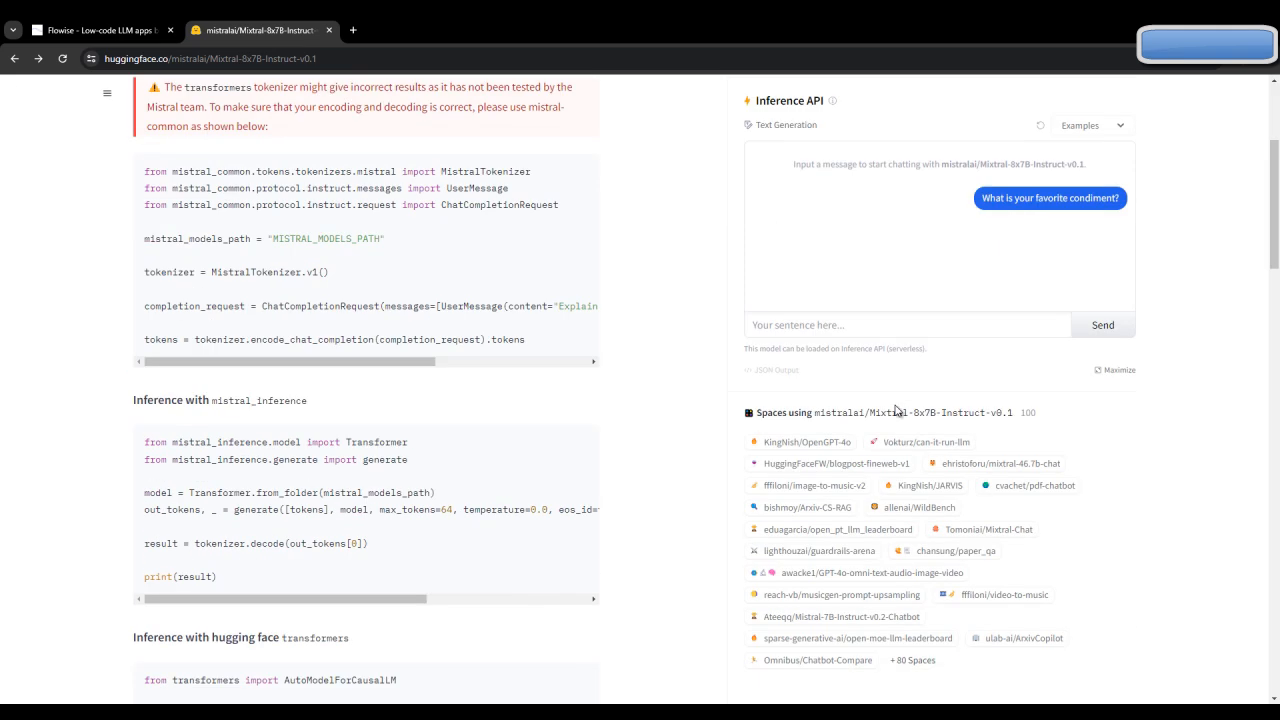
pyautogui.scroll(-3)
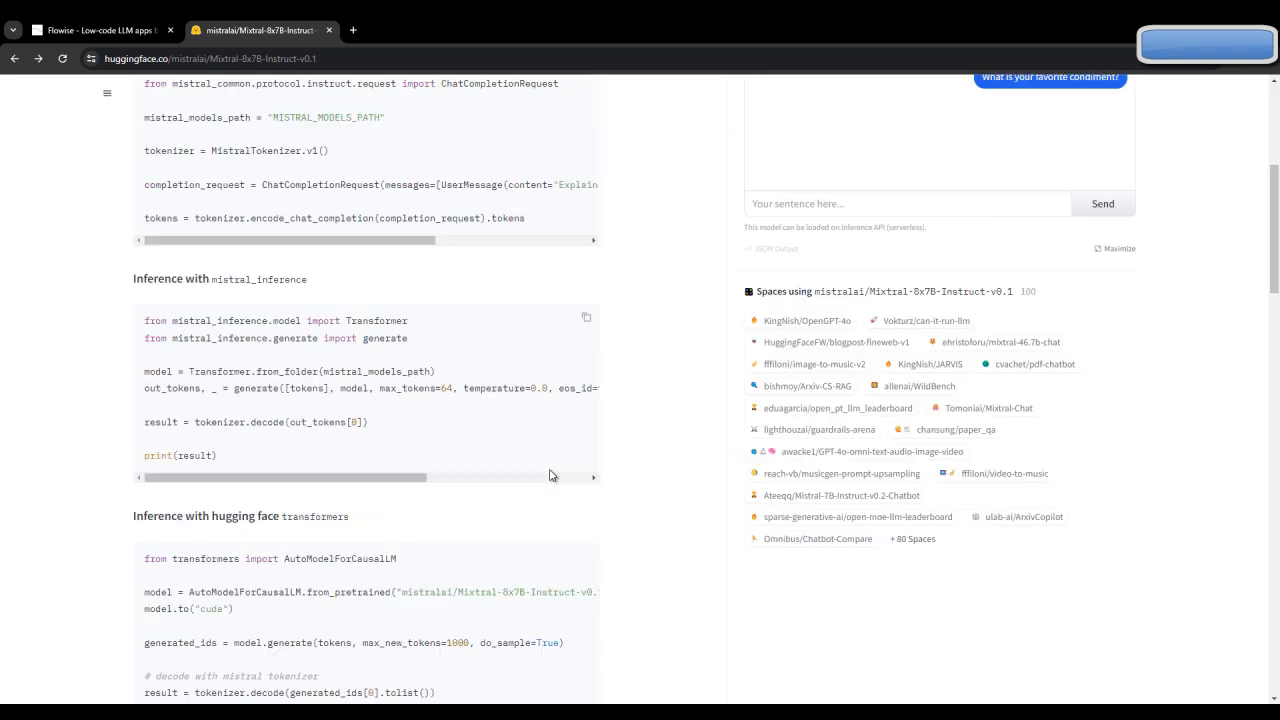
pyautogui.scroll(-3)
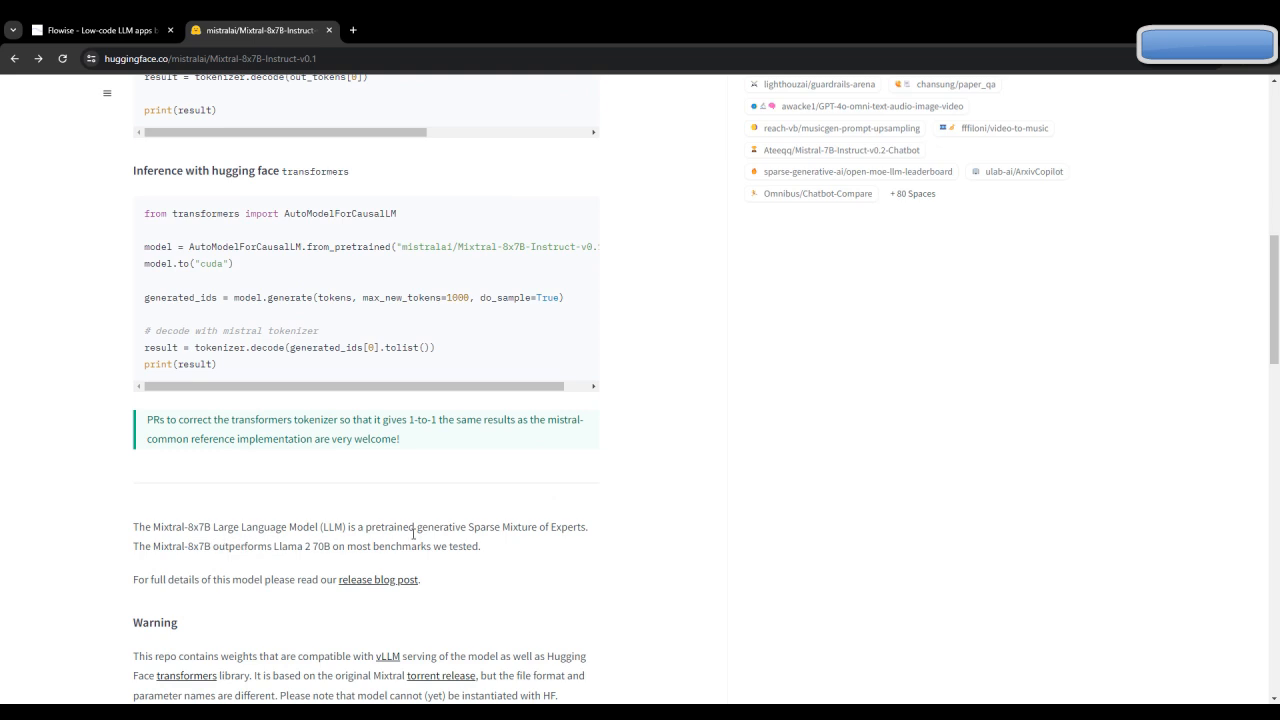
pyautogui.moveTo(518, 540)
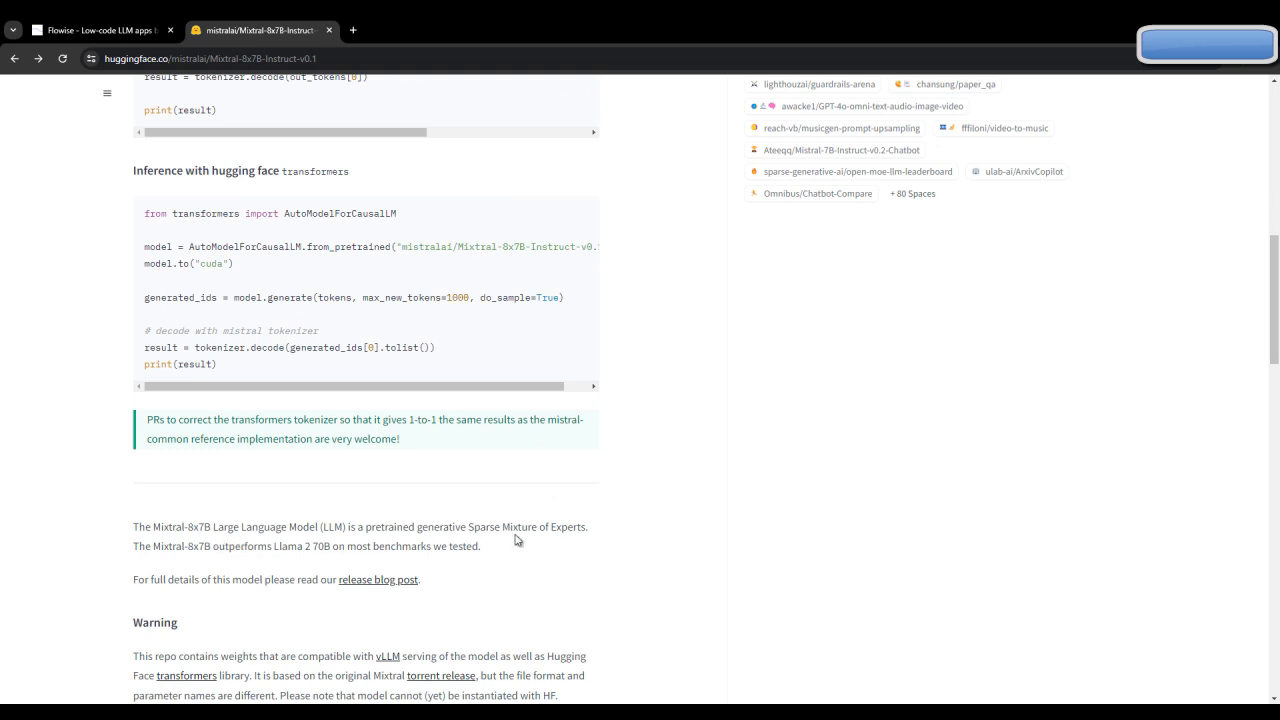
pyautogui.moveTo(347, 553)
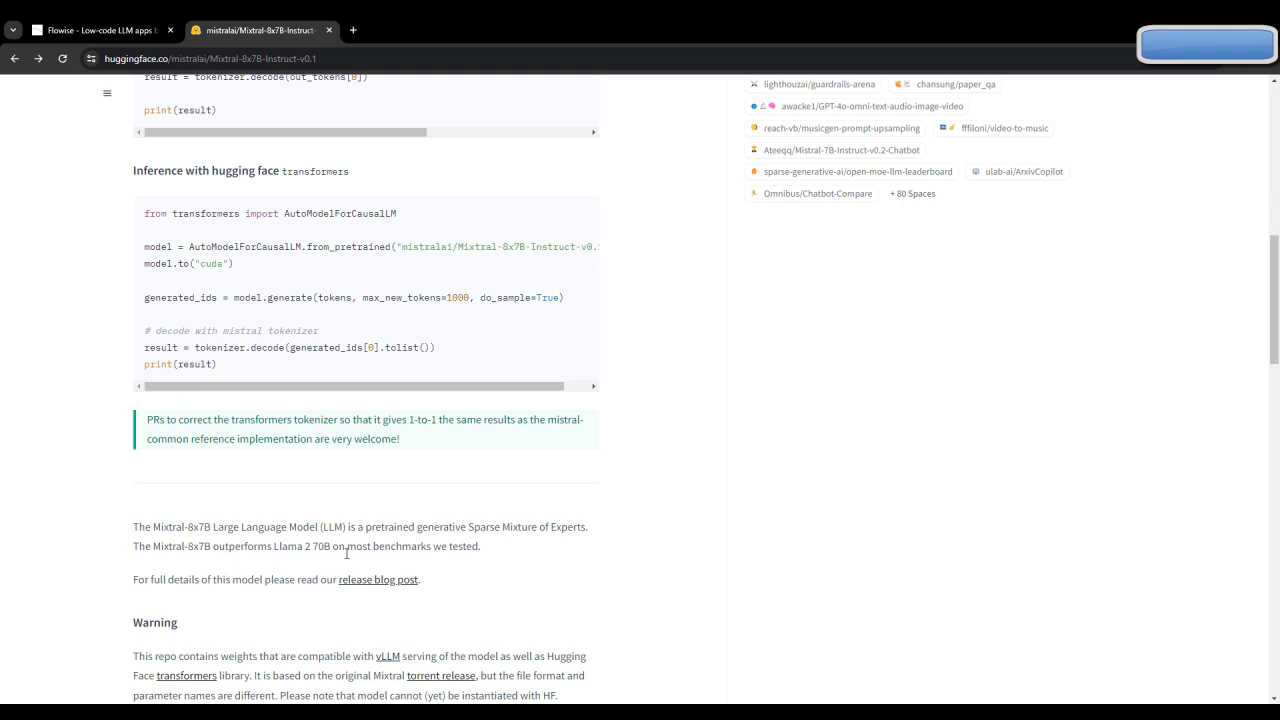
pyautogui.scroll(-3)
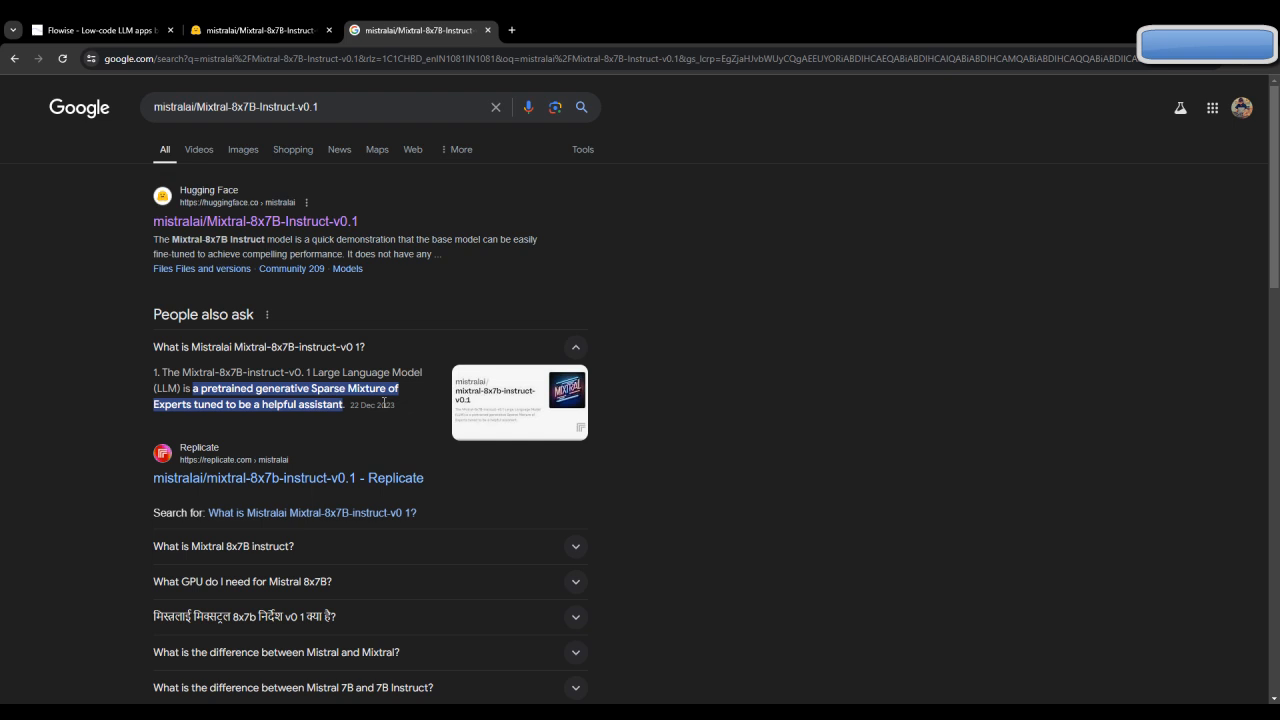
pyautogui.moveTo(457, 411)
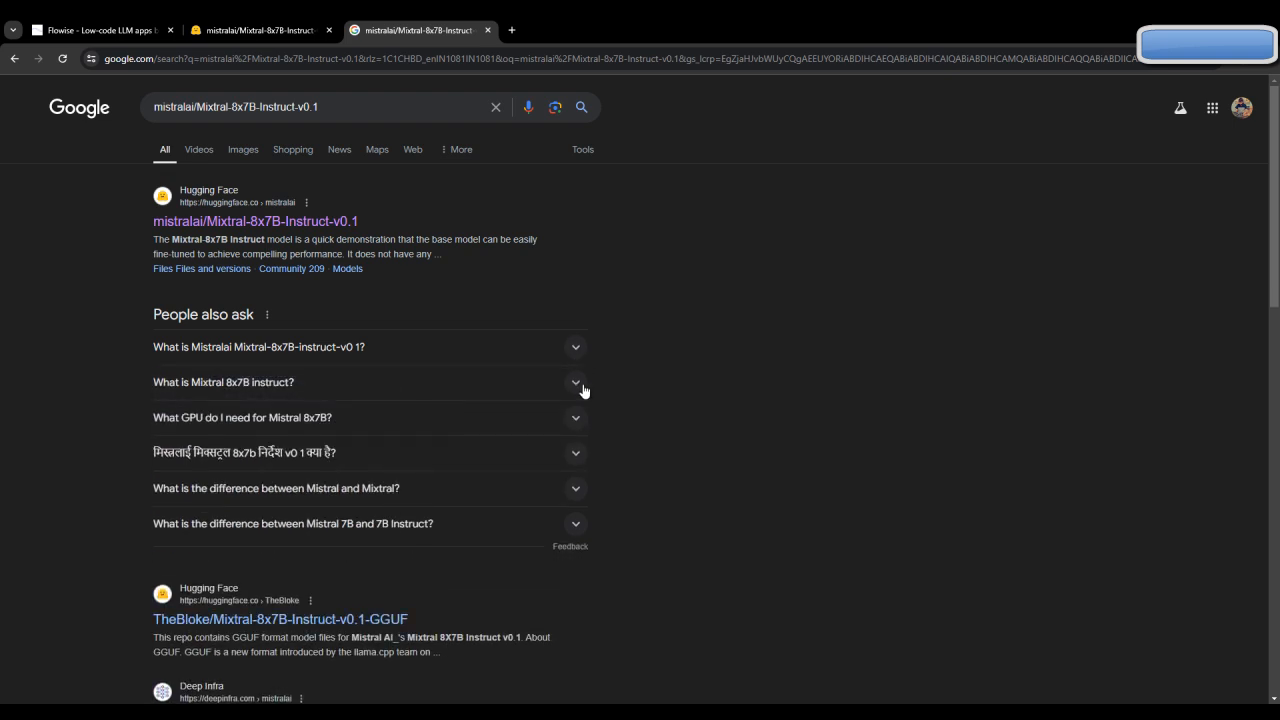
# Step: Return to the Flowise Huggingface Testing chatflow tab
pyautogui.click(260, 30)
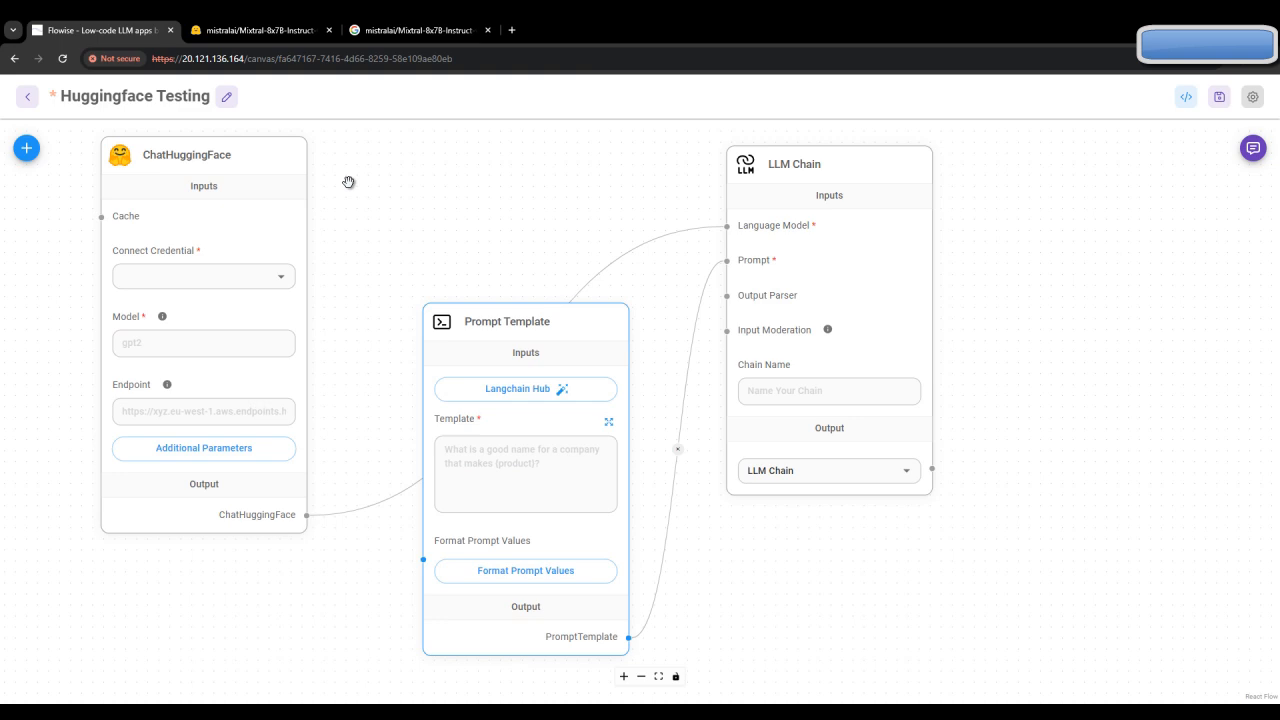
pyautogui.moveTo(421, 240)
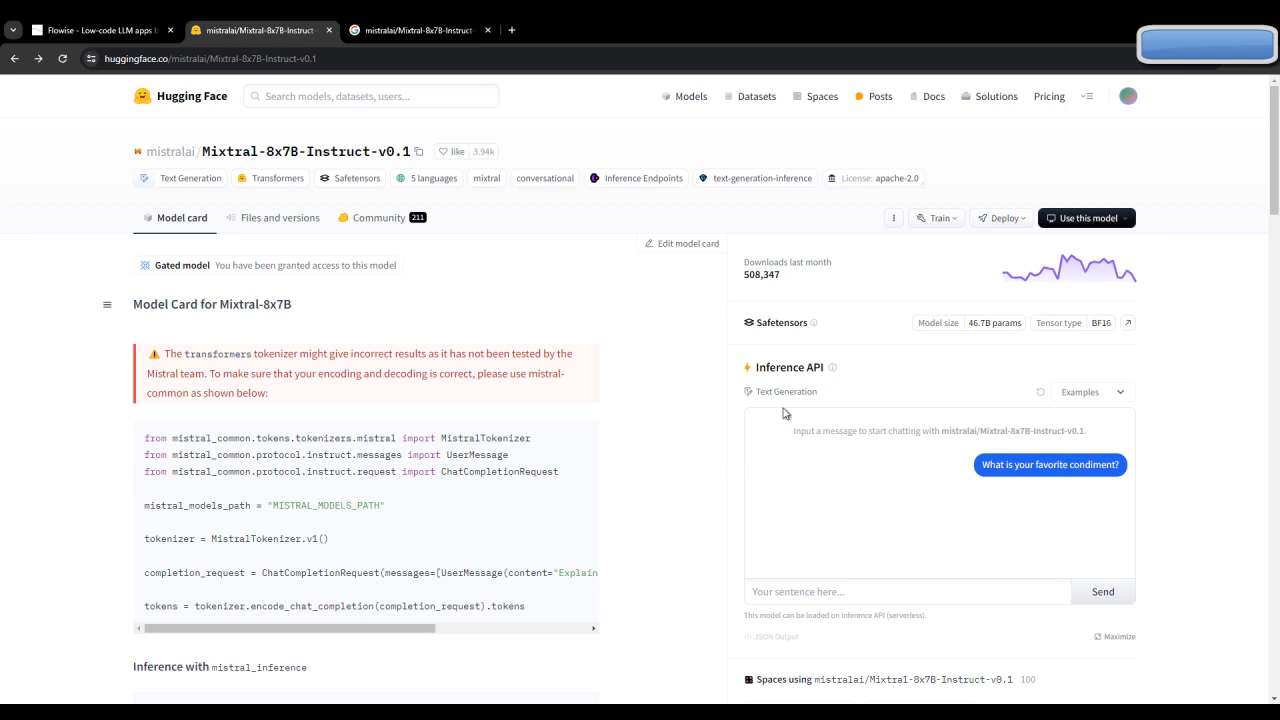
pyautogui.moveTo(1124, 107)
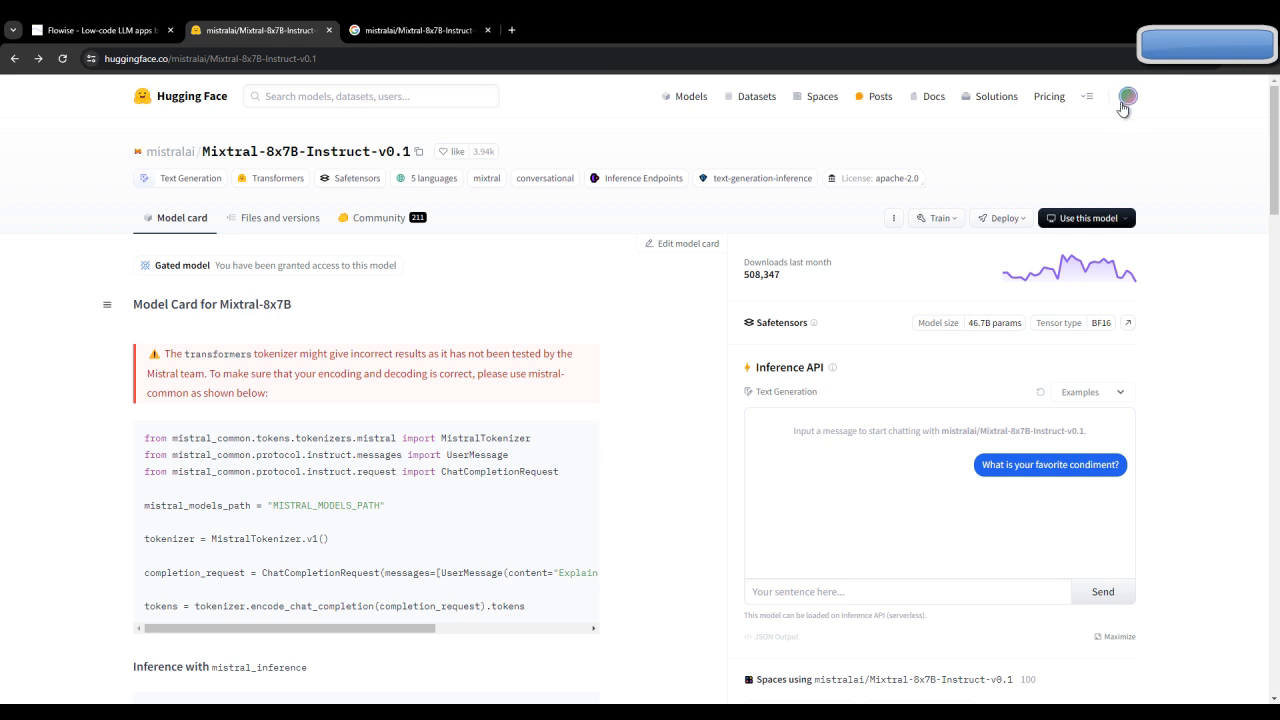
pyautogui.moveTo(720, 410)
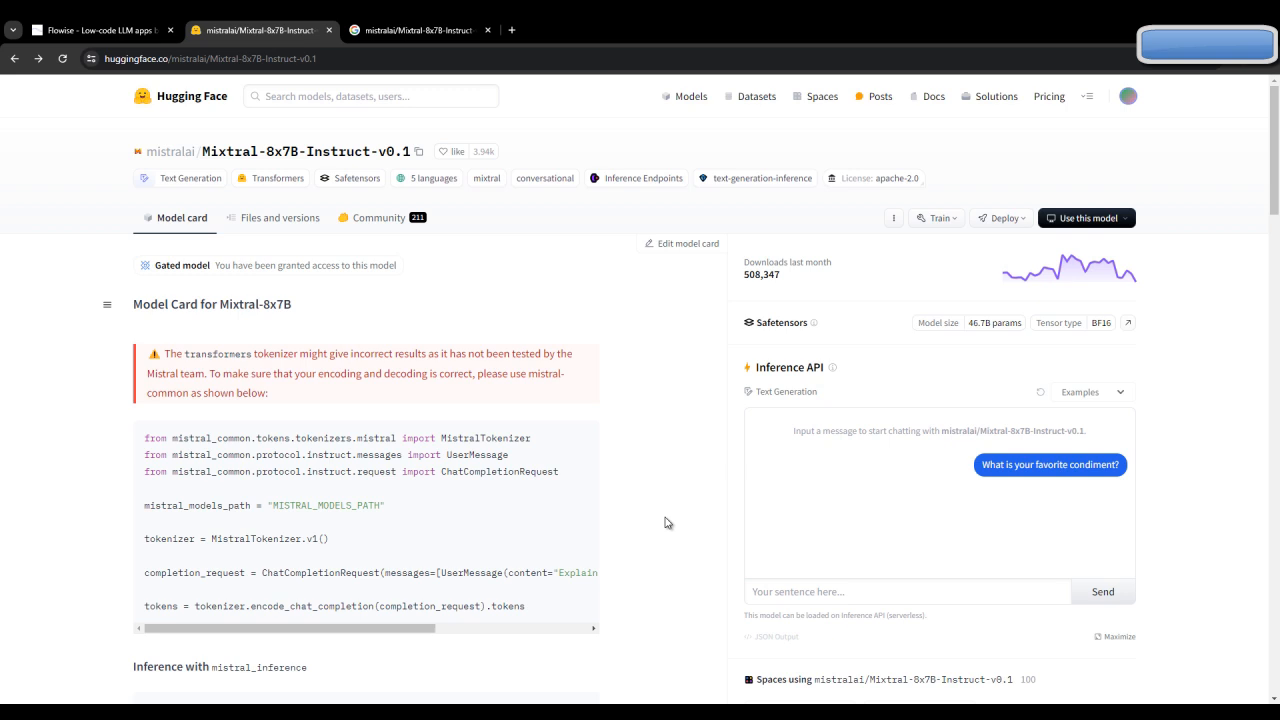
# Step: Copy mistralai/Mixtral-8x7B-Instruct-v0.1 with the copy icon beside the model title
pyautogui.click(419, 151)
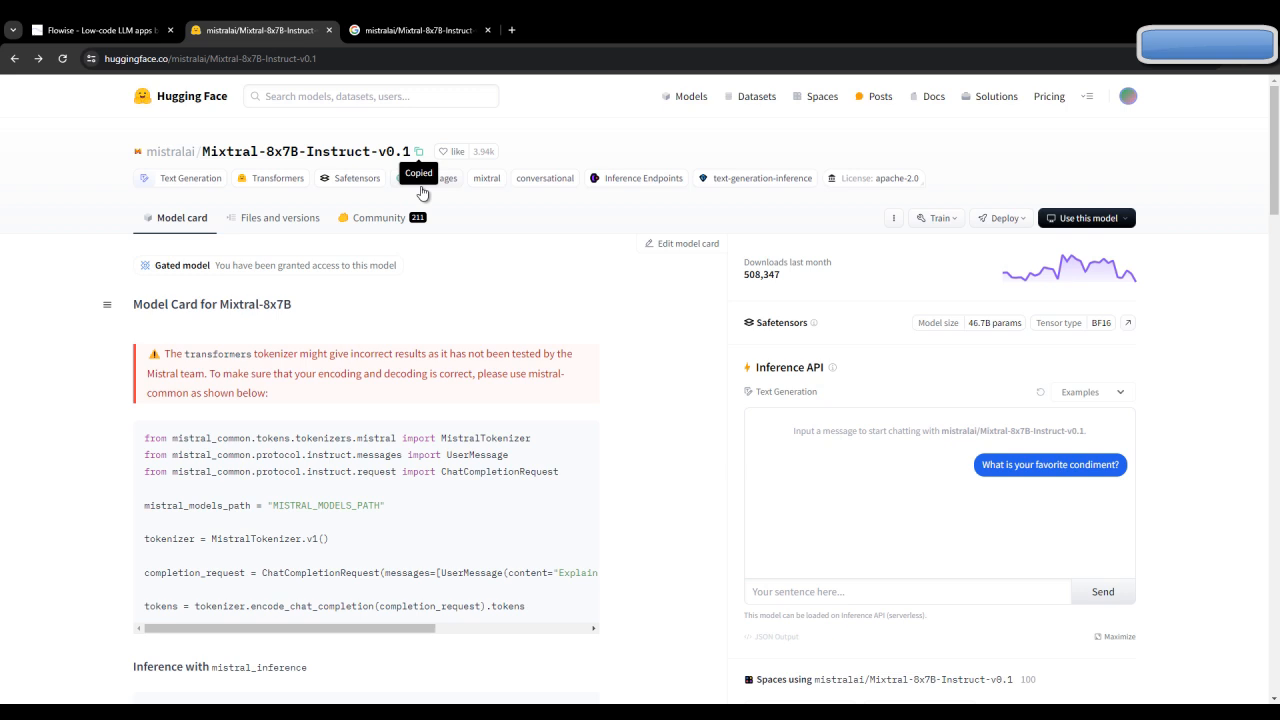
# Step: Set the model to mistralai/Mixtral-8x7B-Instruct-v0.1 and start a new 'huggingface' credential
pyautogui.click(100, 30)
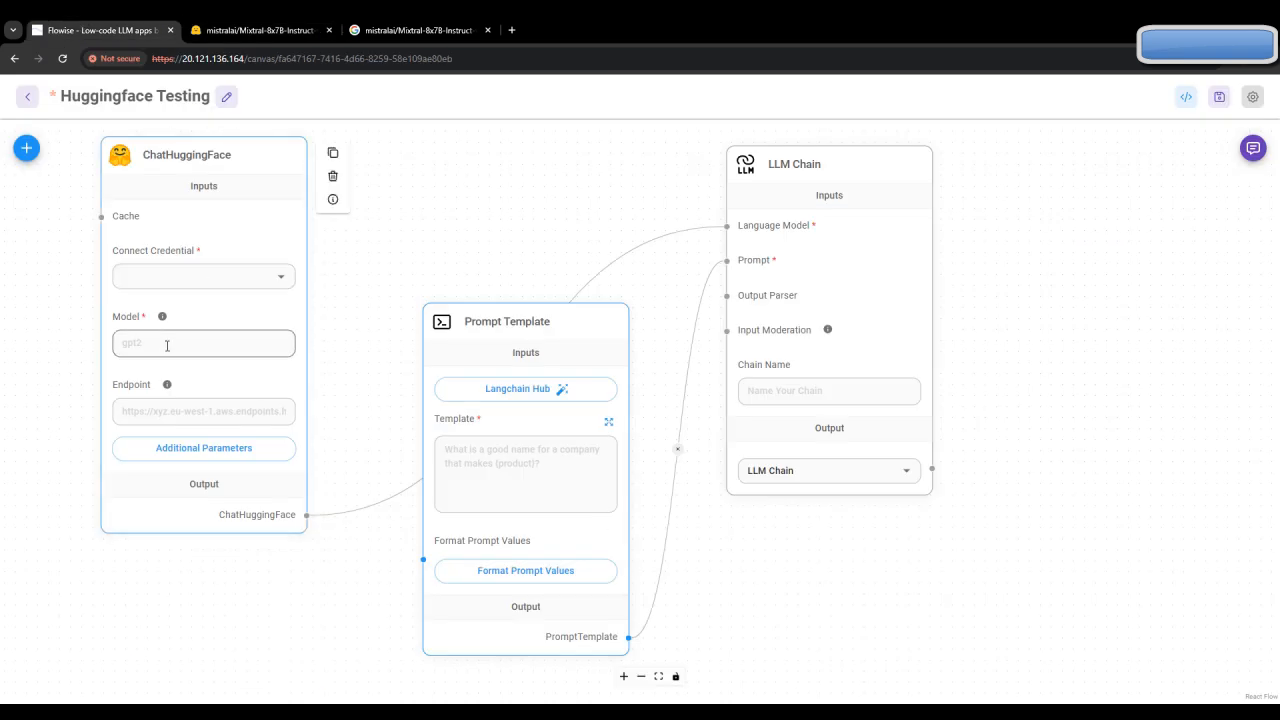
pyautogui.write('mistralai/Mixtral-8x7B-Instruct-v0.1')
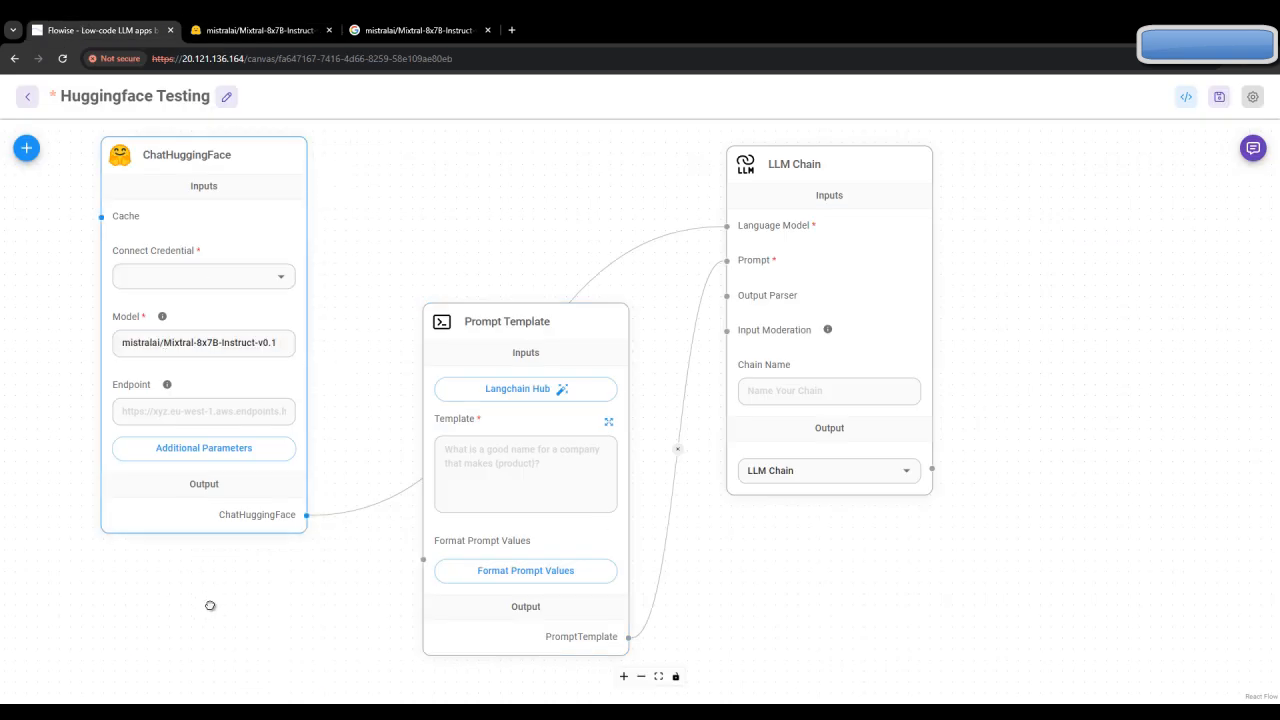
pyautogui.click(200, 276)
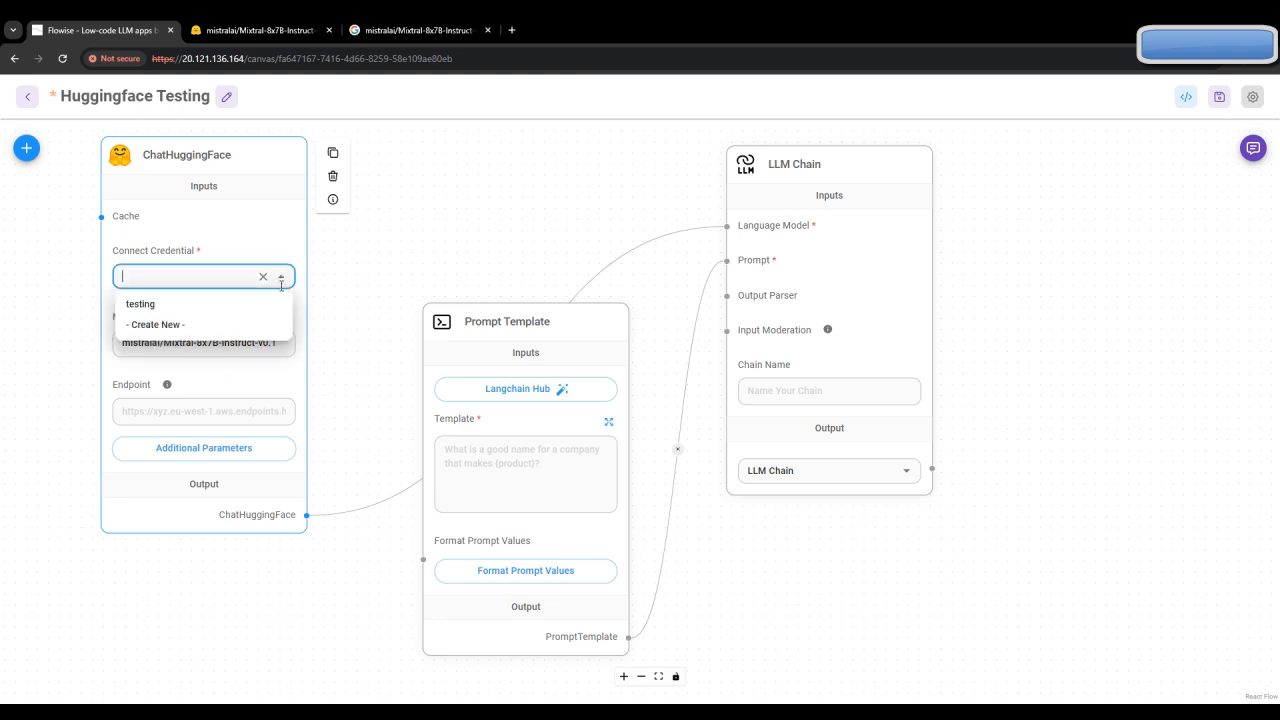
pyautogui.click(153, 324)
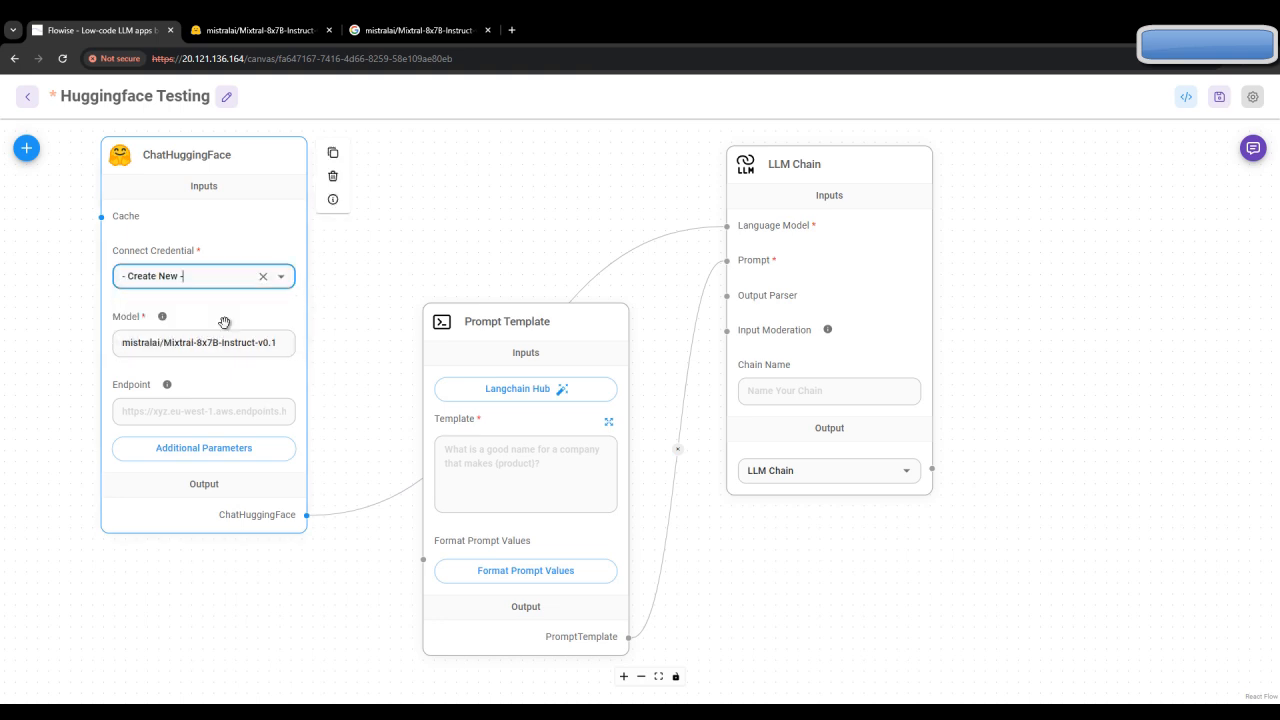
pyautogui.click(203, 276)
pyautogui.write('testing')
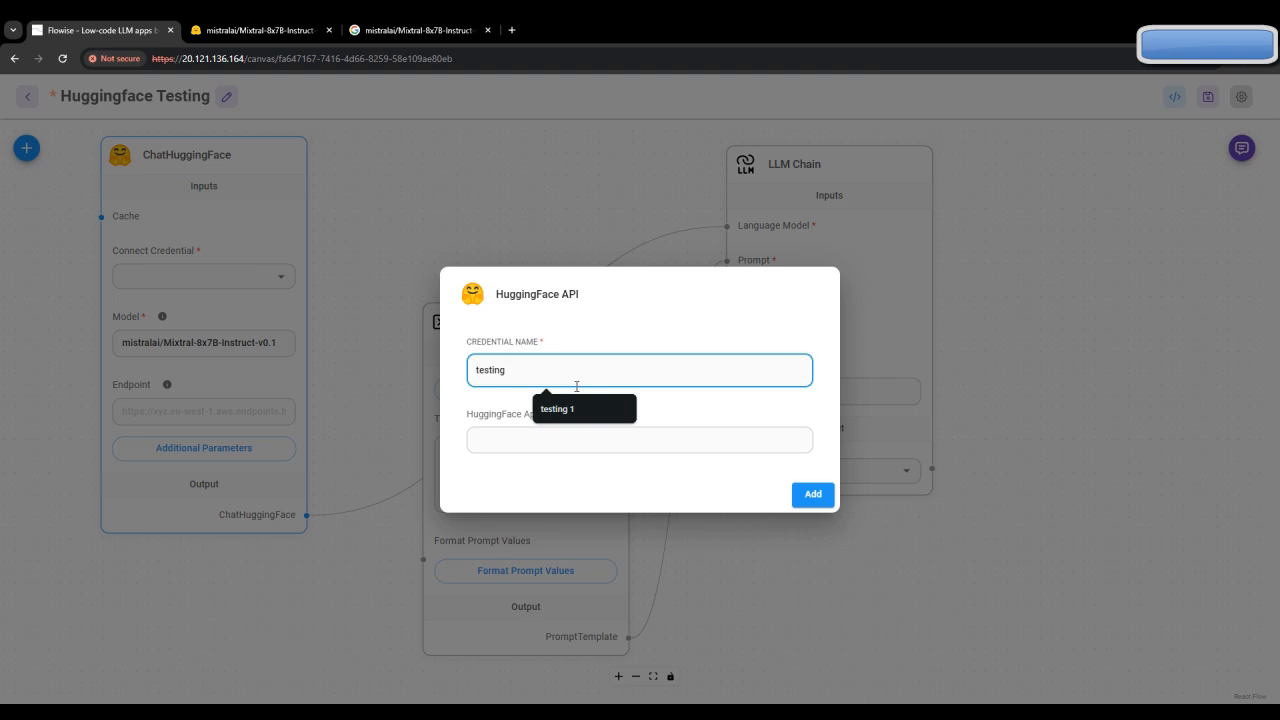
pyautogui.write('hugg')
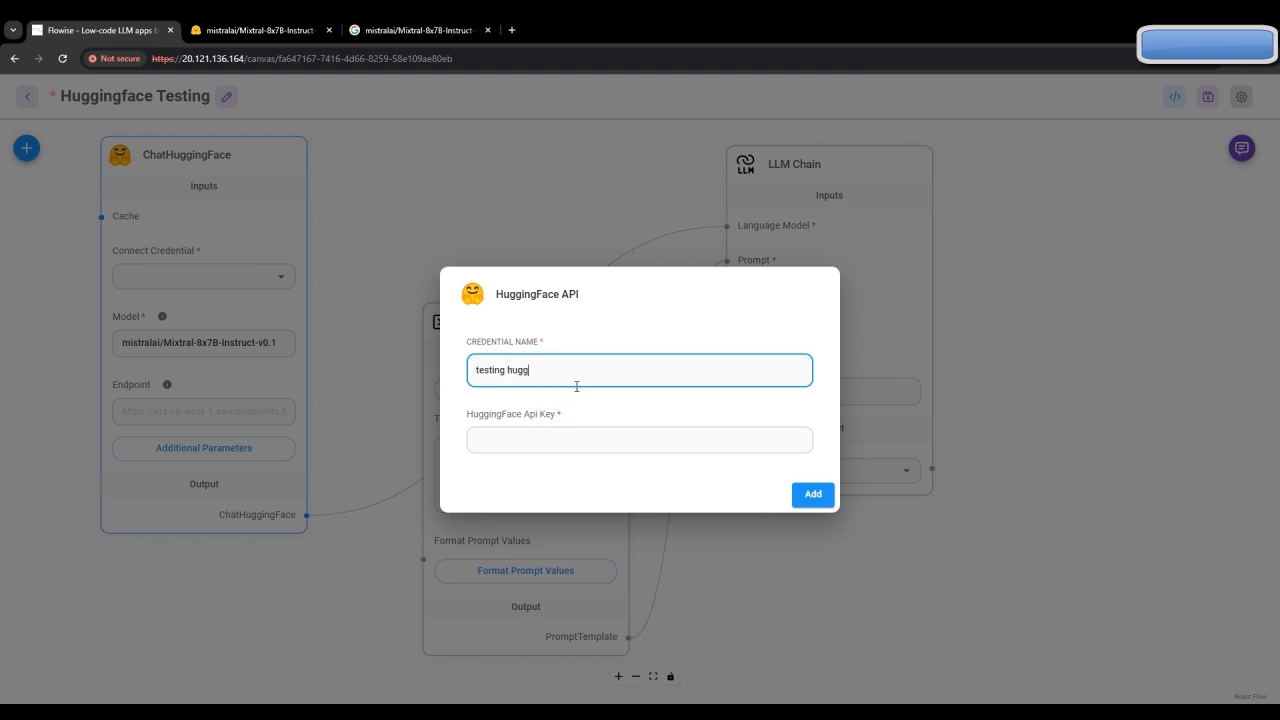
pyautogui.write('ingface')
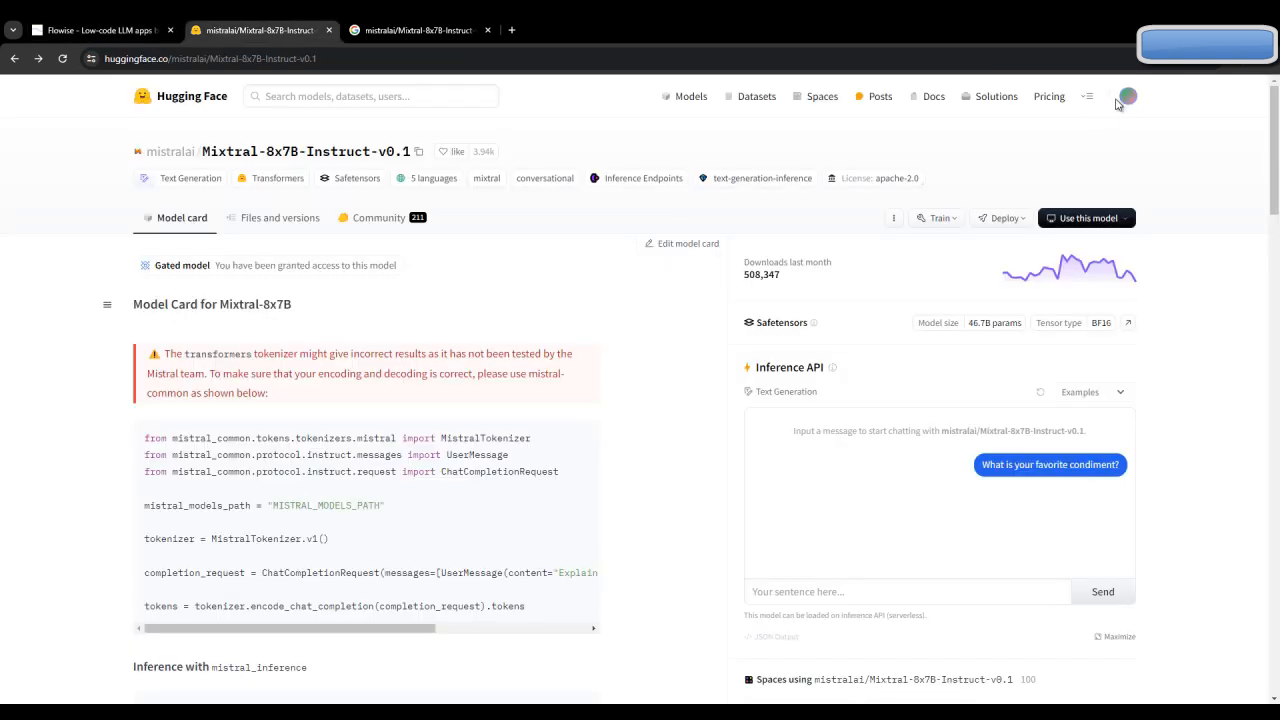
# Step: From account settings' Access Tokens, generate a read token named 'testing'
pyautogui.click(1127, 96)
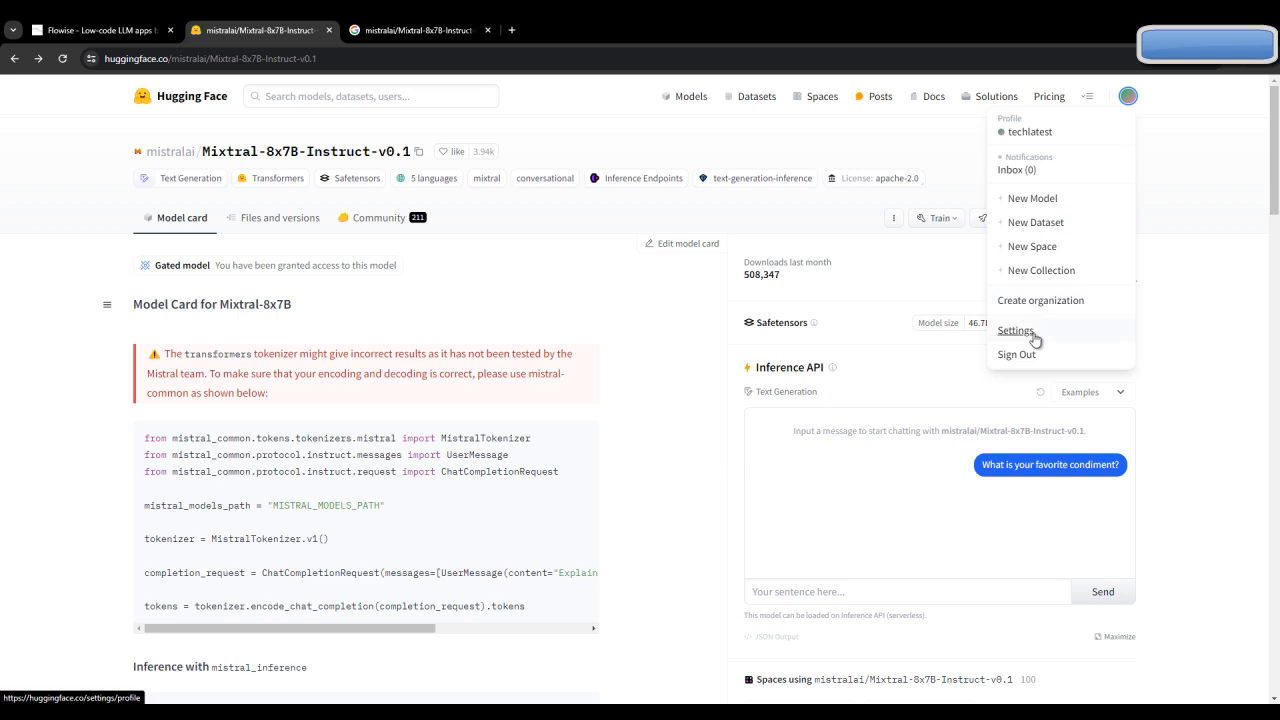
pyautogui.click(1015, 330)
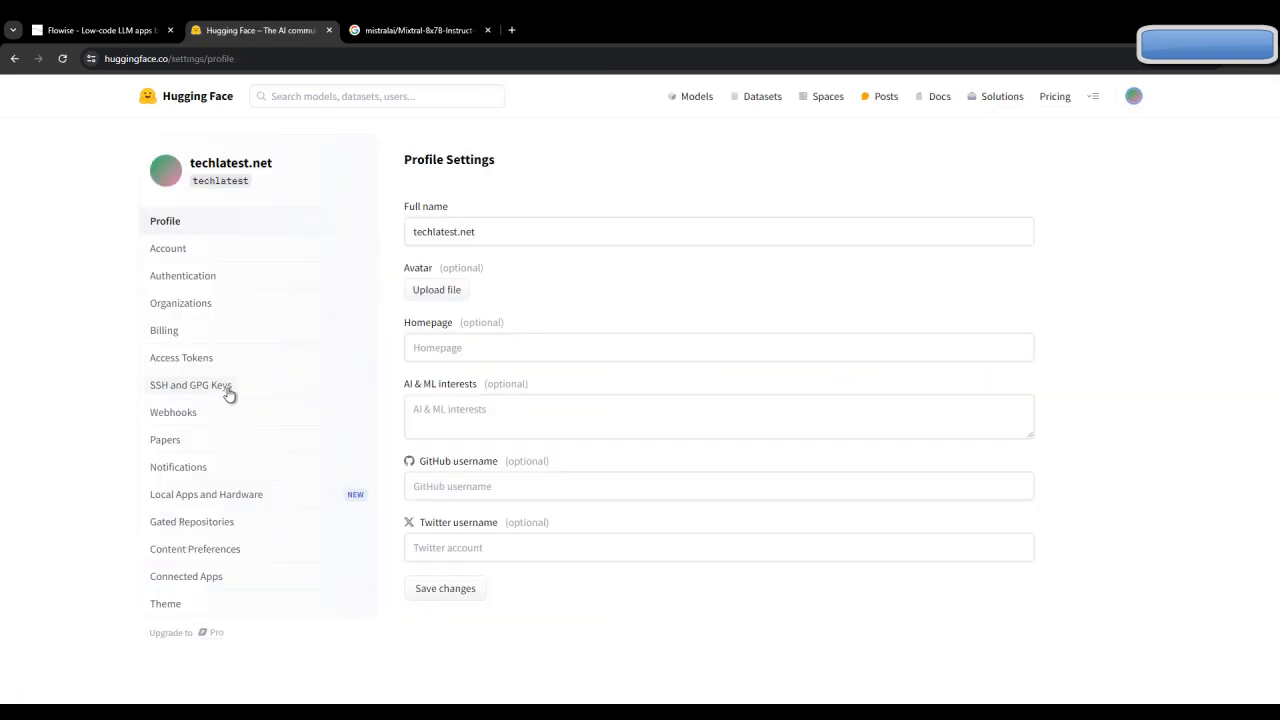
pyautogui.moveTo(163, 330)
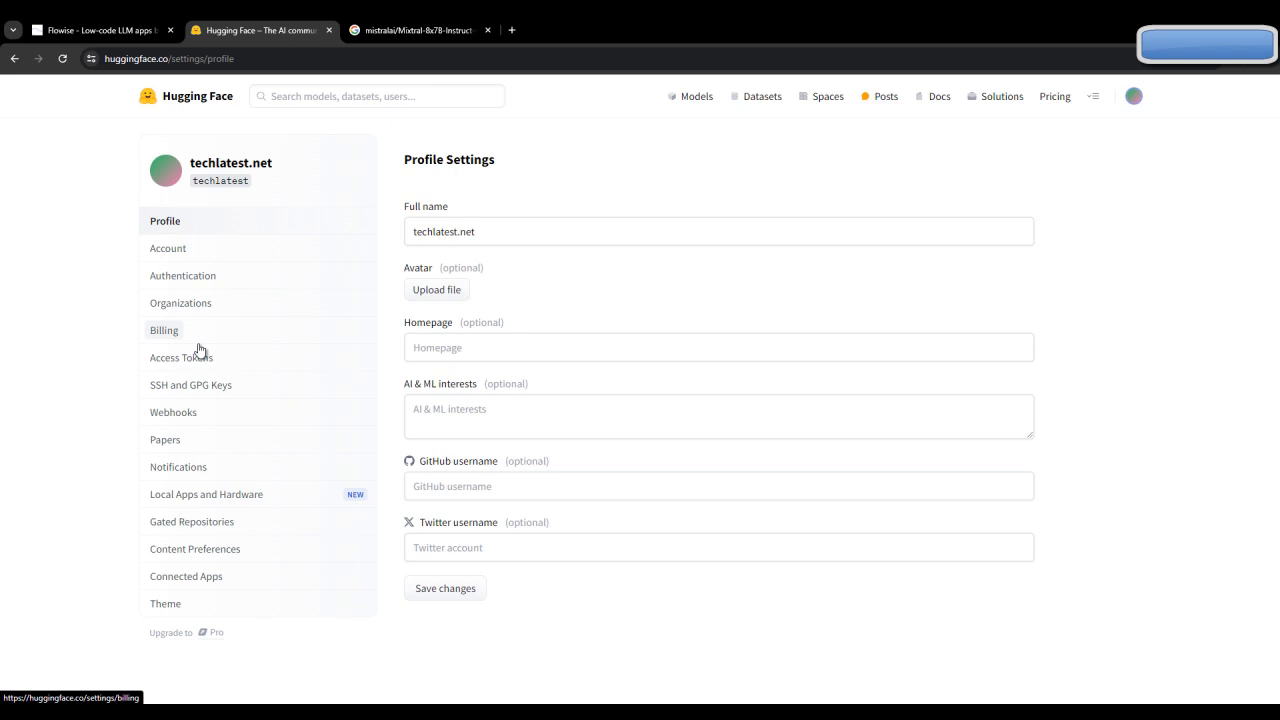
pyautogui.click(181, 357)
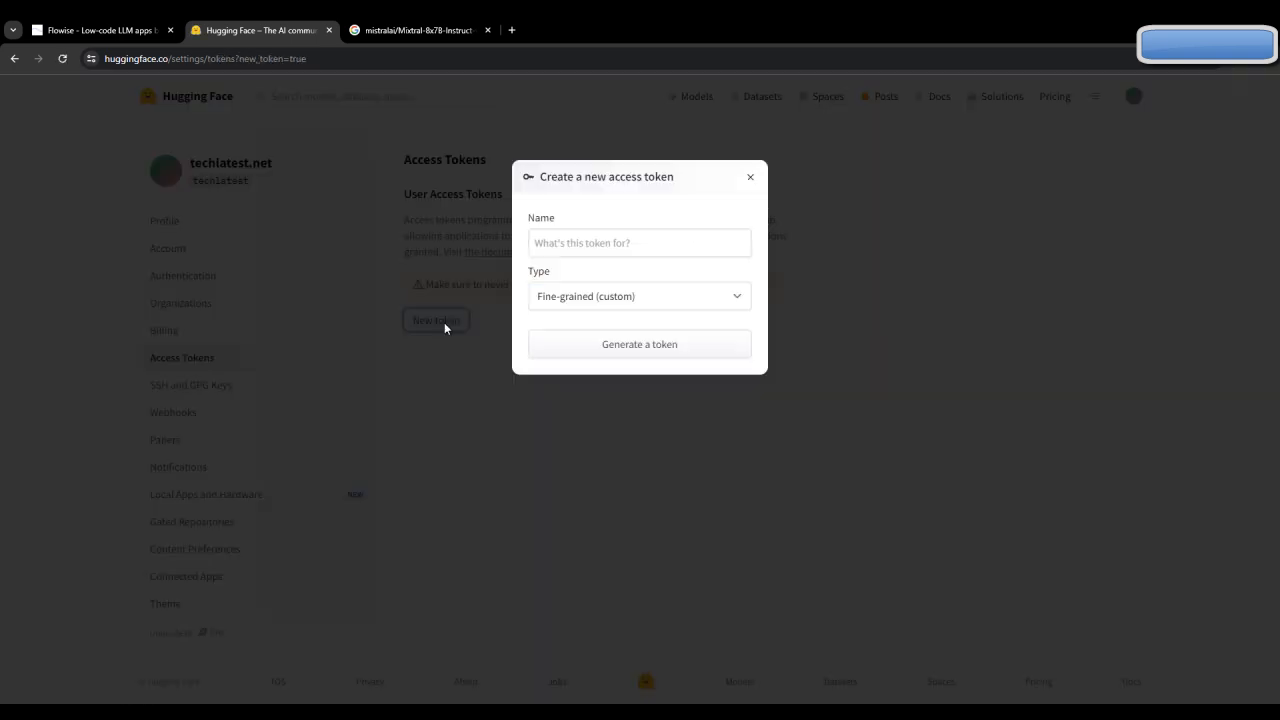
pyautogui.click(639, 242)
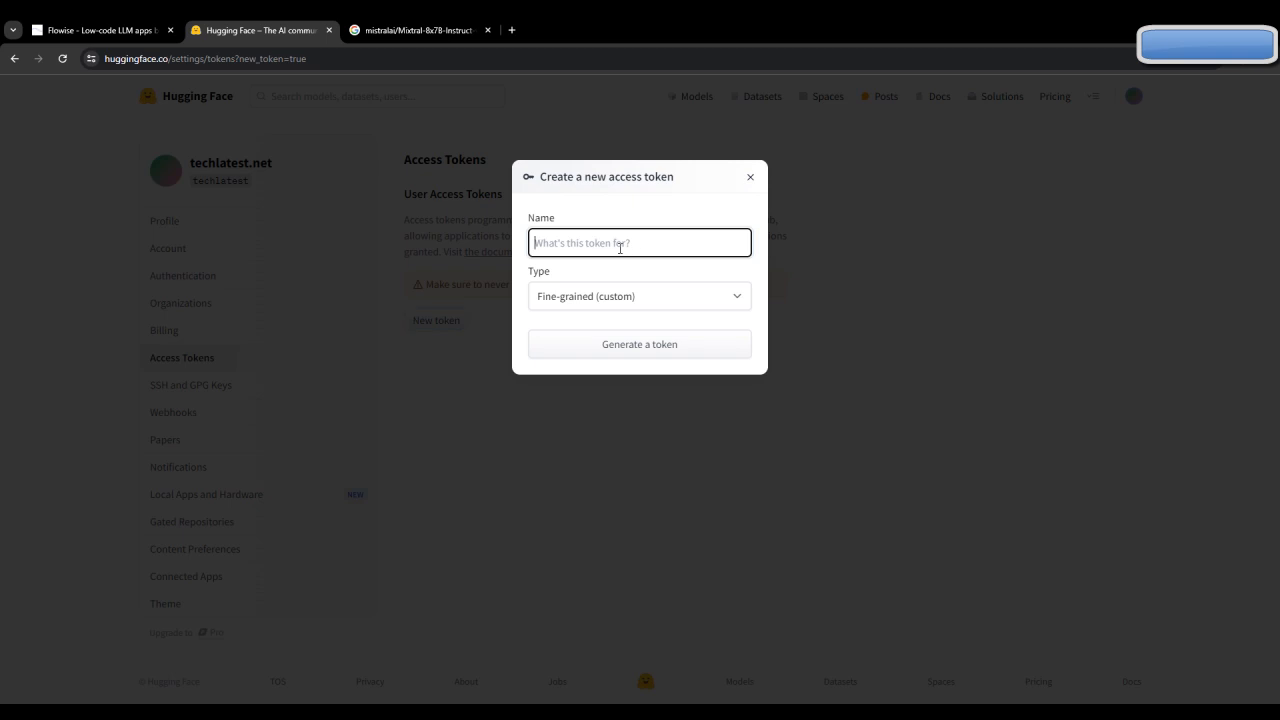
pyautogui.write('testing')
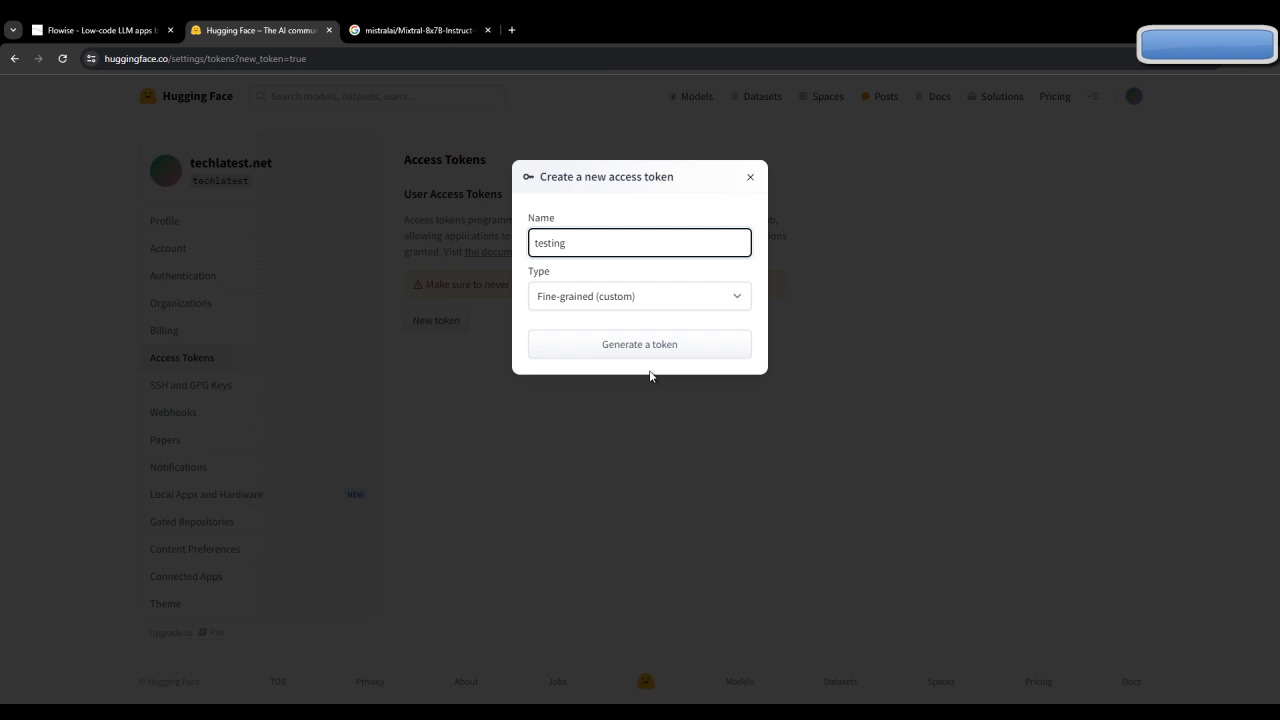
pyautogui.click(639, 296)
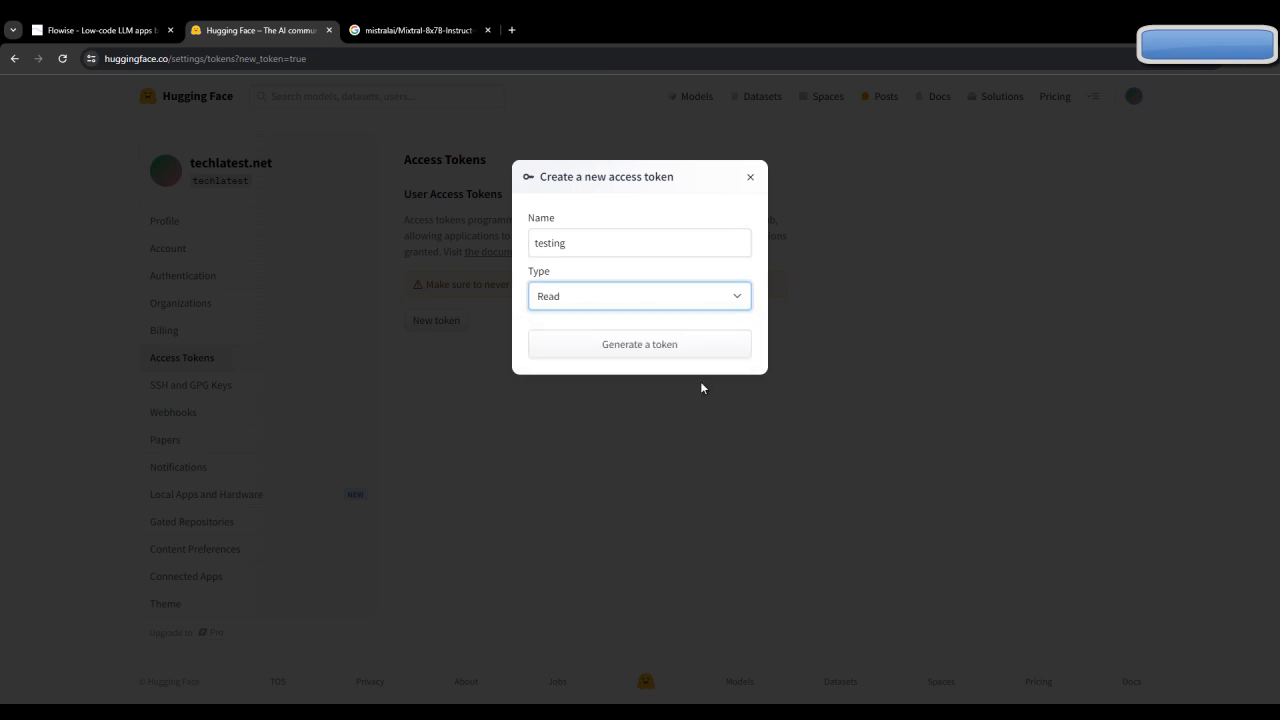
pyautogui.click(639, 344)
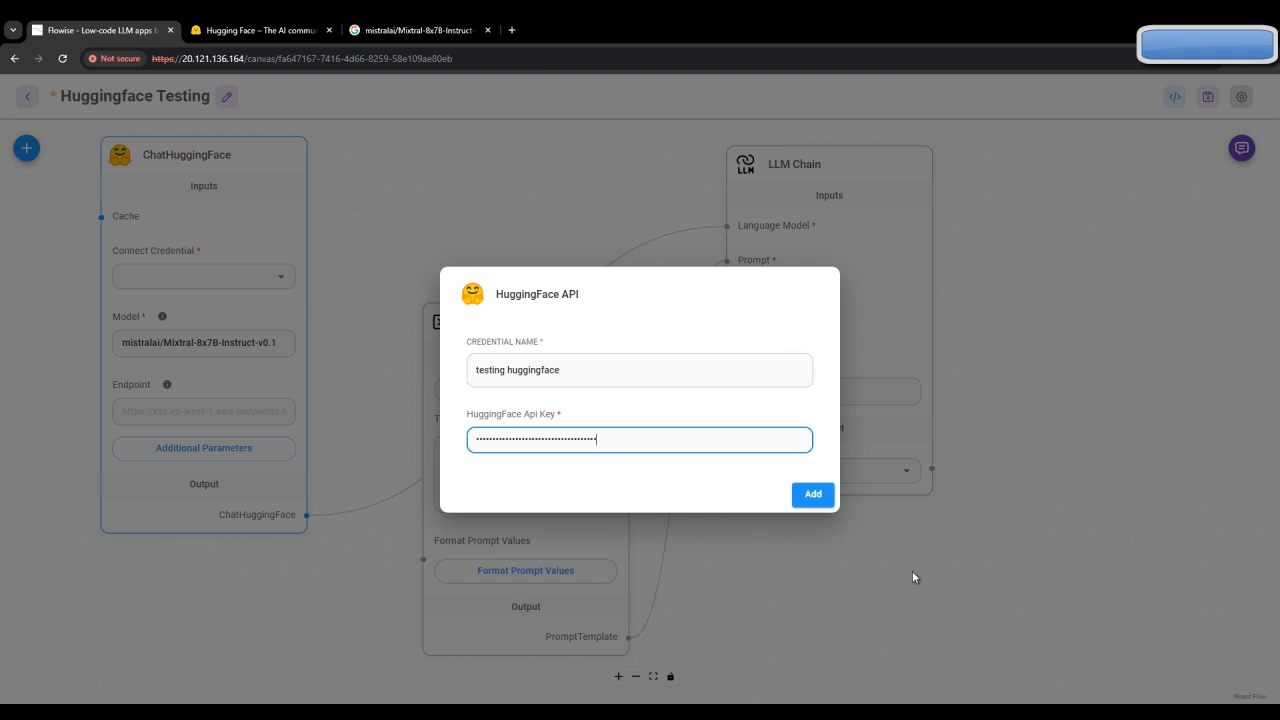
pyautogui.moveTo(812, 494)
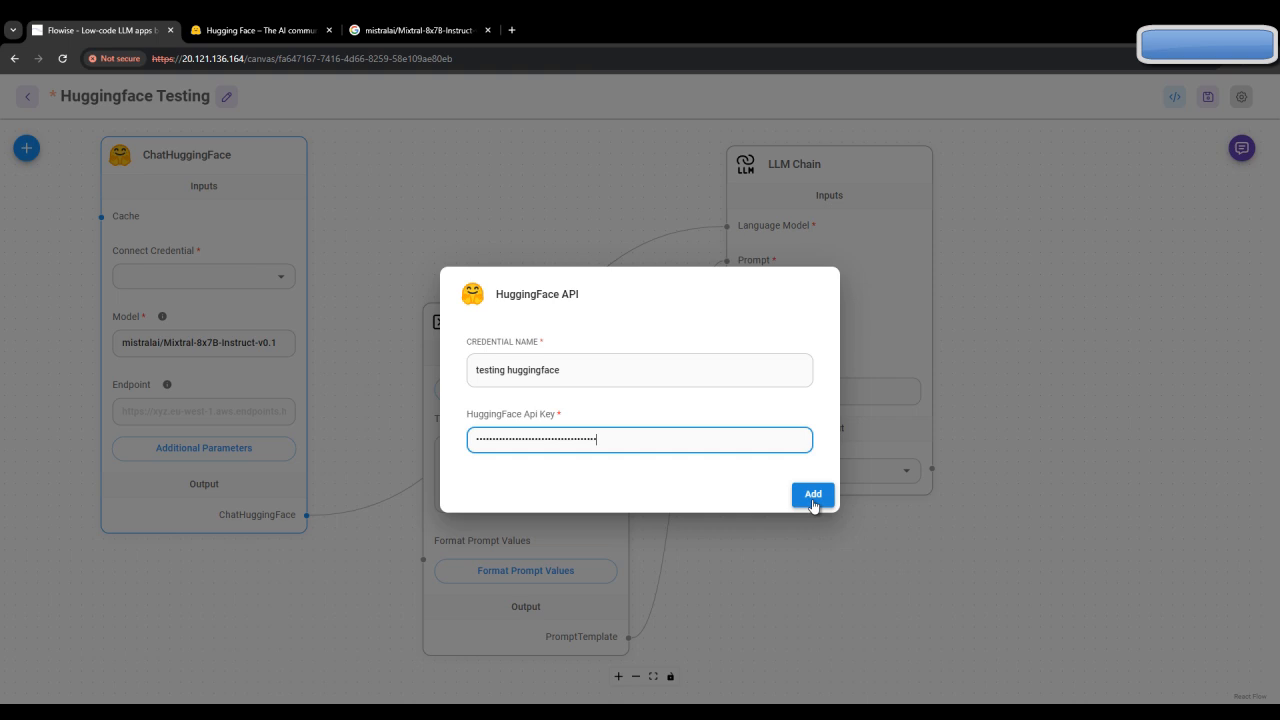
# Step: Save the 'testing huggingface' credential with the pasted API key
pyautogui.click(812, 493)
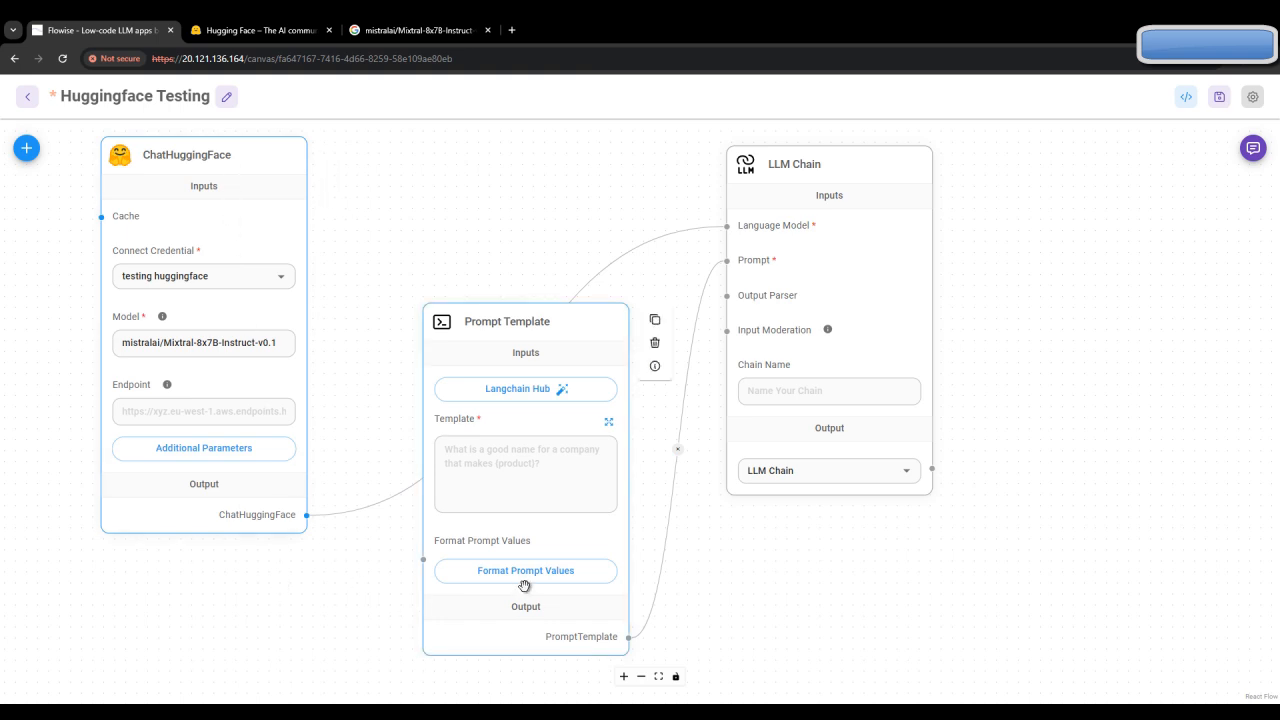
pyautogui.click(525, 473)
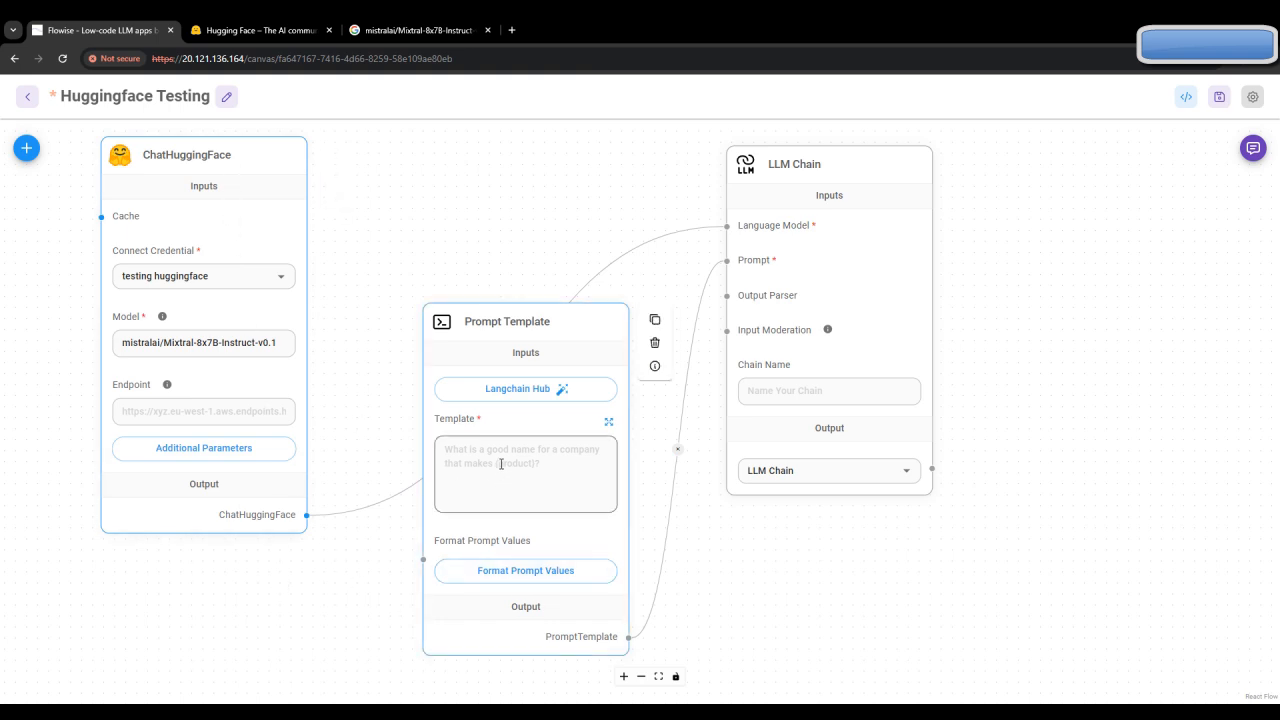
pyautogui.click(525, 475)
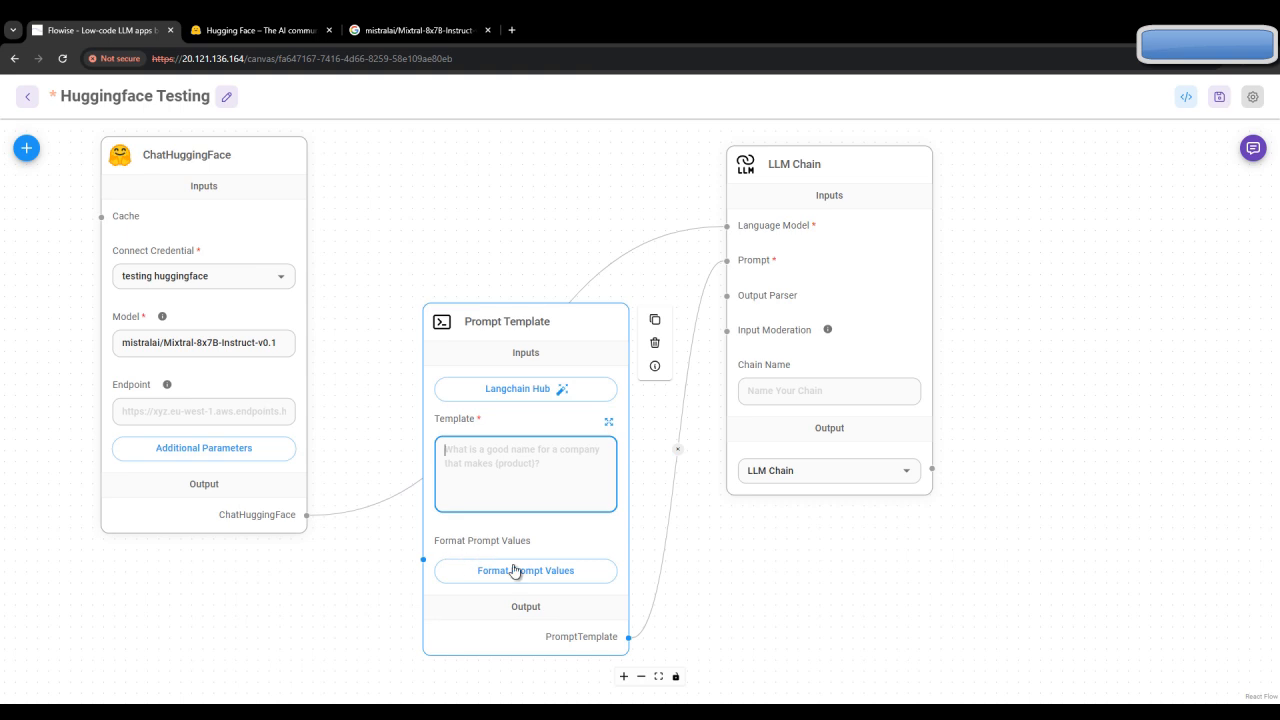
pyautogui.click(525, 570)
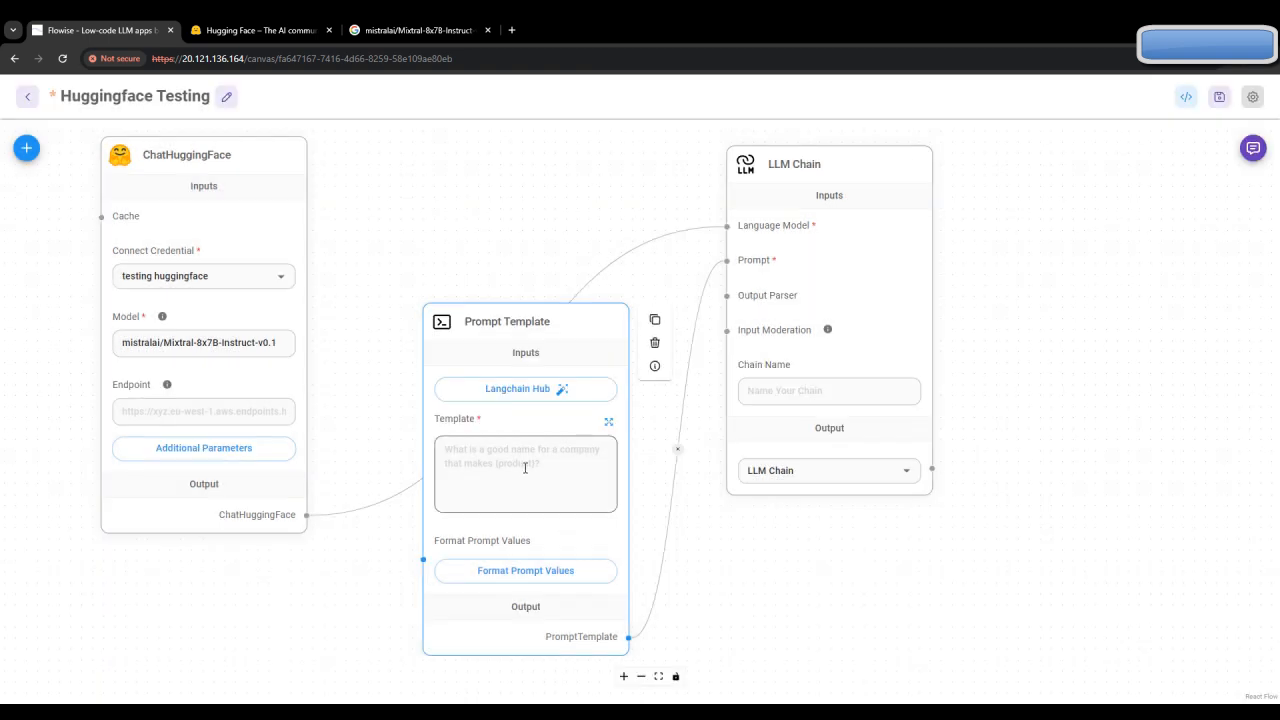
pyautogui.click(525, 475)
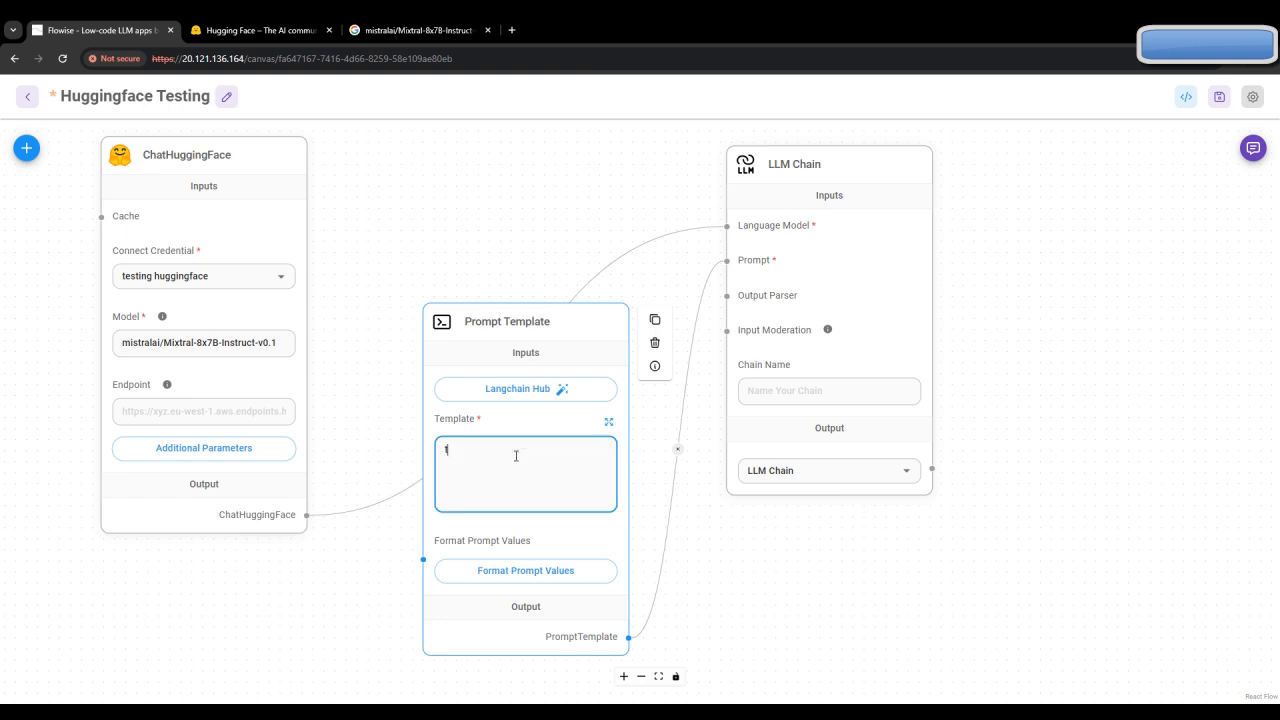
# Step: Enter the template 'tell me something about product base companies' with {subject}, then save
pyautogui.write('tell me something ab')
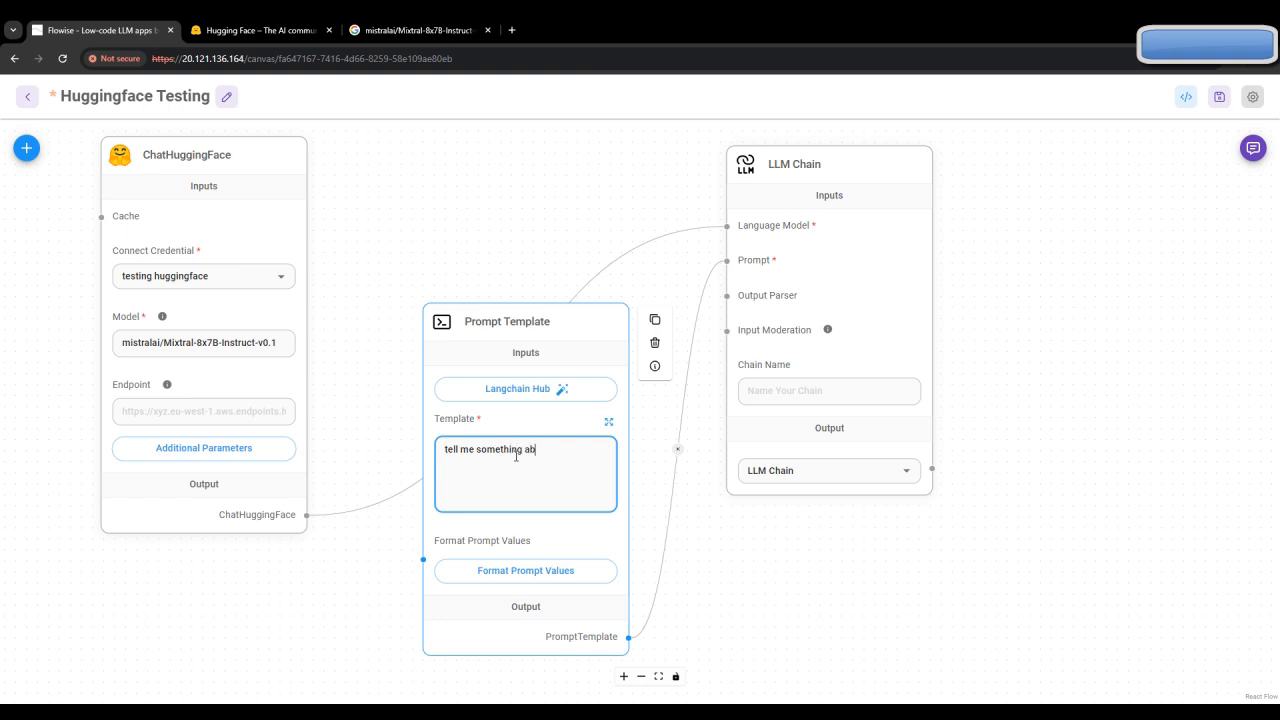
pyautogui.write('oury')
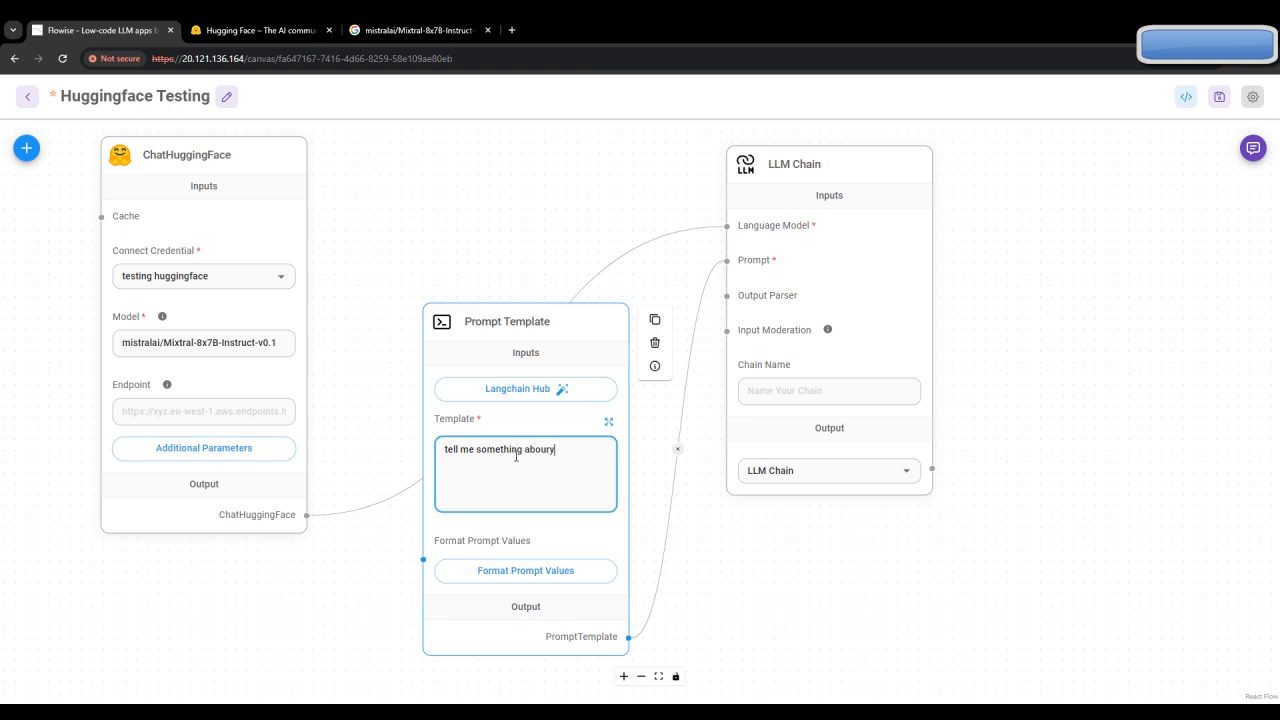
pyautogui.press('Backspace')
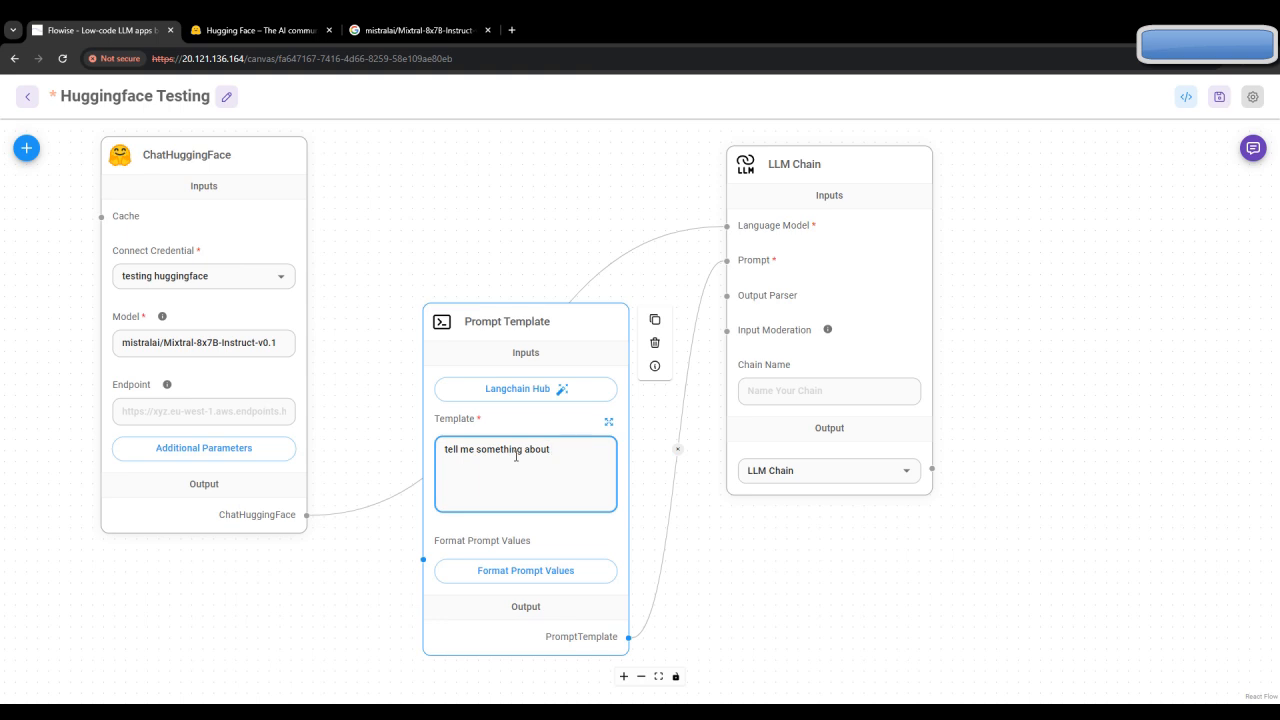
pyautogui.write('p')
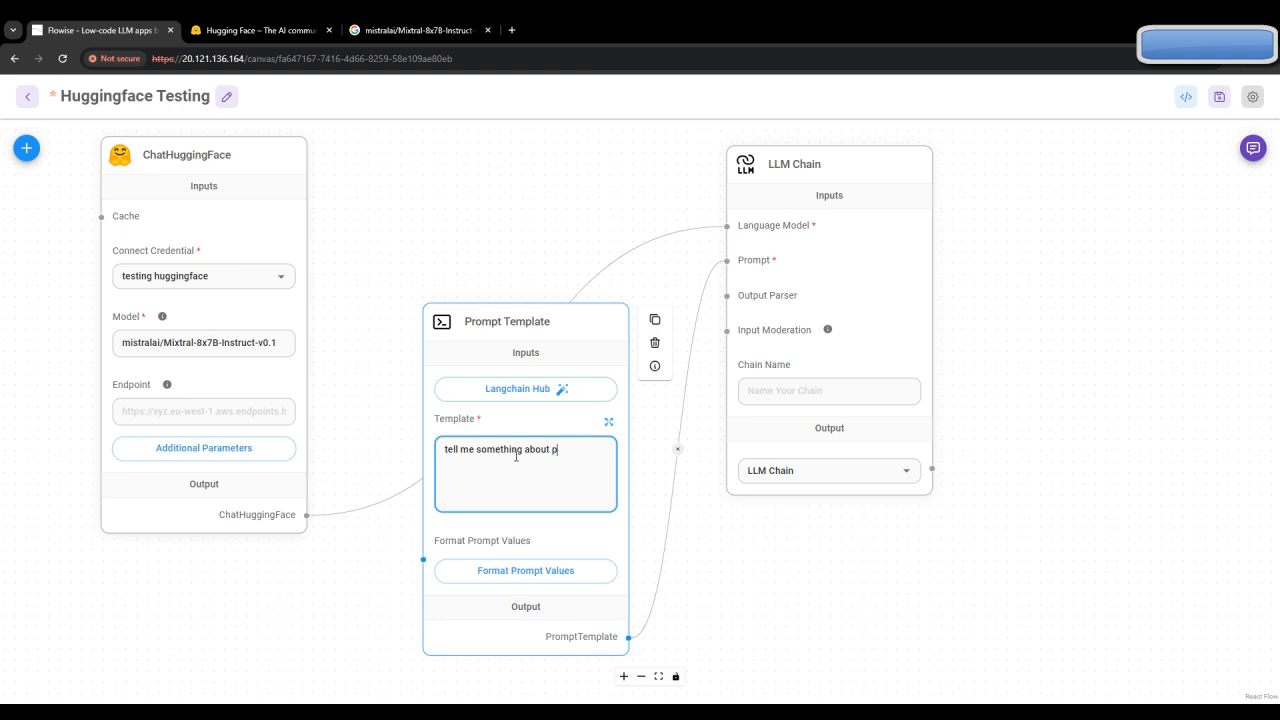
pyautogui.write('roduct')
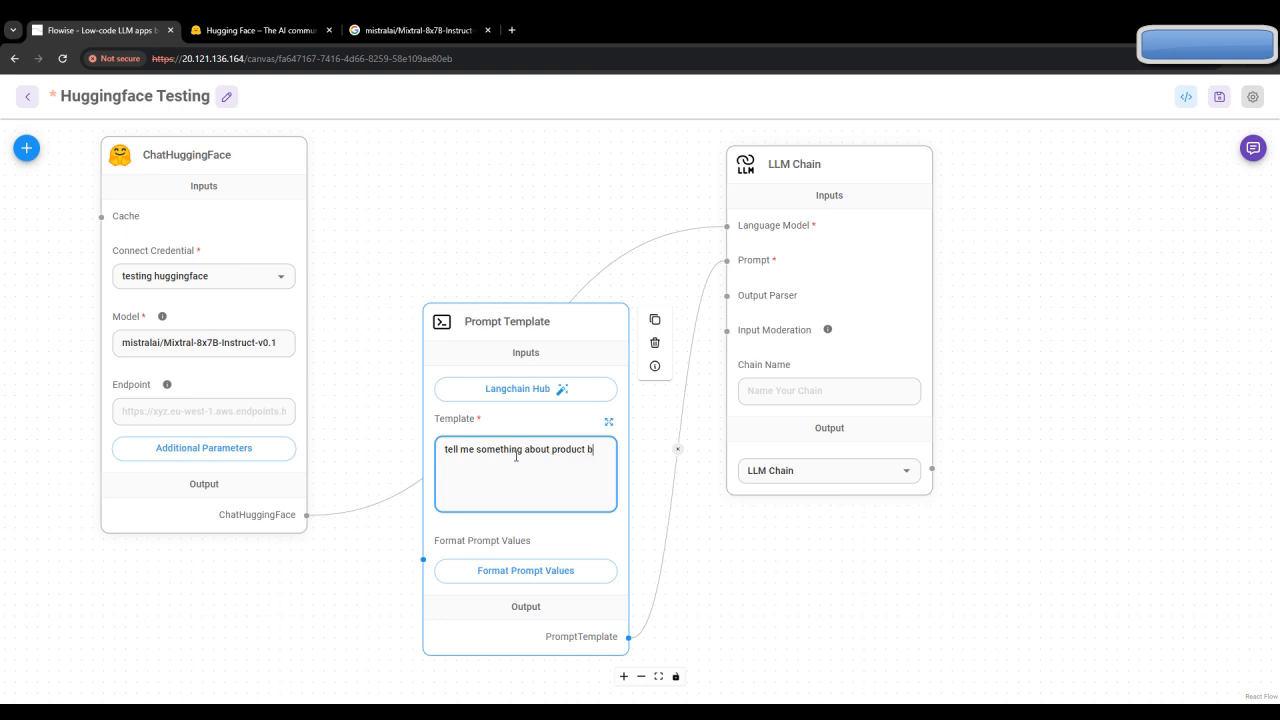
pyautogui.write('base companie')
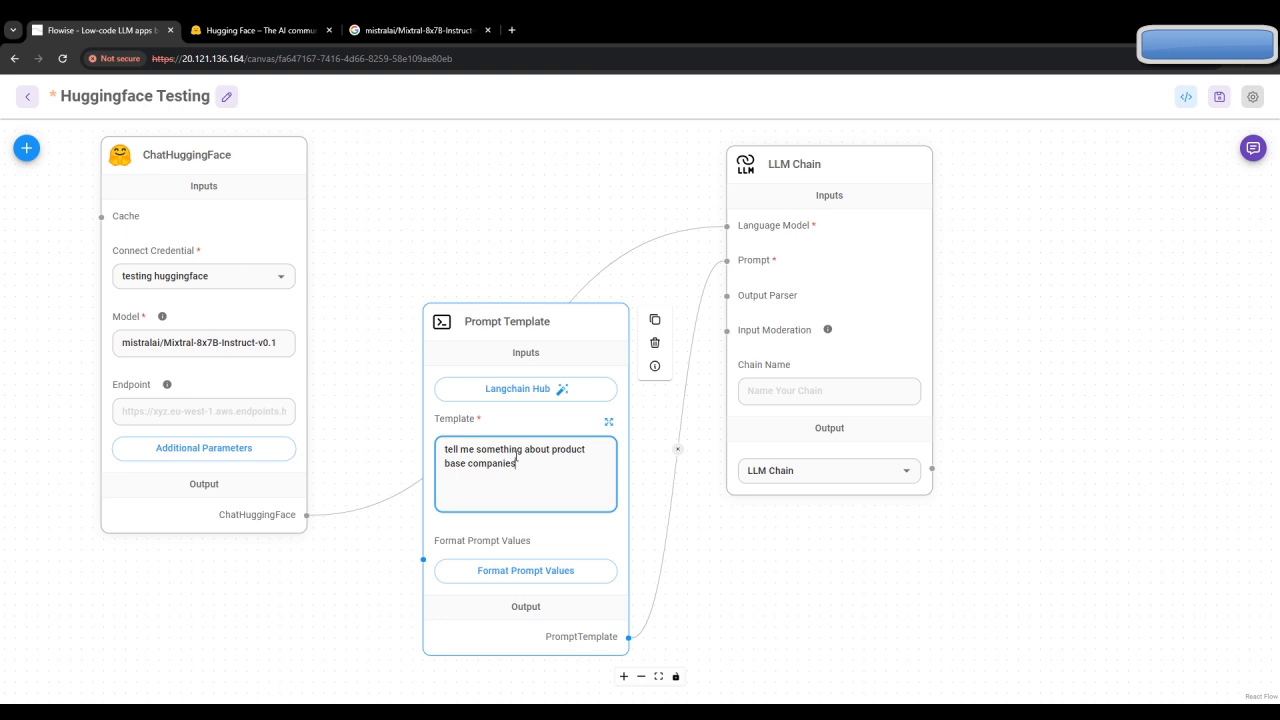
pyautogui.write('suv')
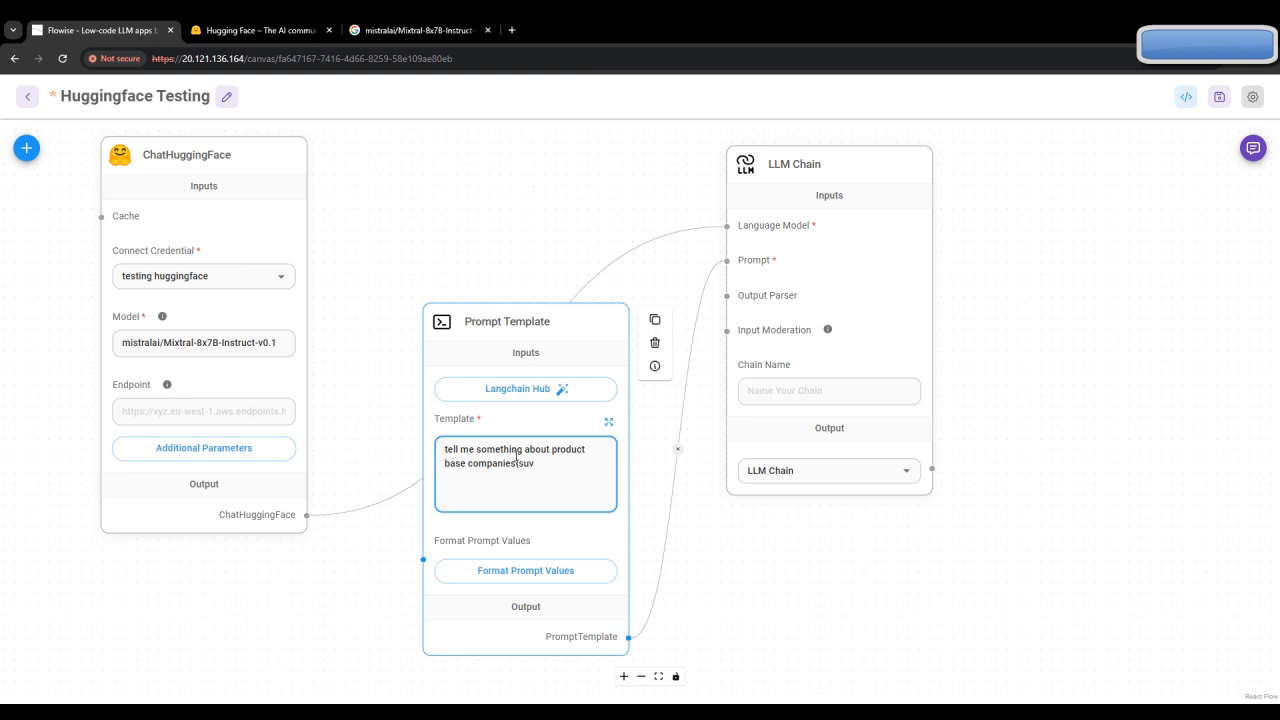
pyautogui.write('subject}')
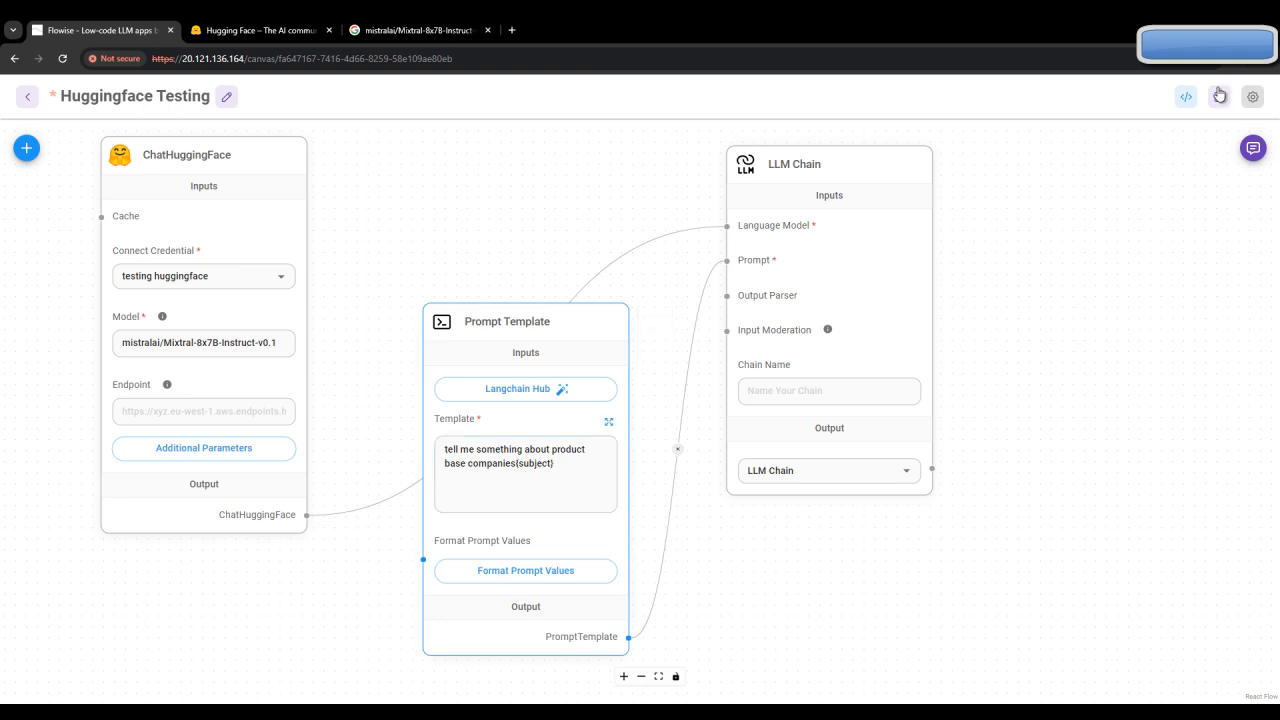
pyautogui.click(1219, 96)
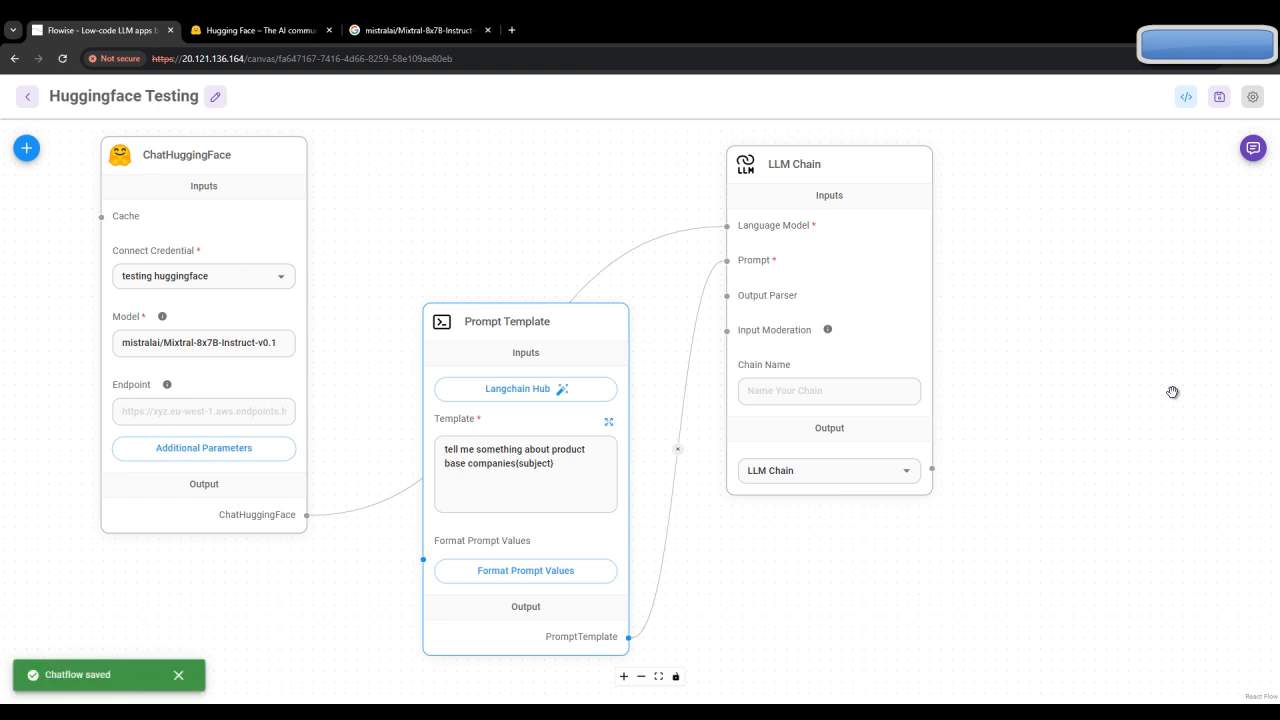
pyautogui.moveTo(128, 690)
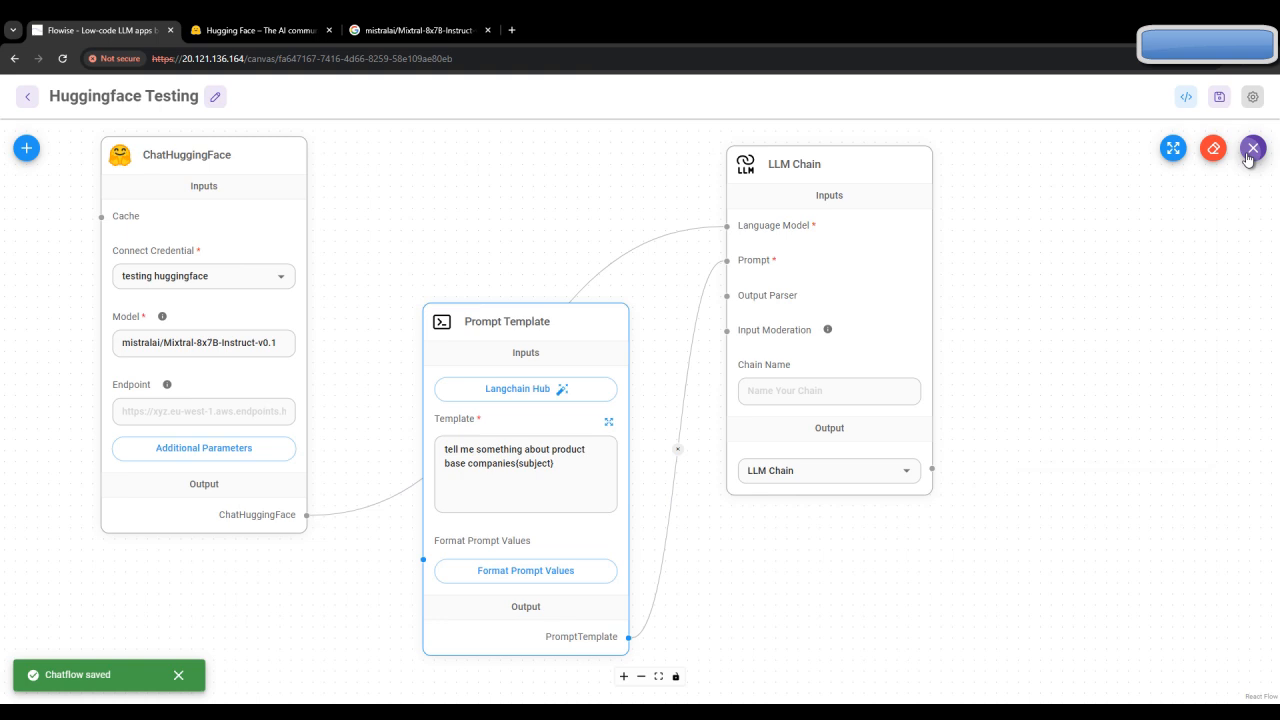
# Step: Ask the chatflow 'companies' and read its reply about product-based companies
pyautogui.click(1253, 148)
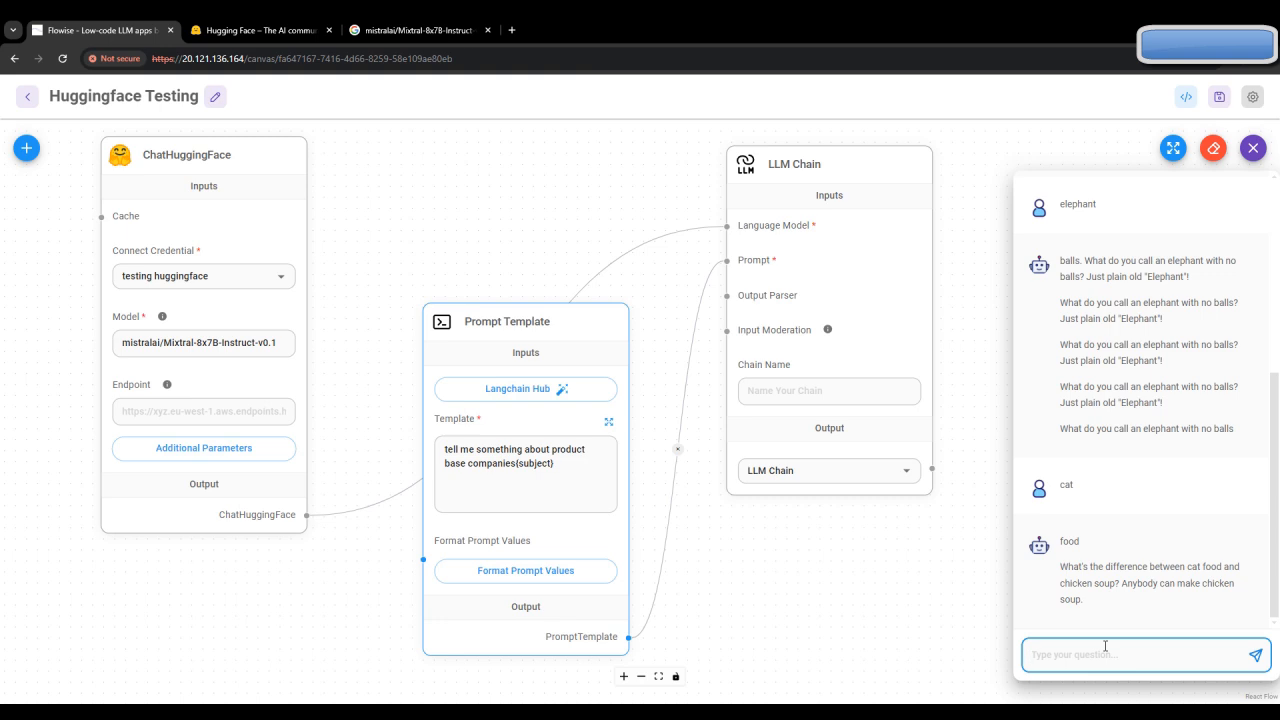
pyautogui.write('compan')
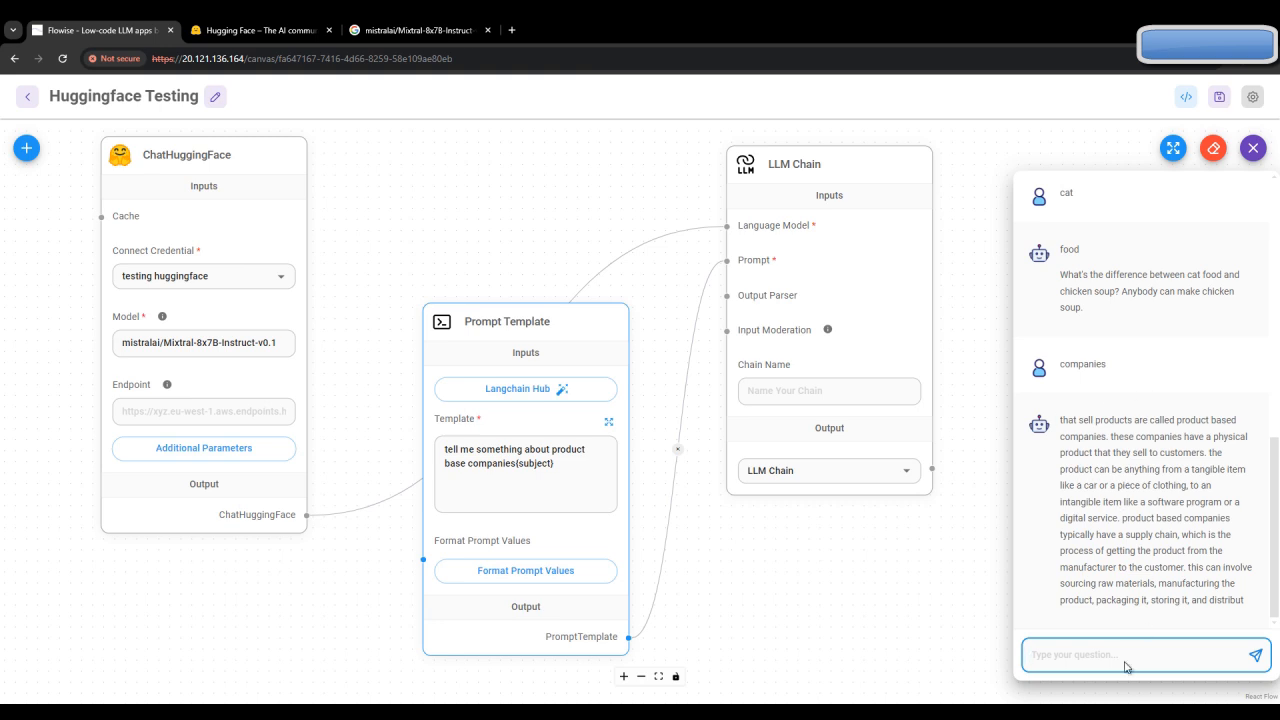
pyautogui.write('give some name of')
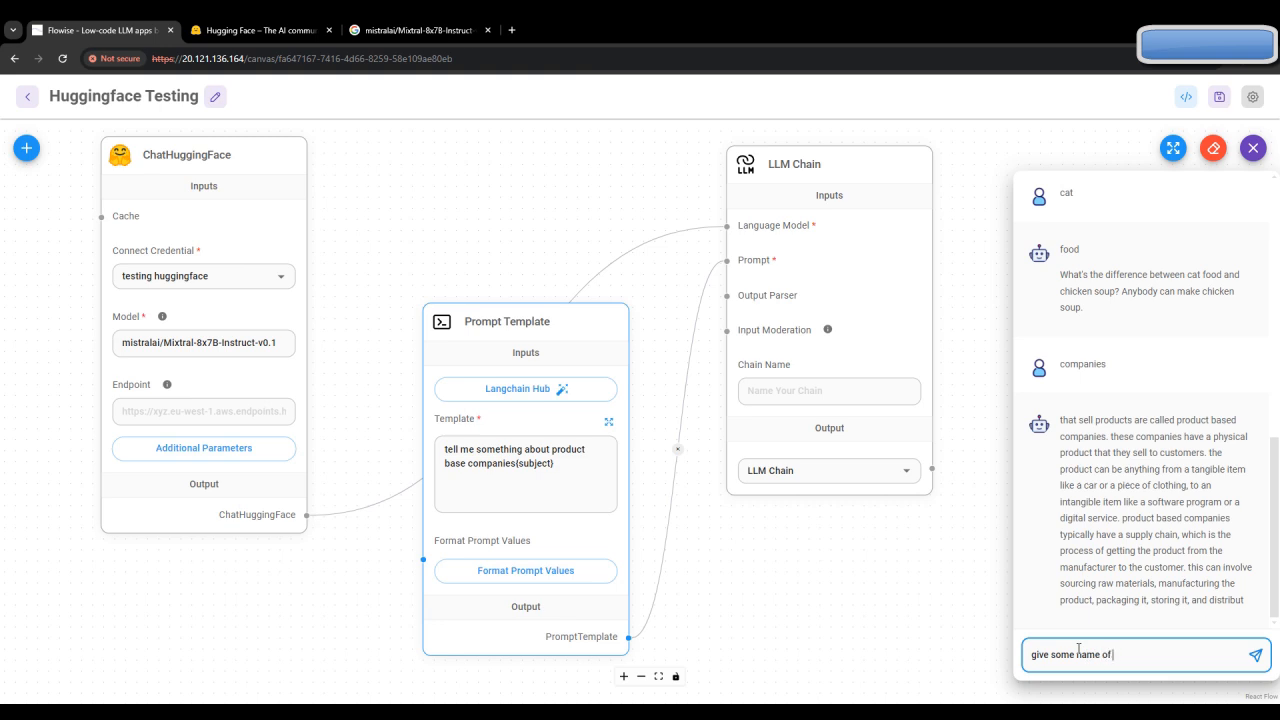
# Step: Request product-based company names, then select 'Procter & Gamble' in the reply
pyautogui.write('product baa')
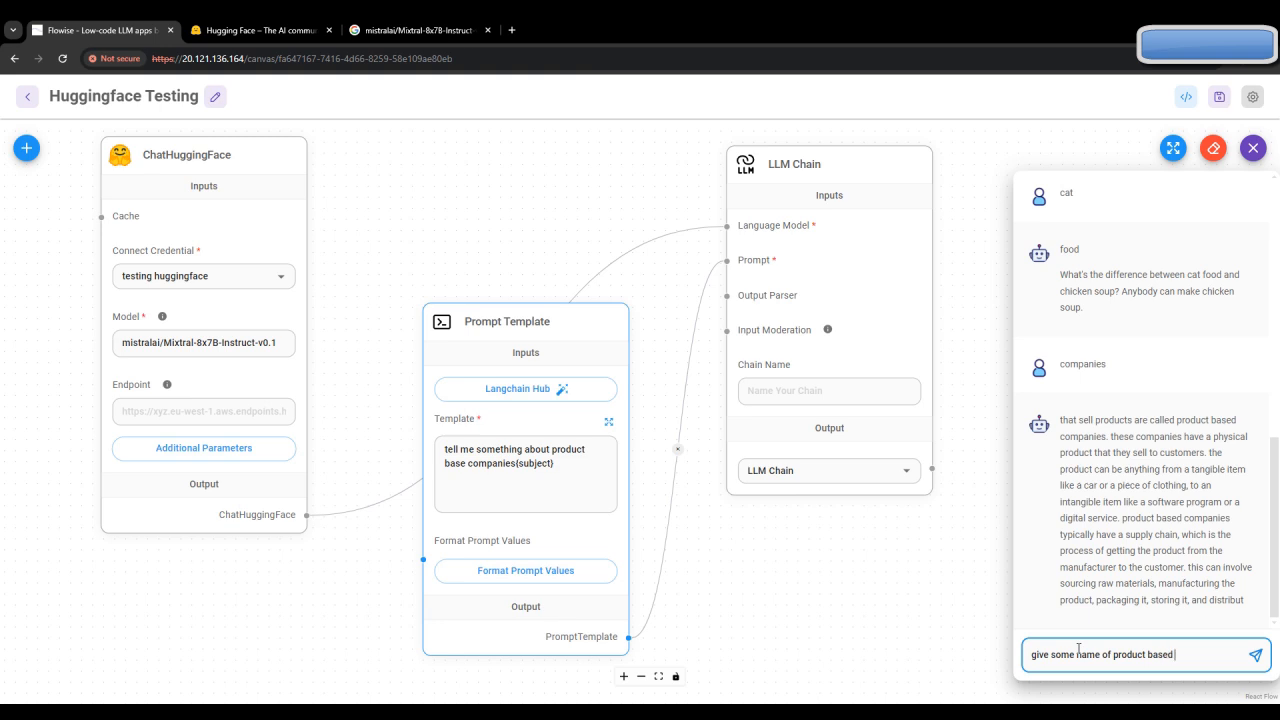
pyautogui.click(1255, 654)
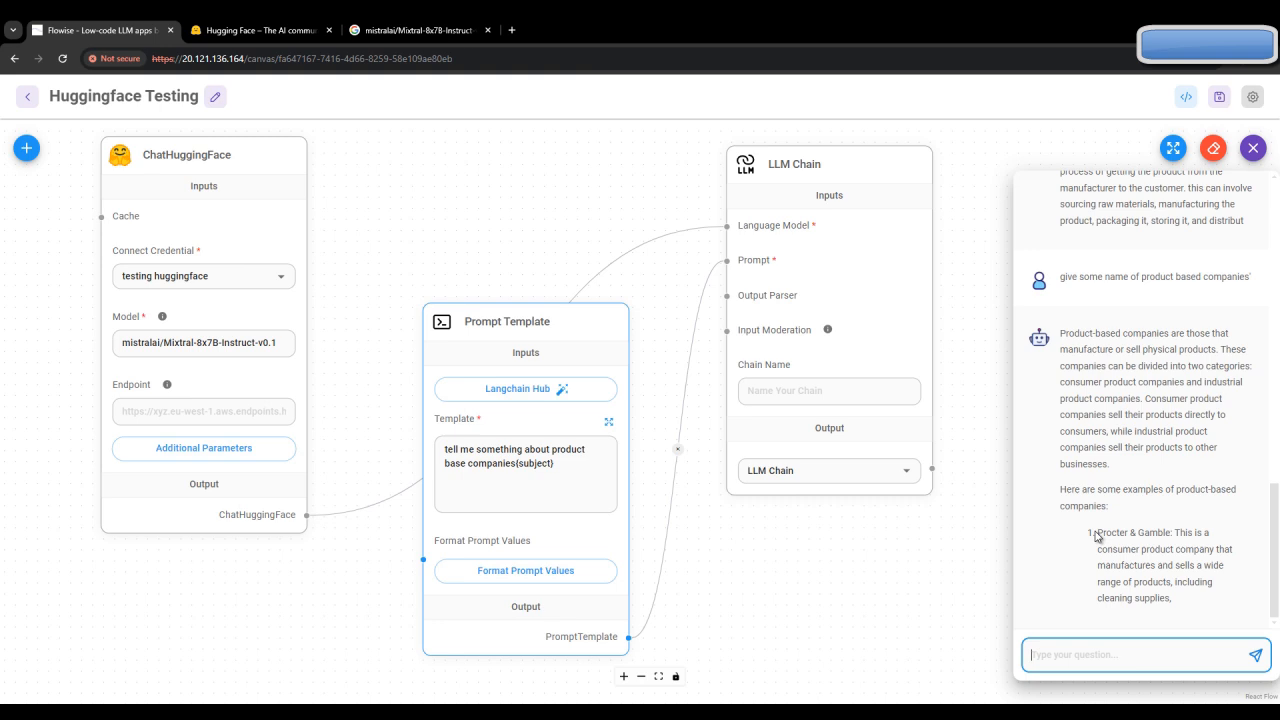
pyautogui.doubleClick(1133, 532)
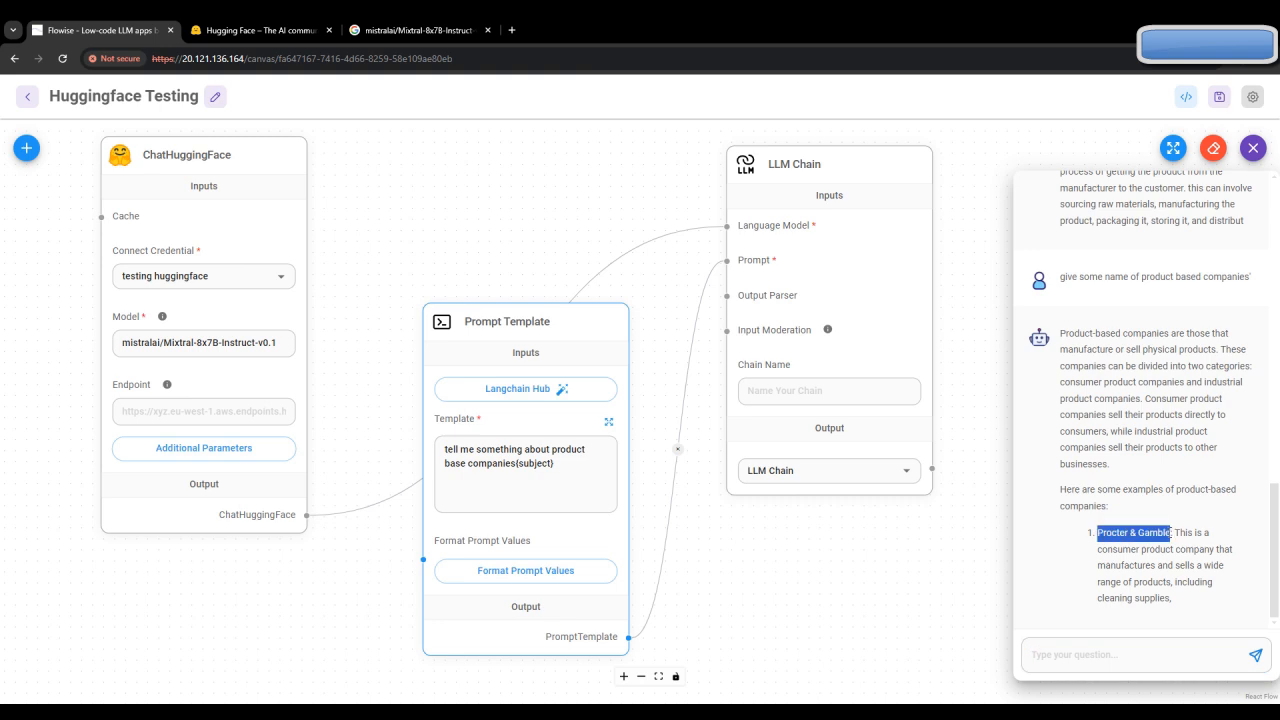
pyautogui.click(645, 30)
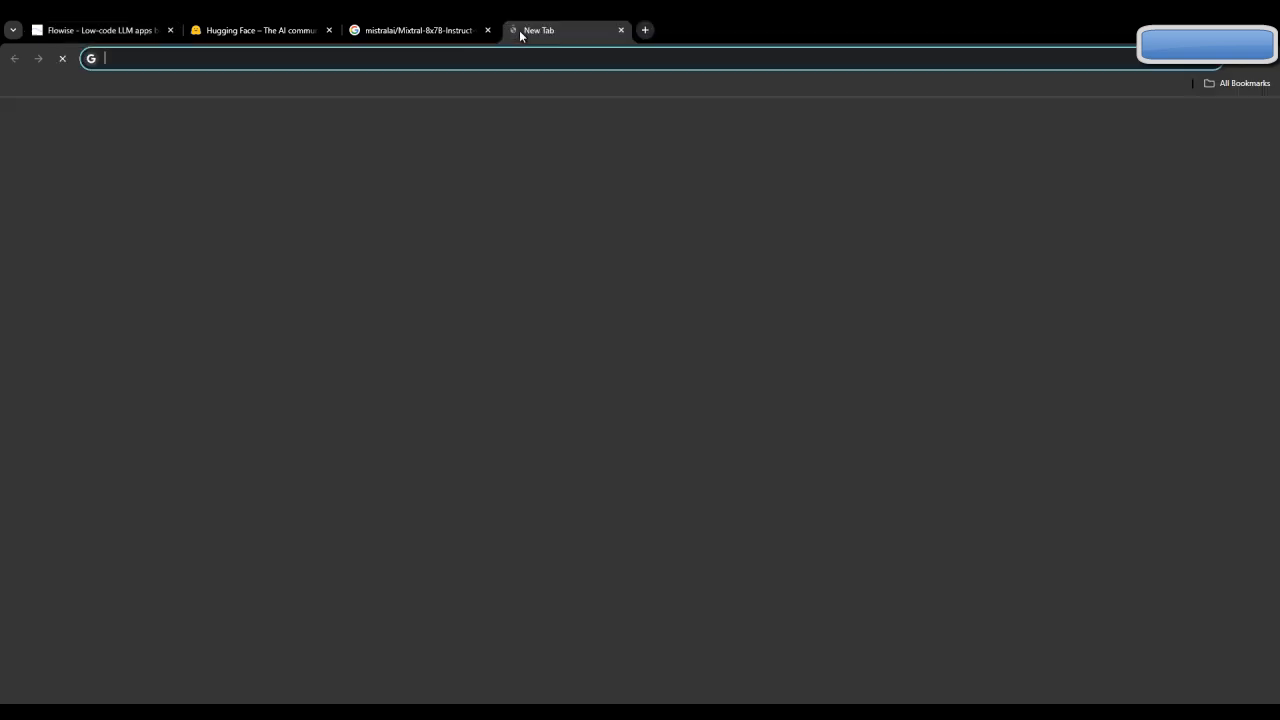
# Step: Search Google for 'procter & gamble' and review the results
pyautogui.write('procter & gamble')
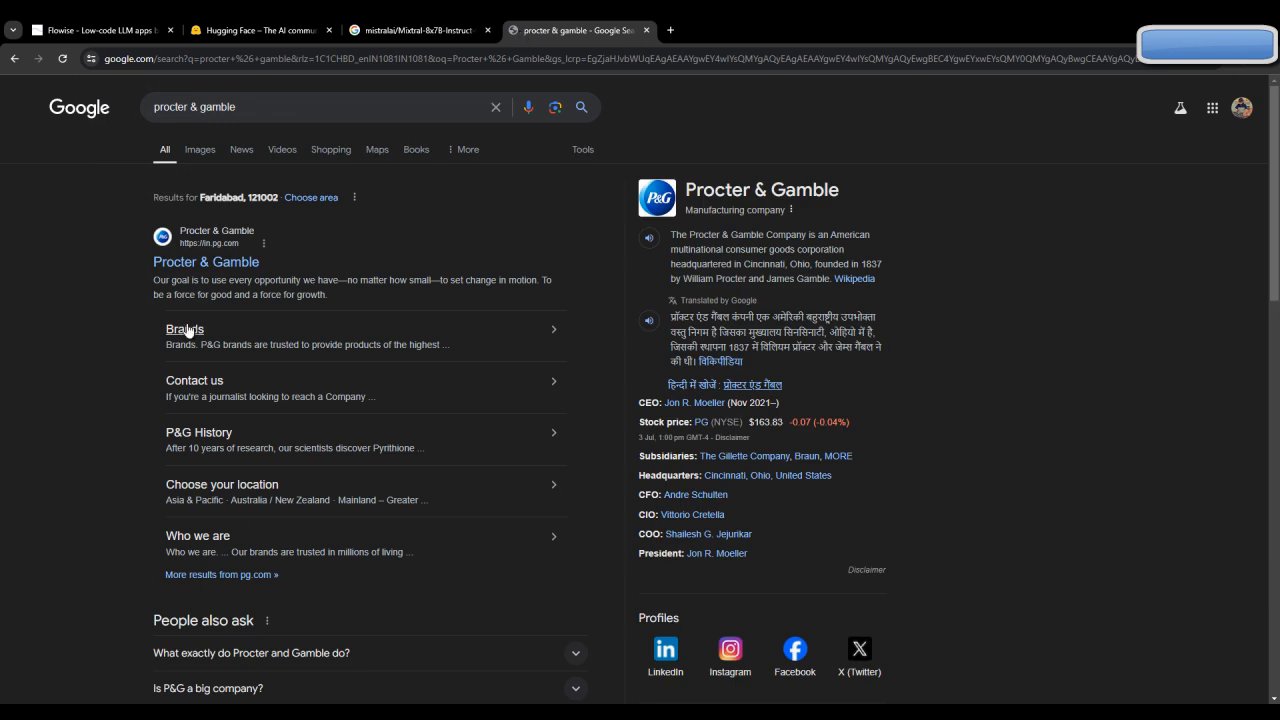
pyautogui.moveTo(337, 302)
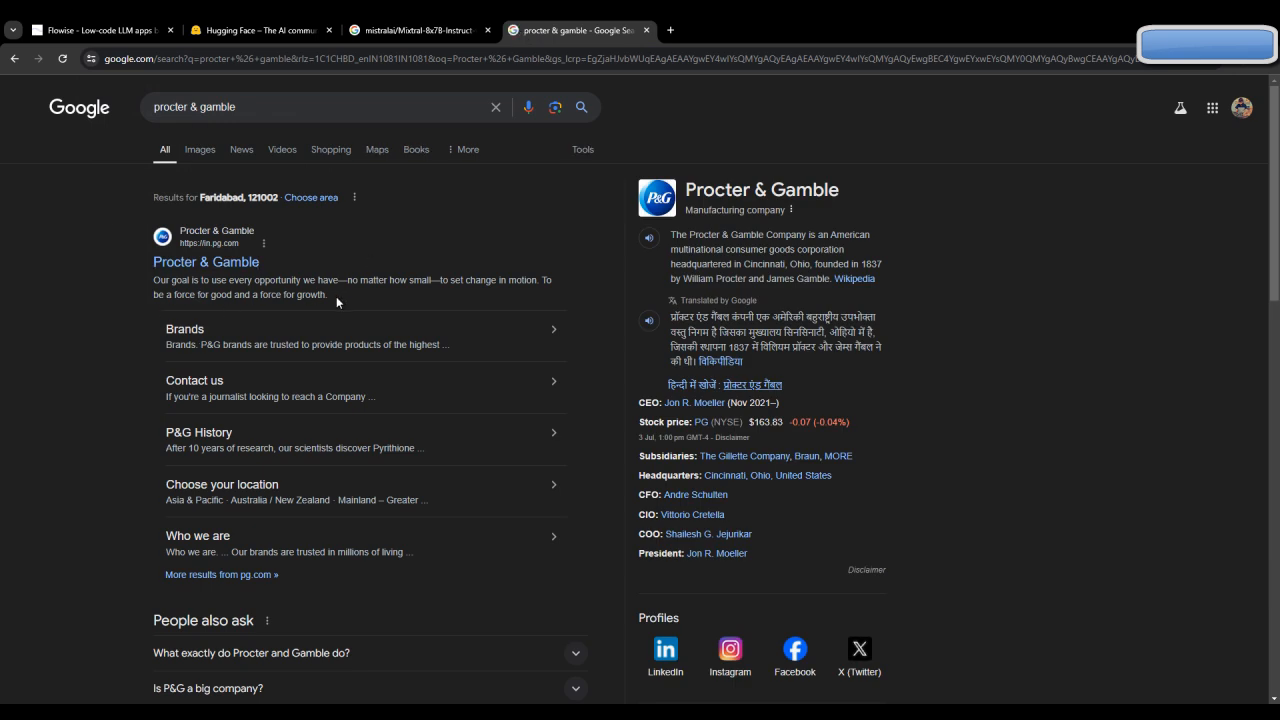
pyautogui.moveTo(847, 257)
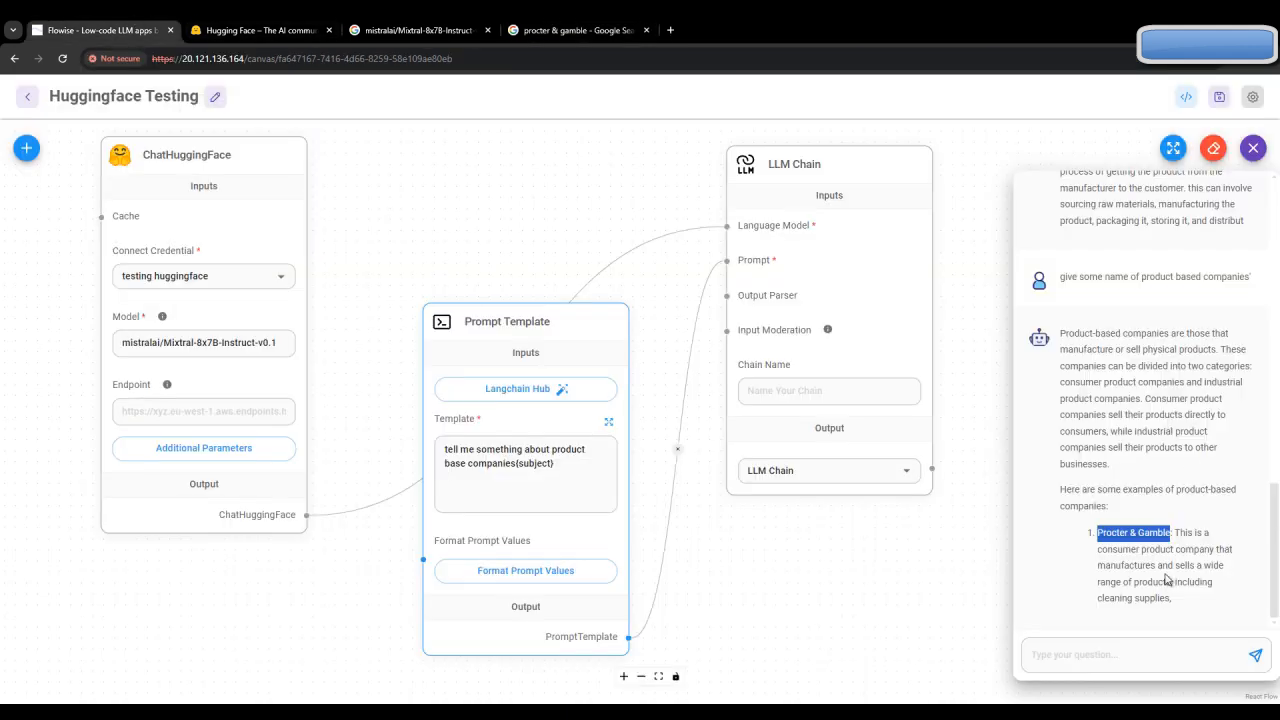
# Step: Send 'product' to the chatflow and get a long reply on product-based companies
pyautogui.click(1140, 654)
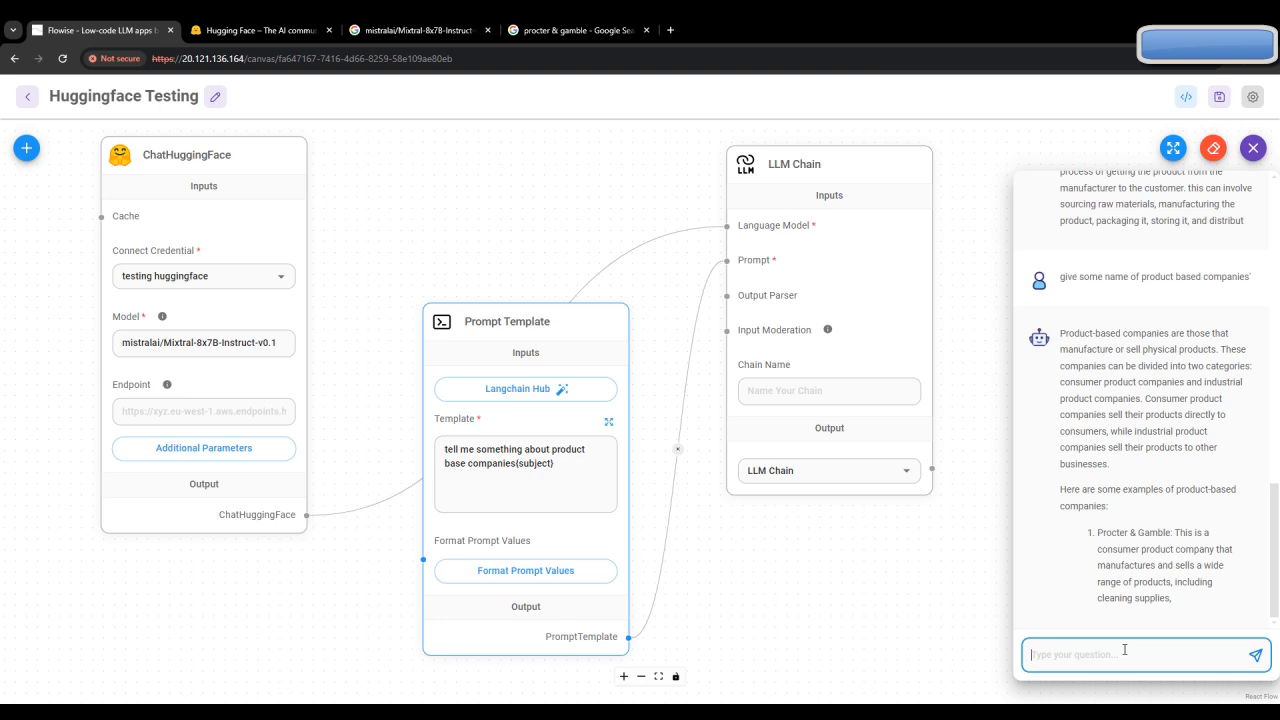
pyautogui.write('prod')
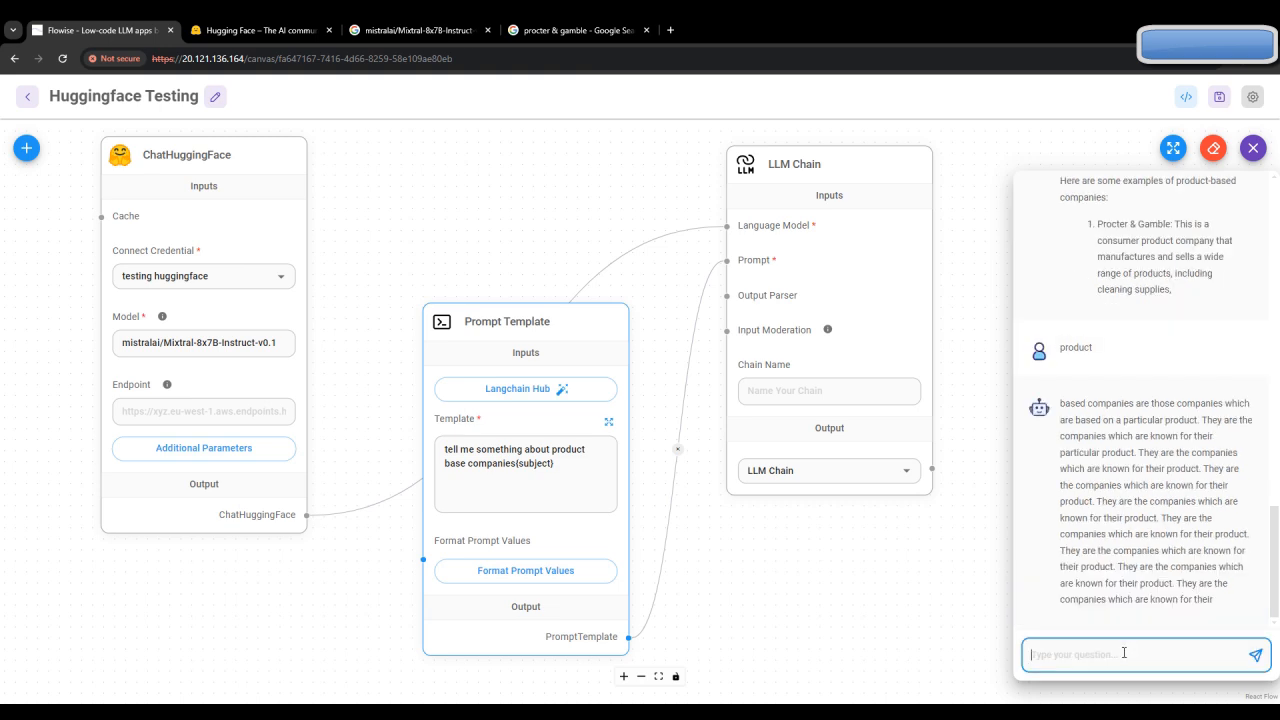
pyautogui.moveTo(1150, 417)
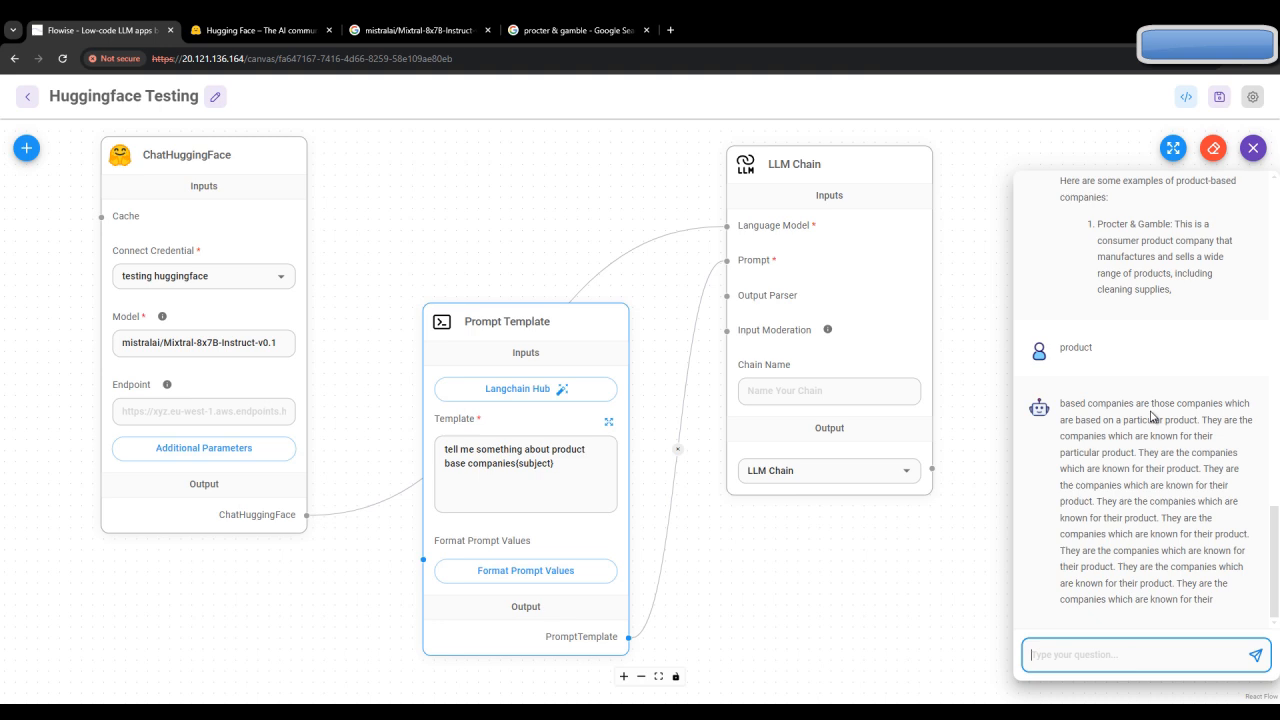
pyautogui.moveTo(1168, 421)
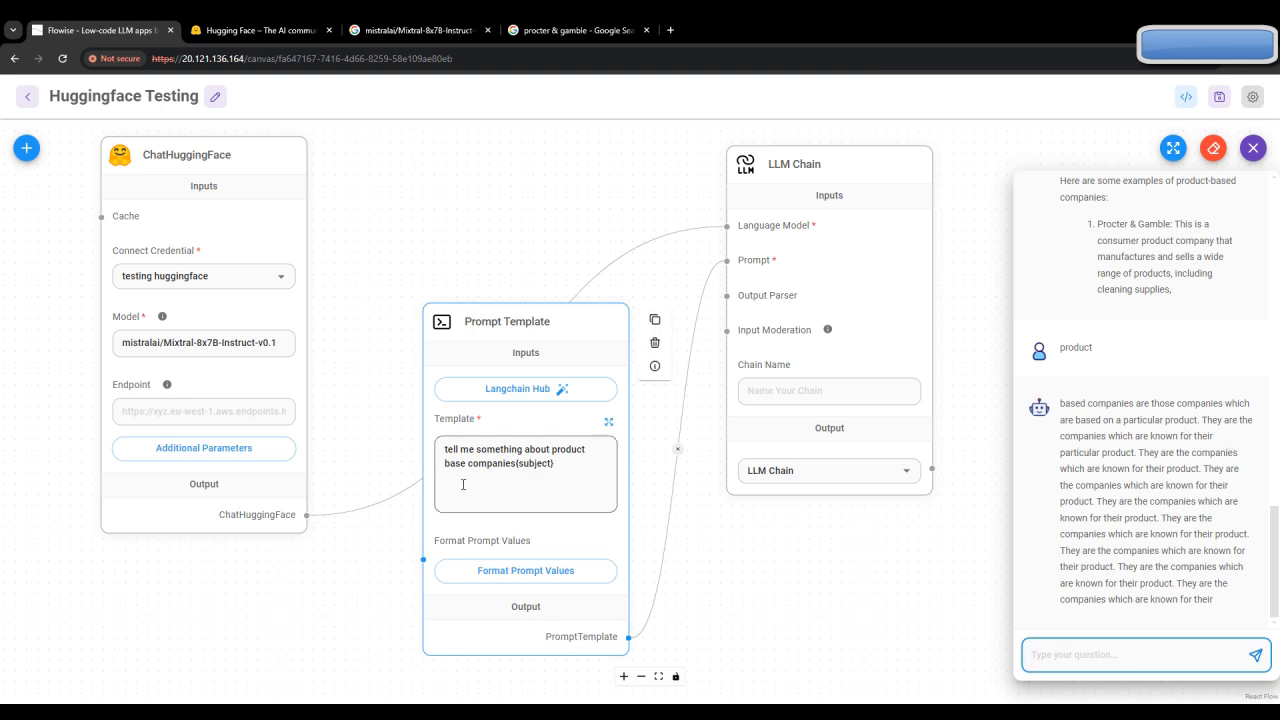
pyautogui.moveTo(508, 474)
pyautogui.write('Tell ')
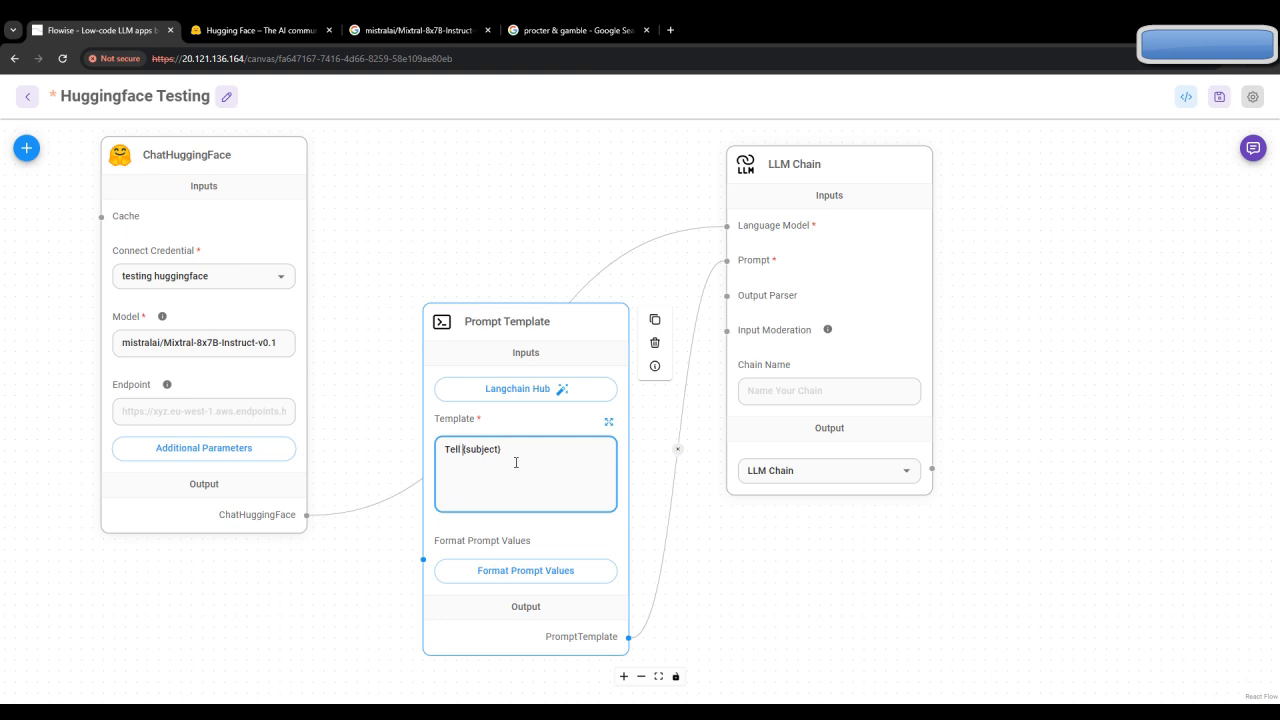
# Step: Edit the Template field to 'Tell me a Joke about(subject)' and save the chatflow
pyautogui.write('me a J')
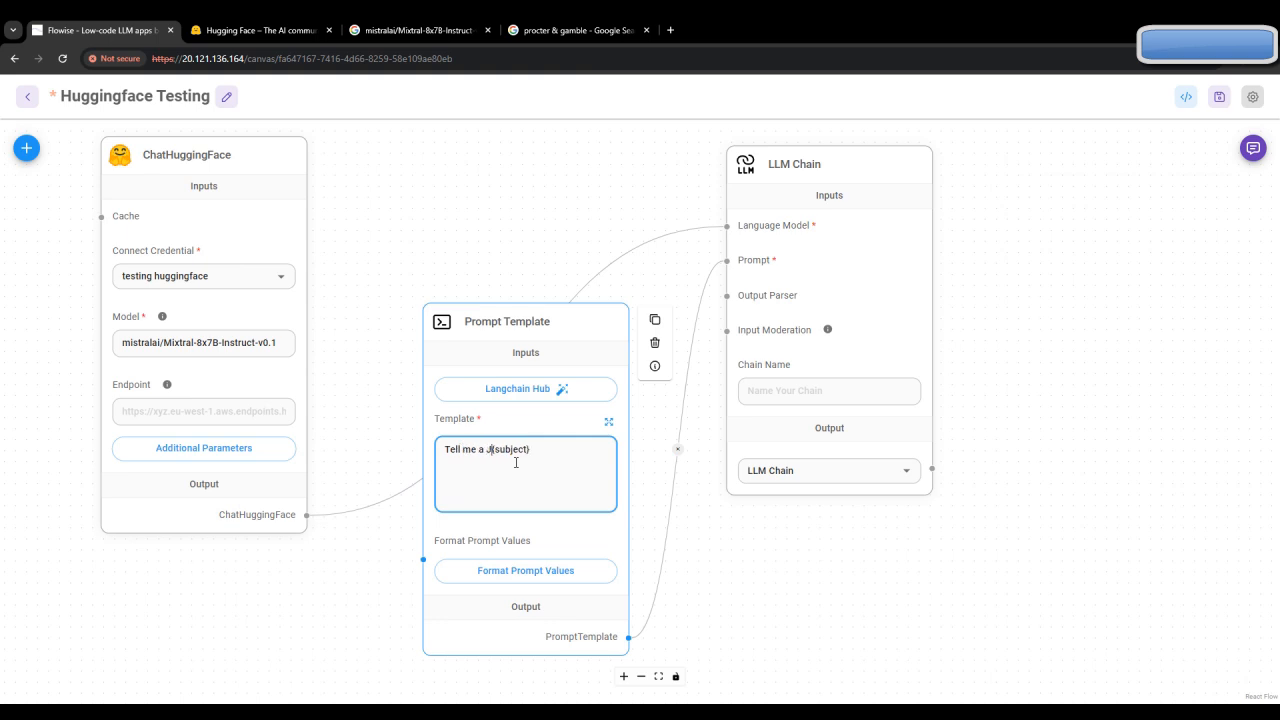
pyautogui.write('oke ab')
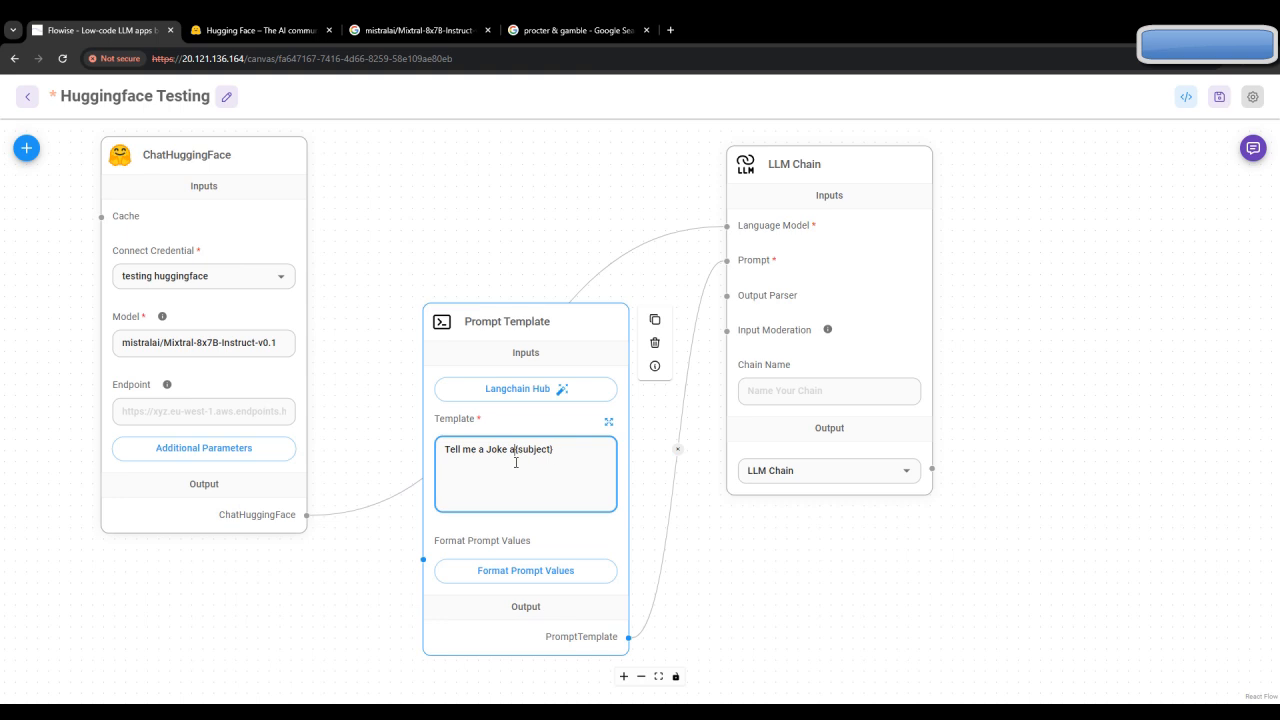
pyautogui.write('bout')
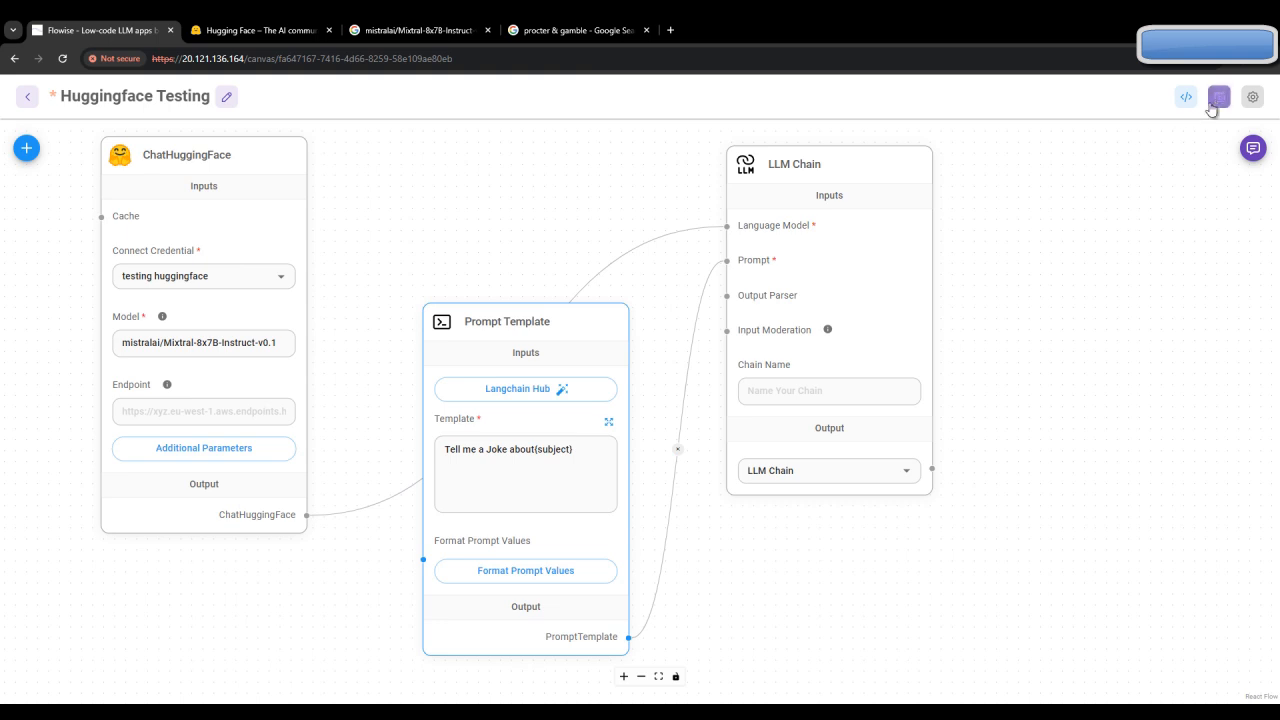
pyautogui.click(1219, 96)
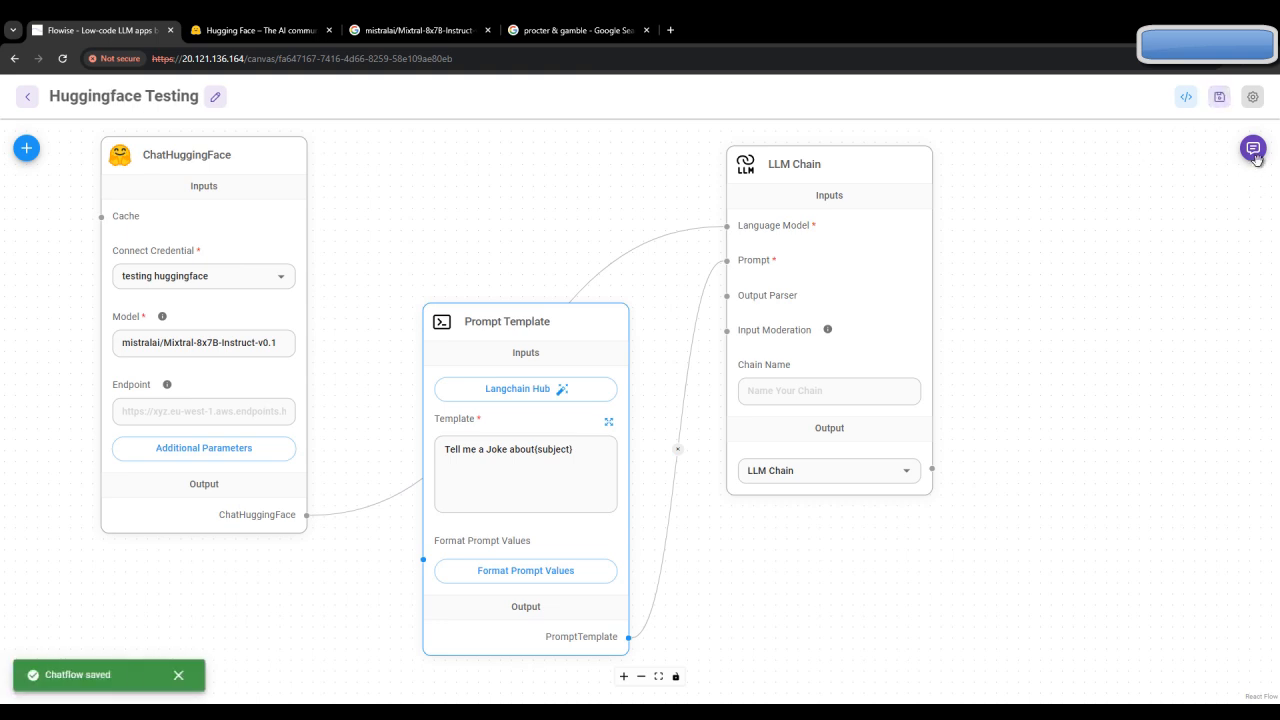
# Step: Send 'monkey', 'daddy' and 'elephant' in the chat, getting a joke for each
pyautogui.click(1252, 148)
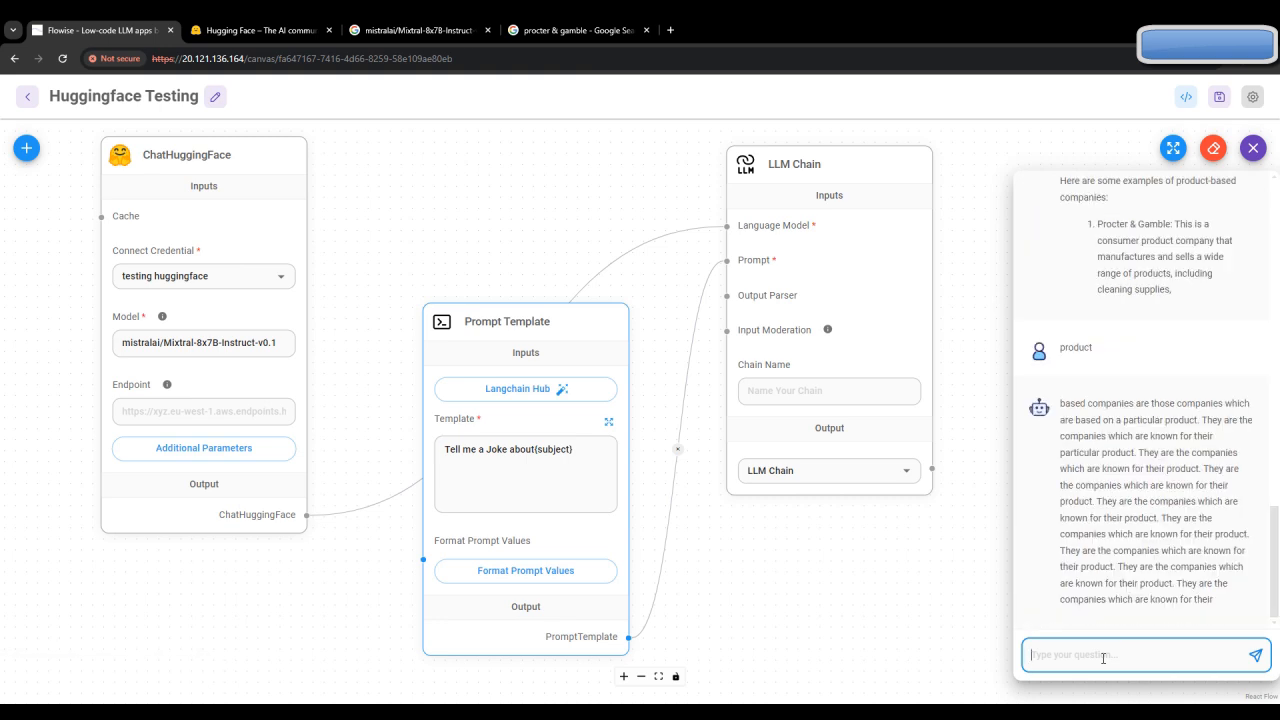
pyautogui.write('monkey')
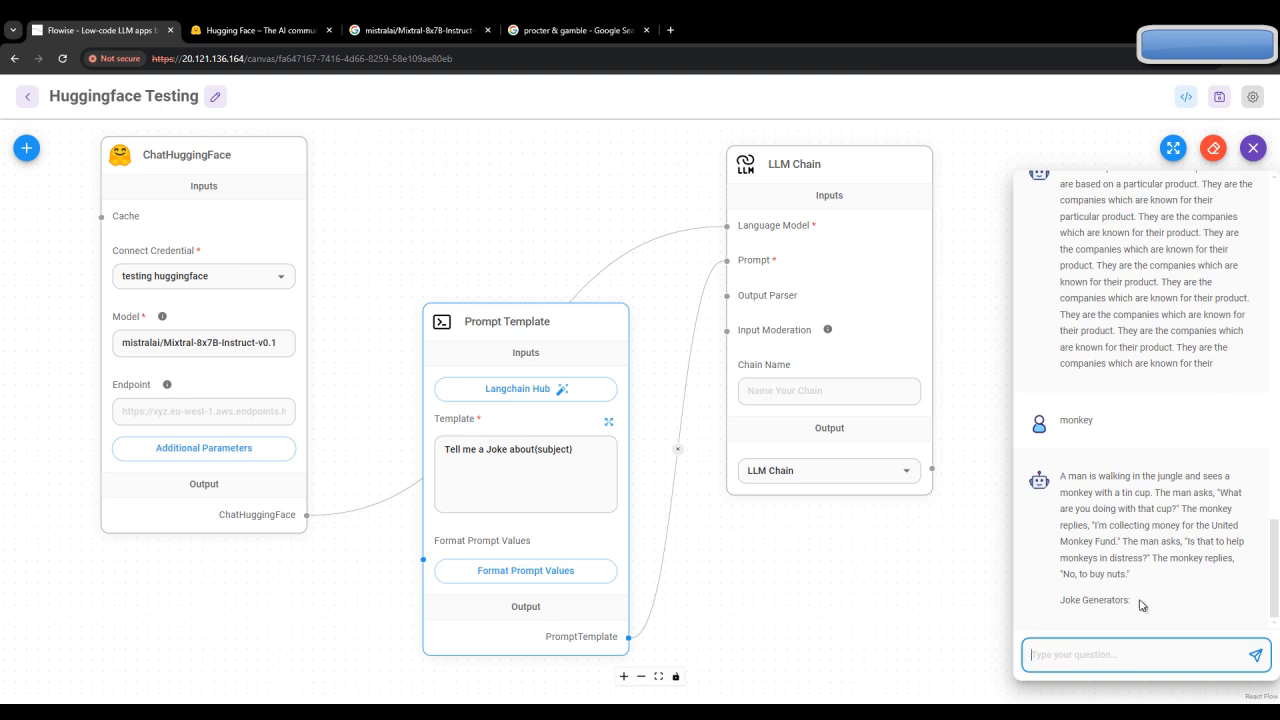
pyautogui.click(1140, 654)
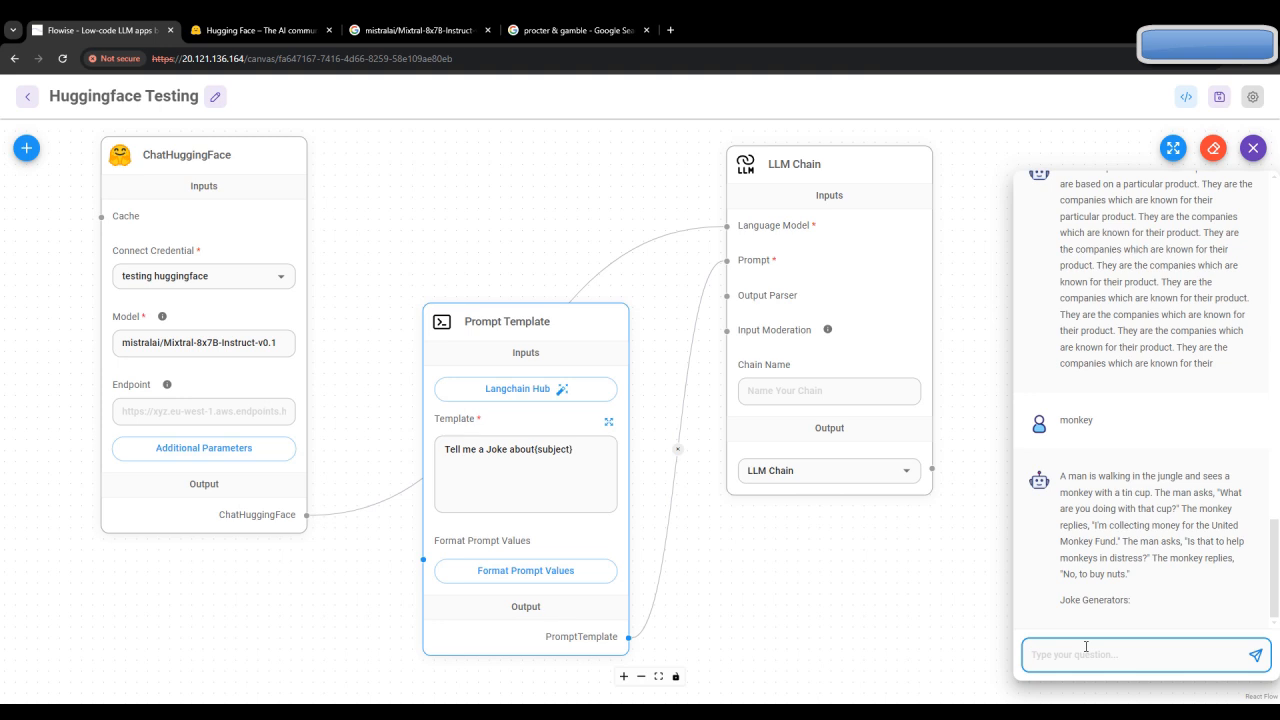
pyautogui.write('daddy')
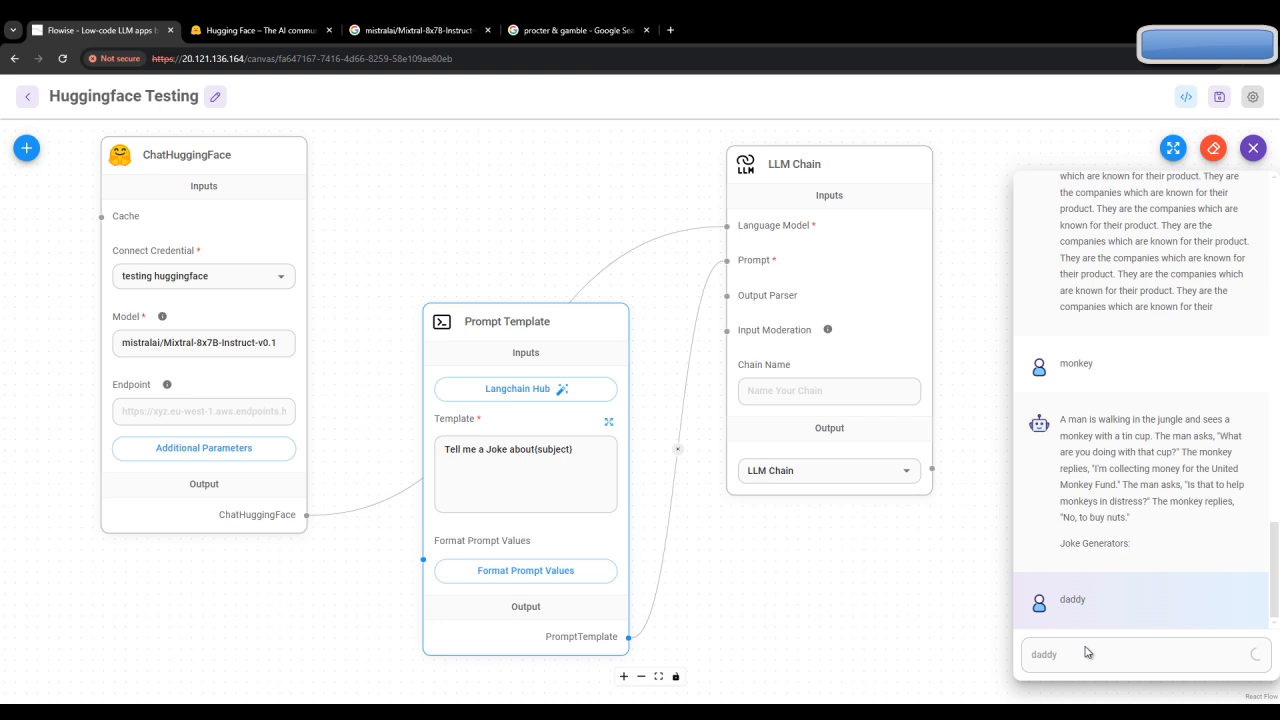
pyautogui.moveTo(1107, 661)
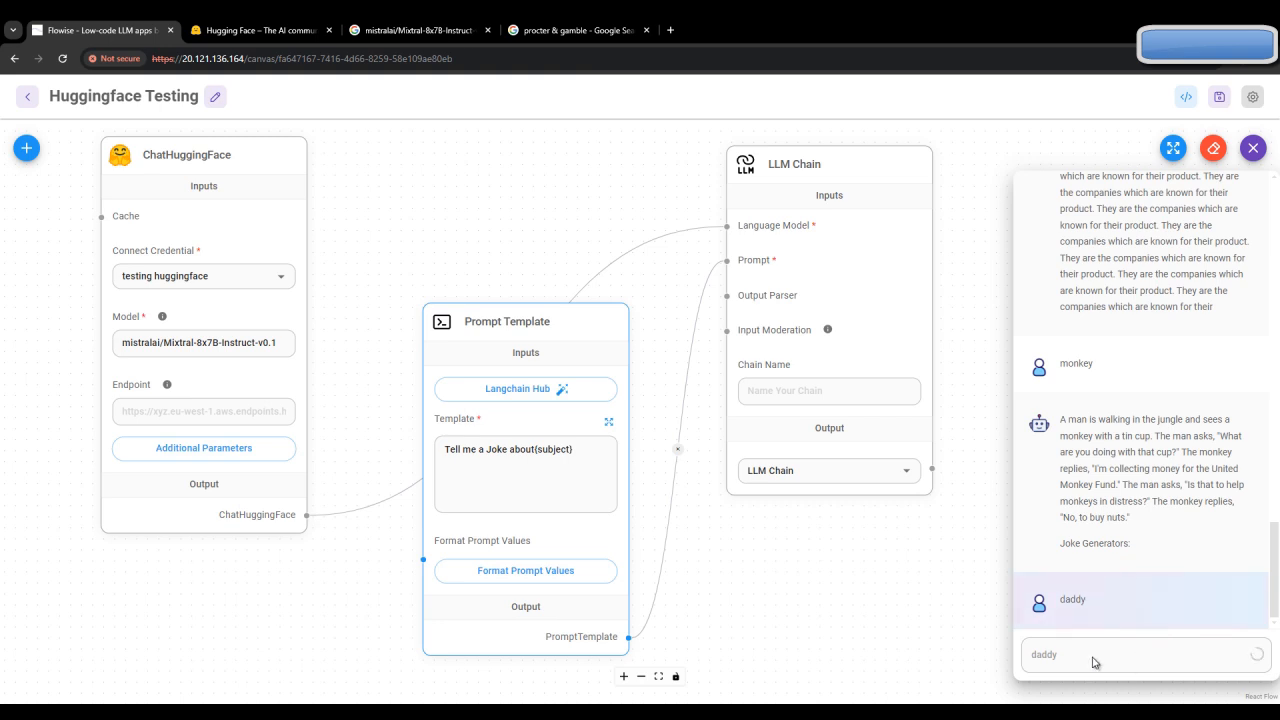
pyautogui.click(1256, 654)
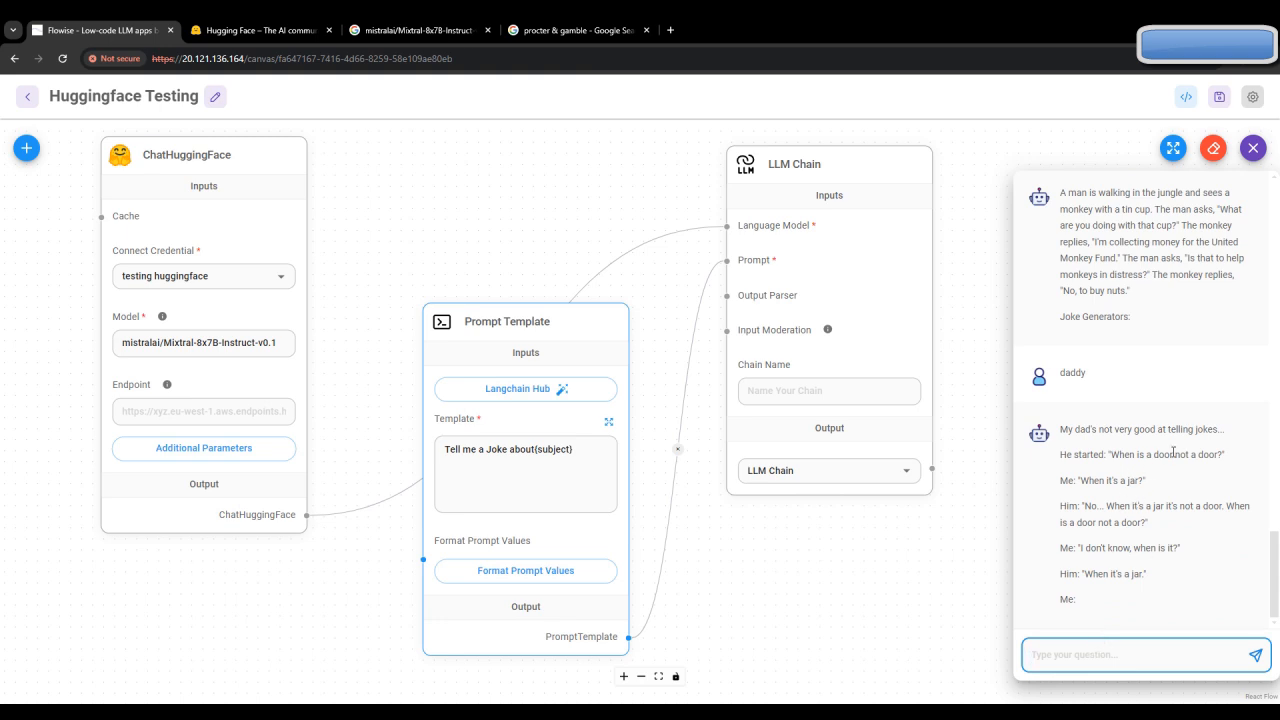
pyautogui.moveTo(1193, 453)
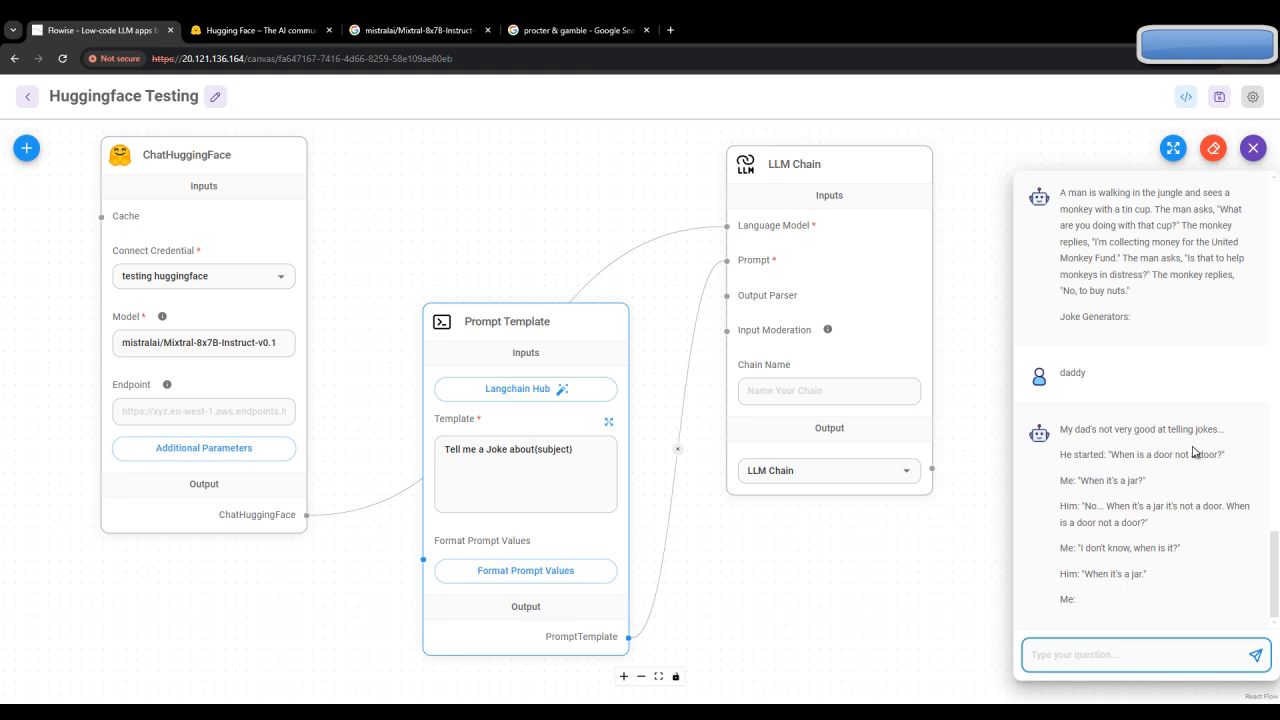
pyautogui.moveTo(1147, 591)
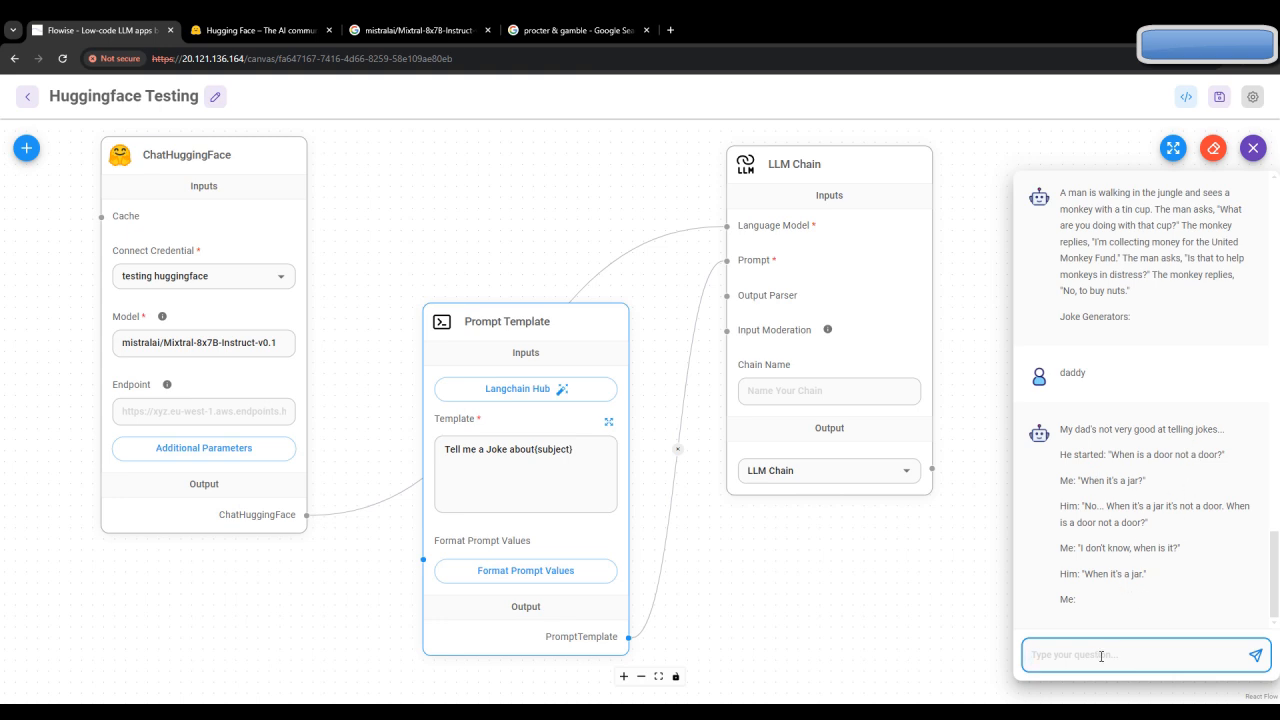
pyautogui.write('eleph')
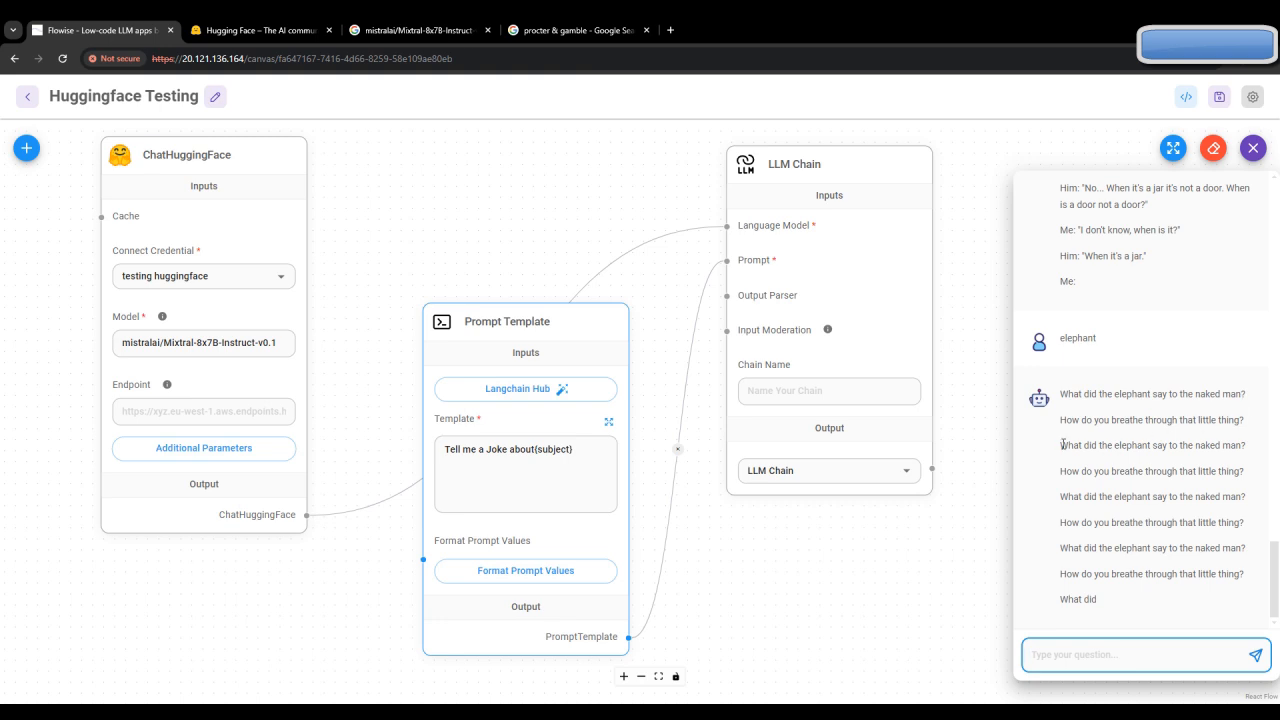
pyautogui.moveTo(1213, 441)
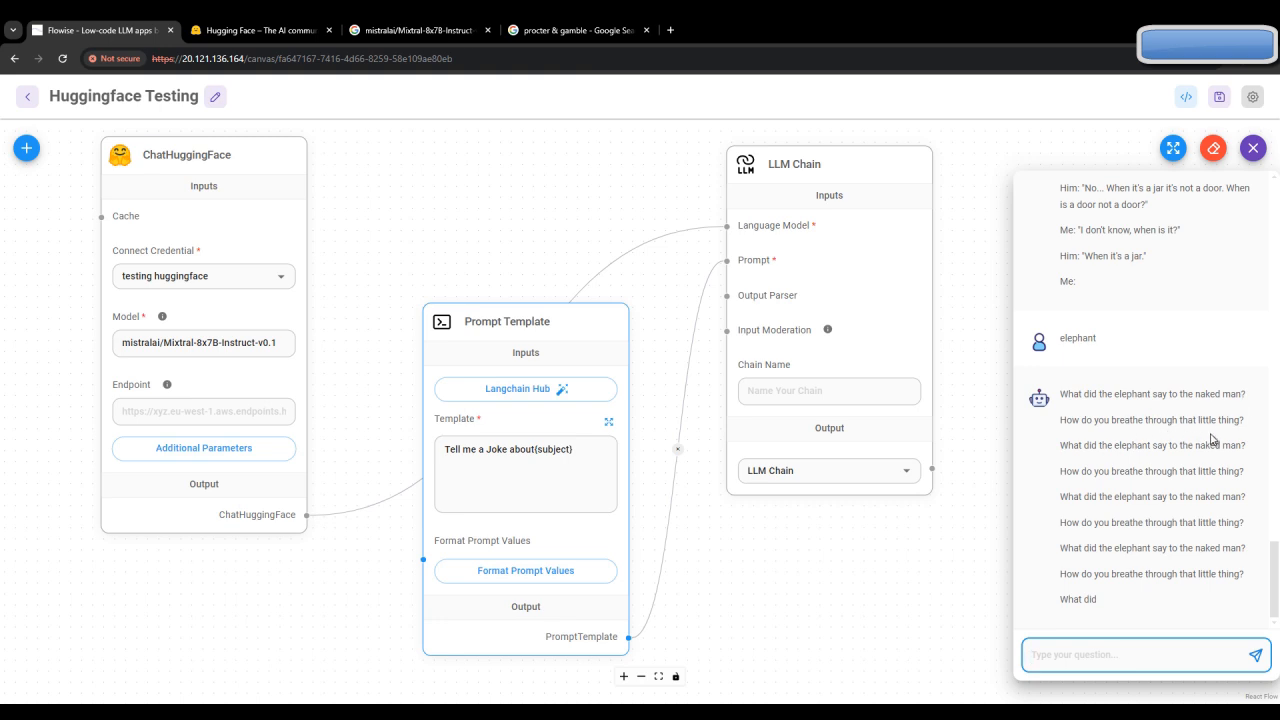
pyautogui.moveTo(730, 572)
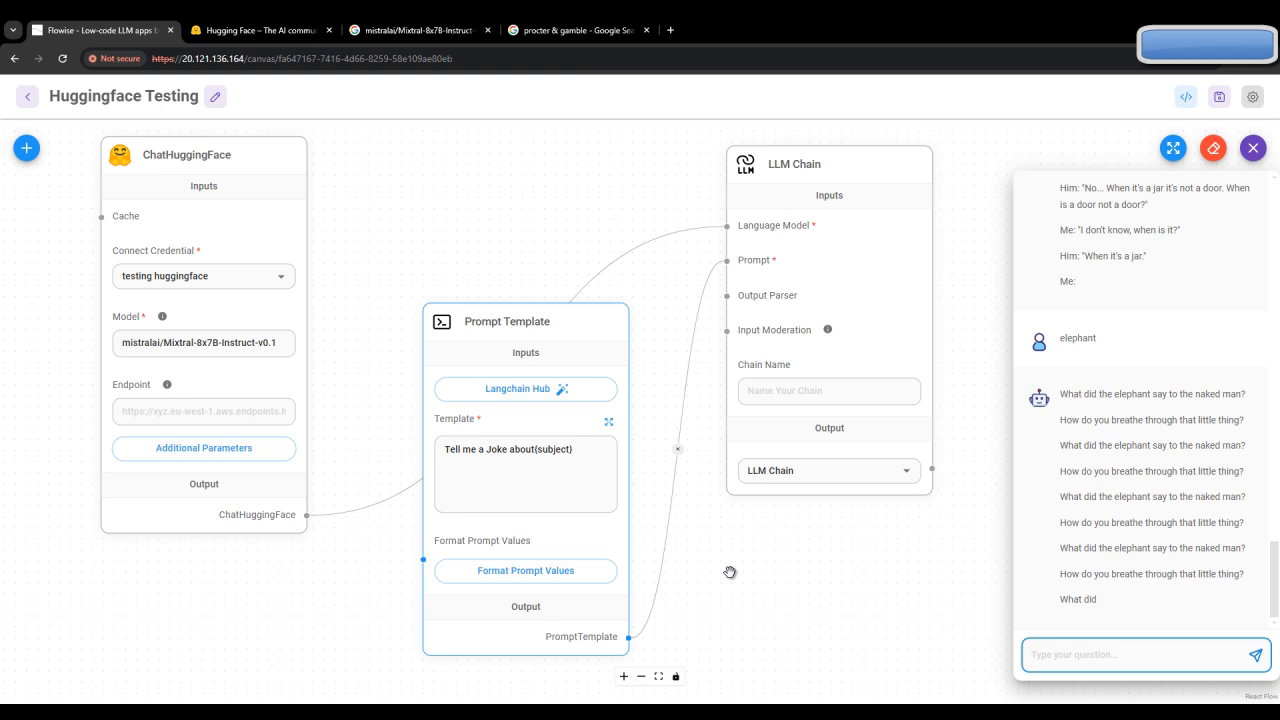
pyautogui.moveTo(897, 551)
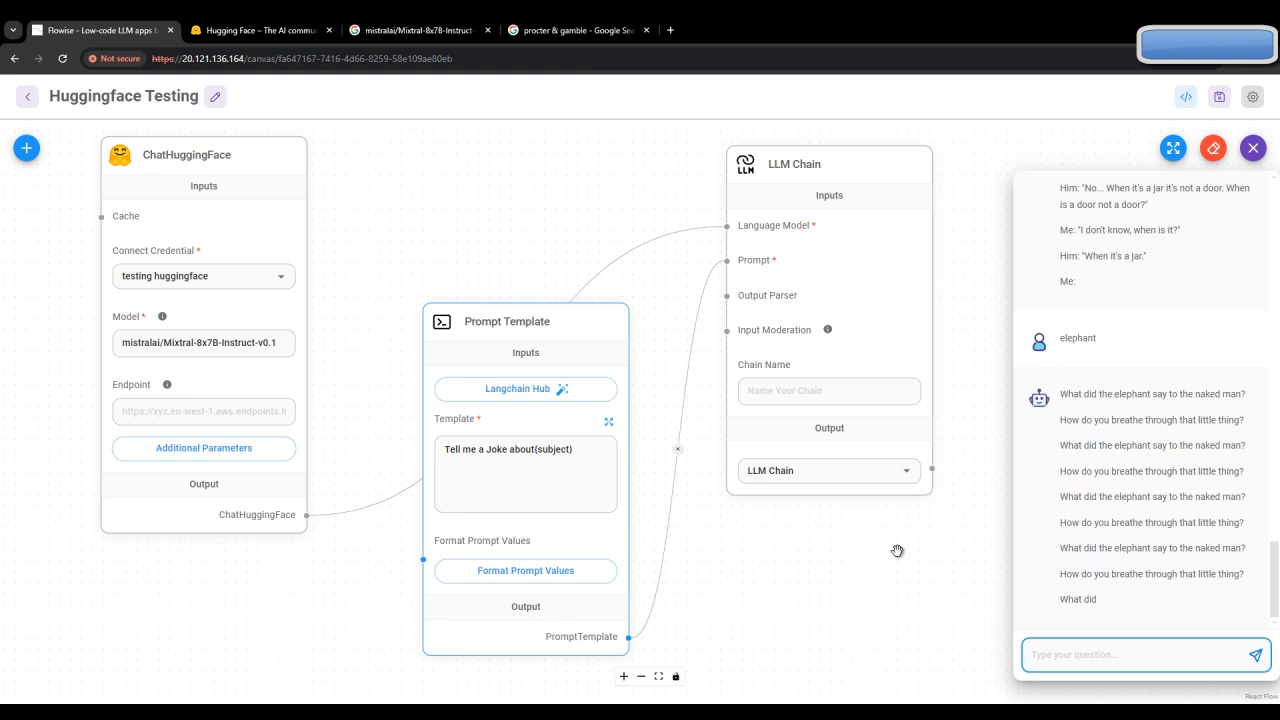